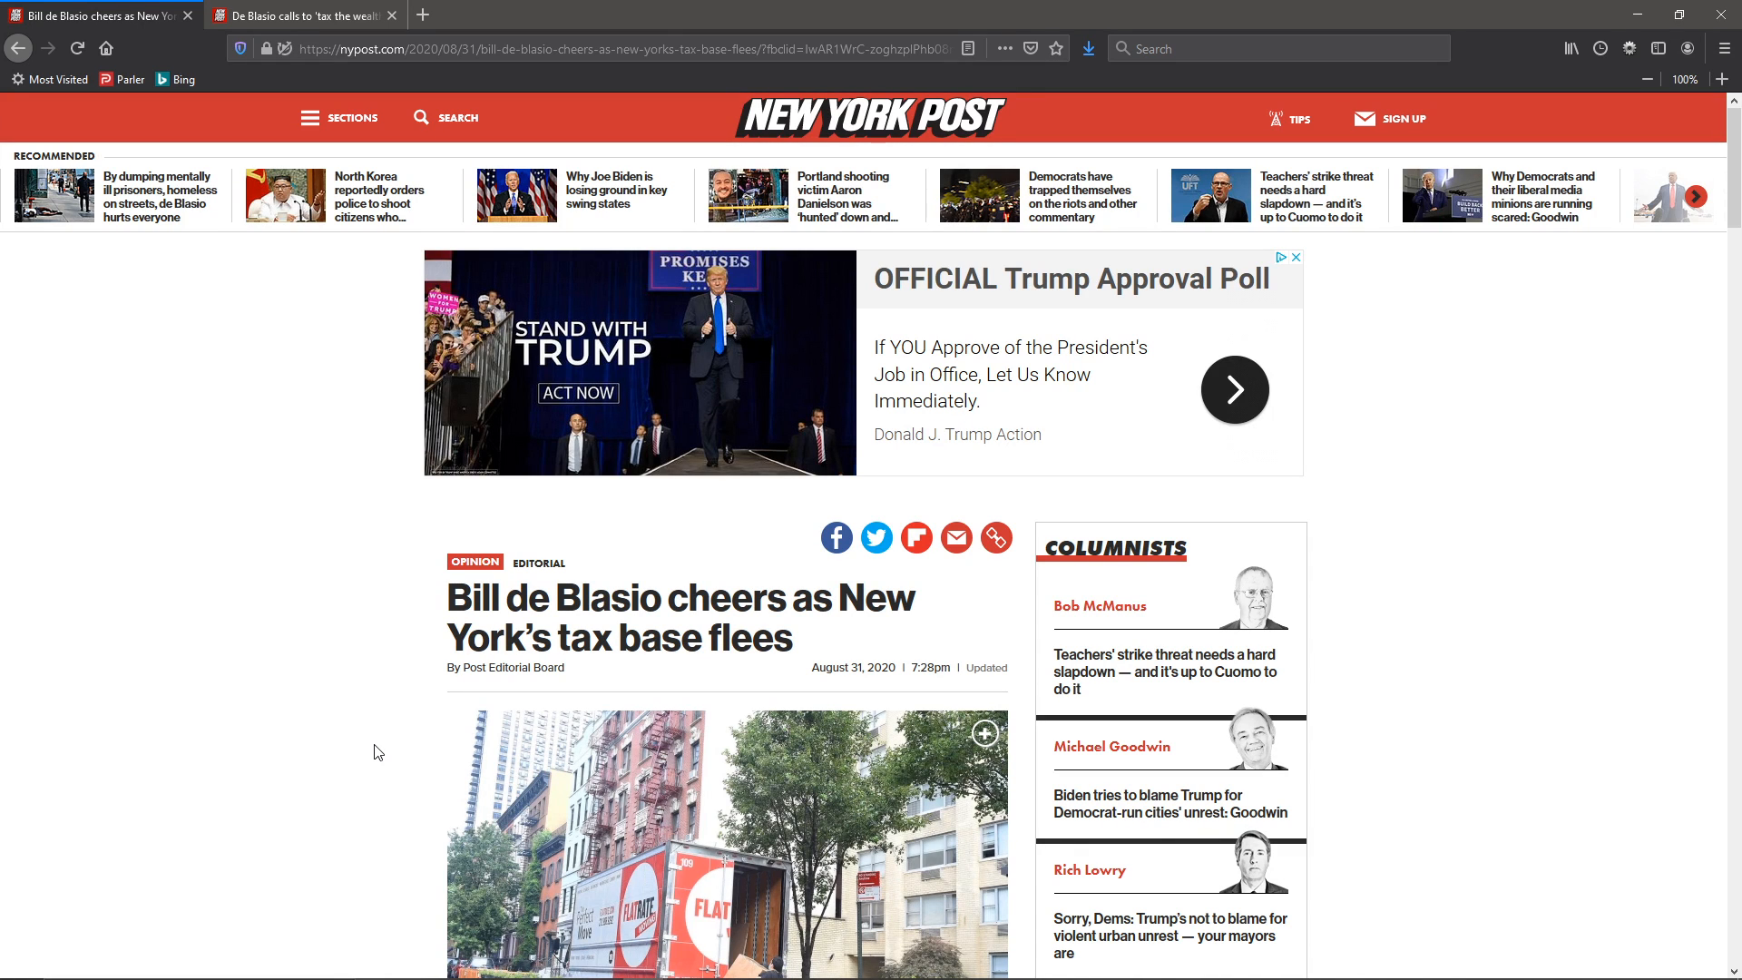
# Scroll past the truck photo to the opening paragraphs about moving companies.
pyautogui.scroll(-3)
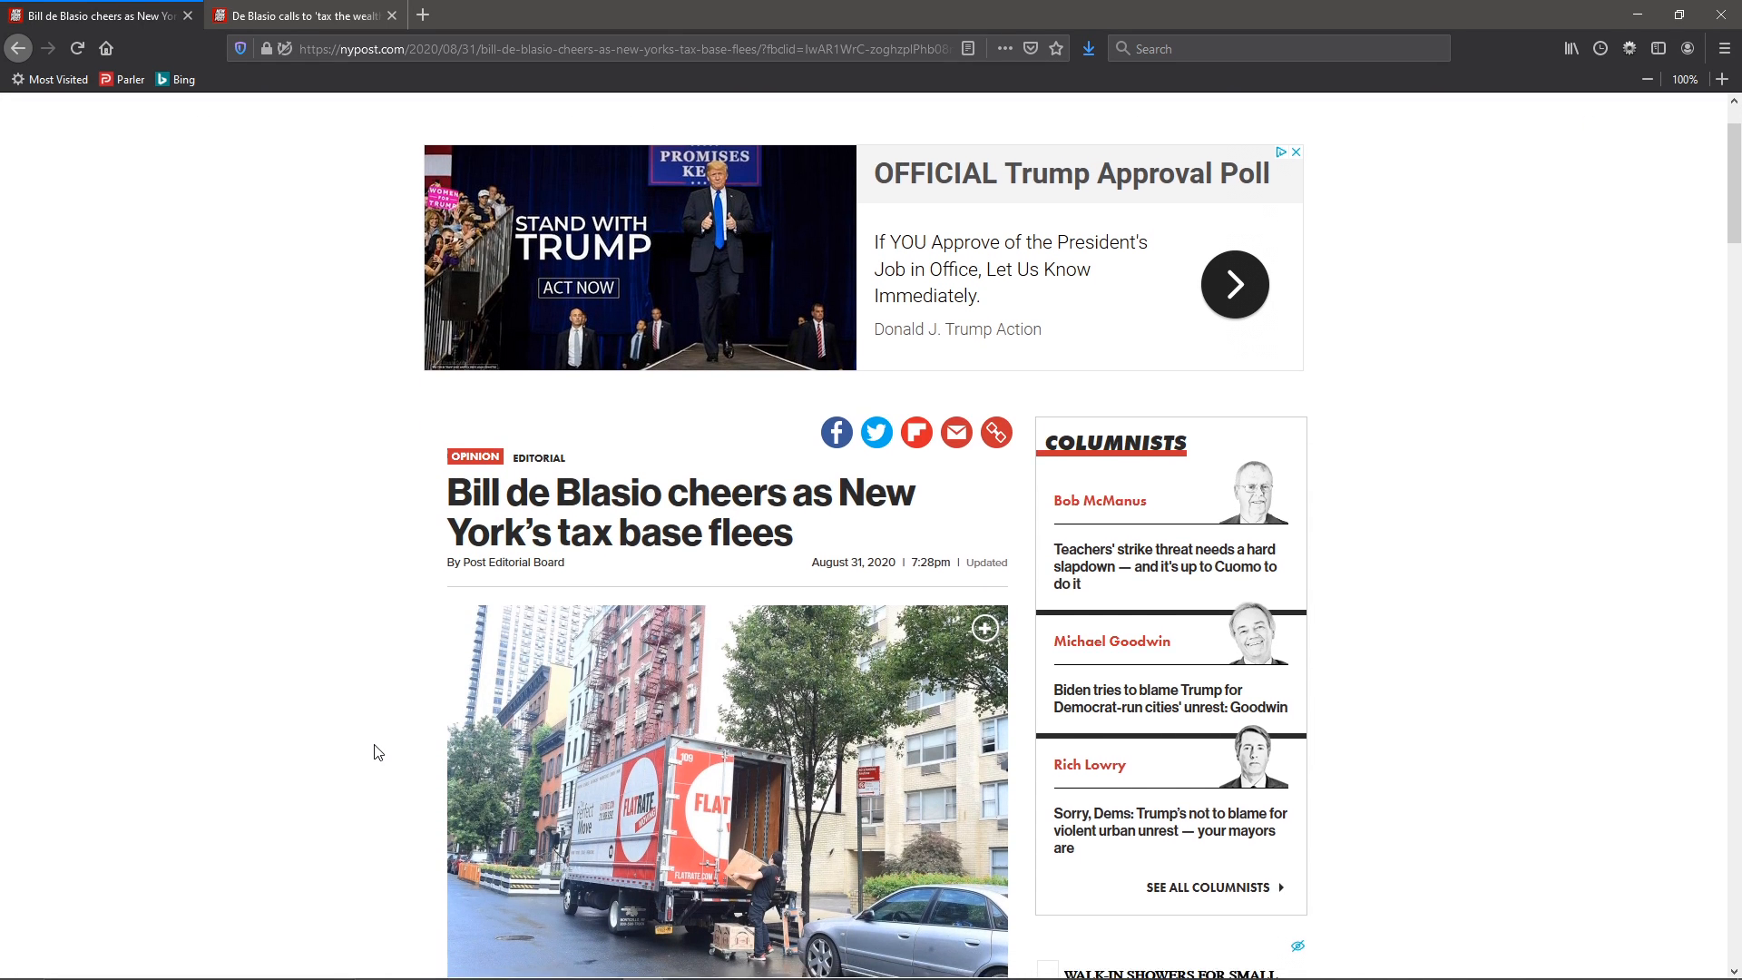
pyautogui.scroll(-3)
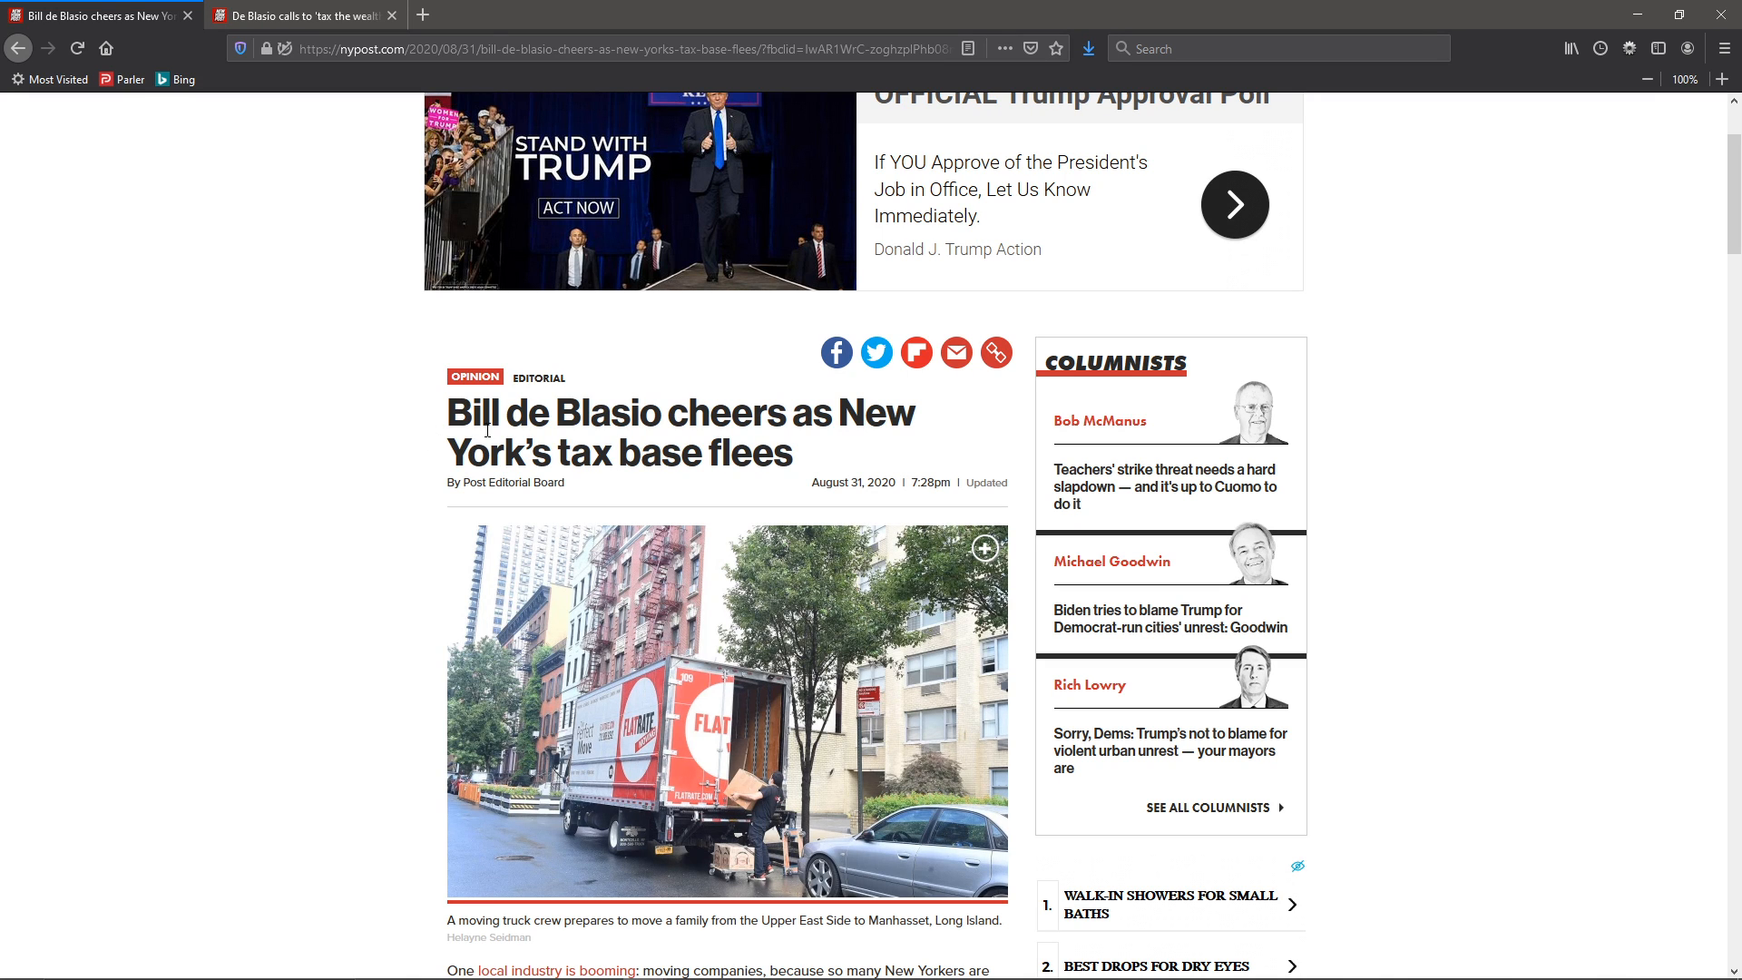
pyautogui.scroll(-3)
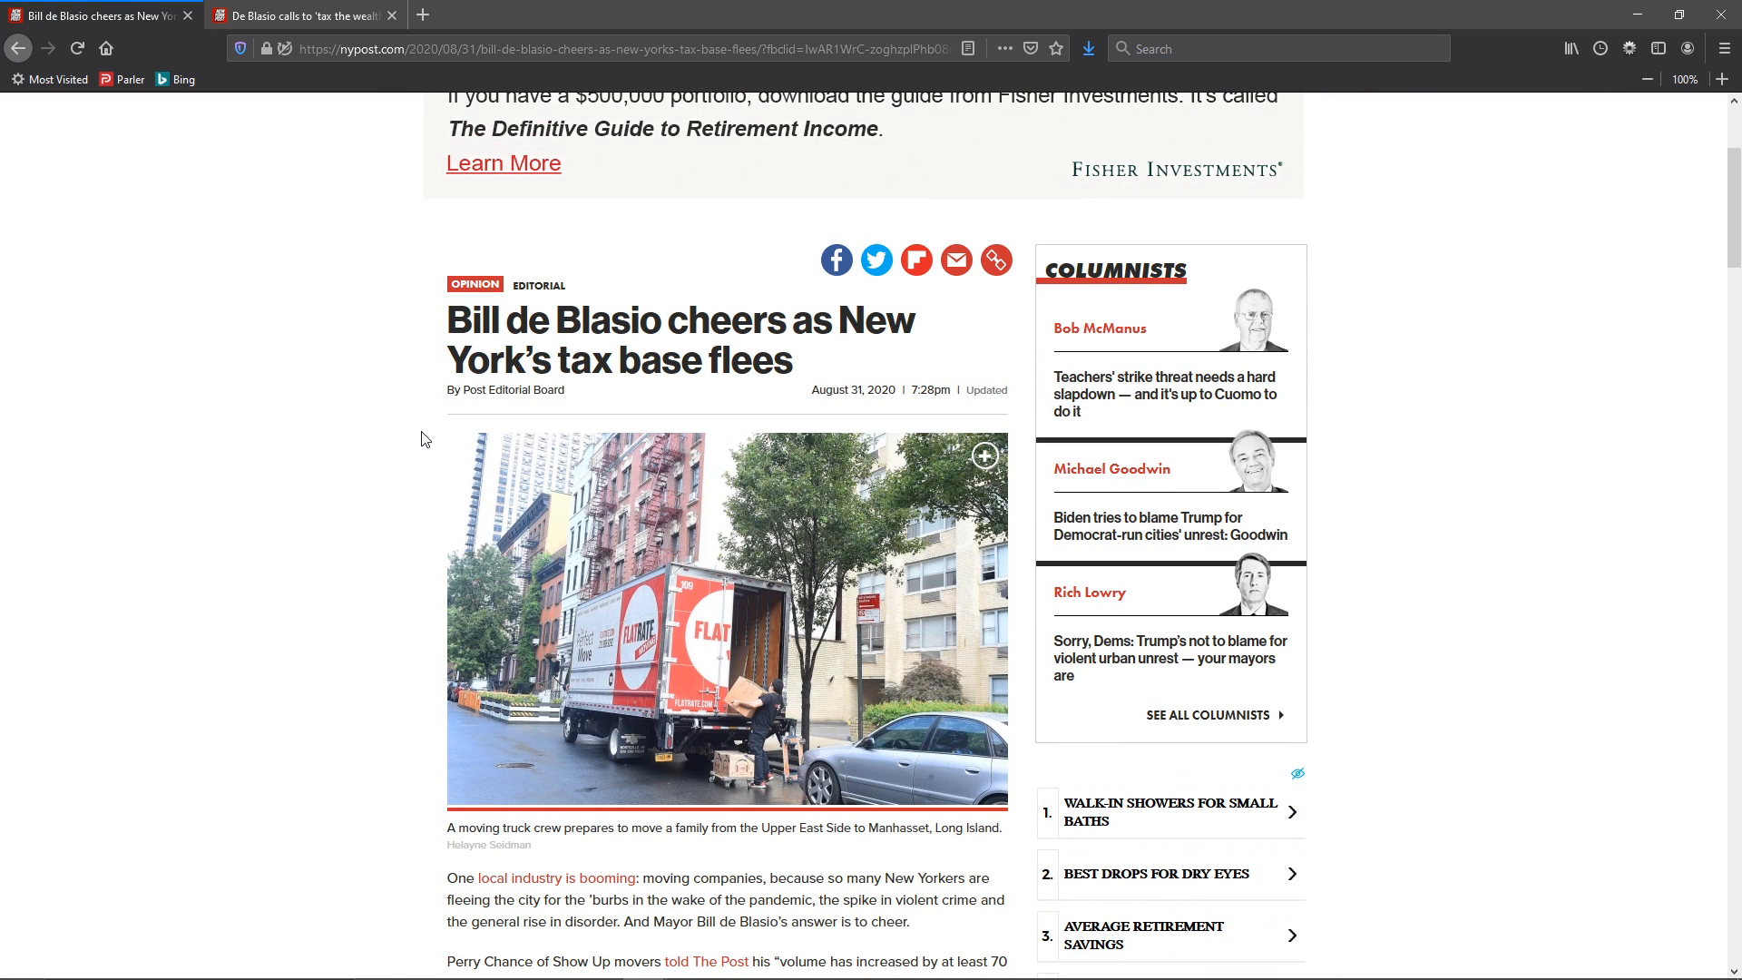
pyautogui.scroll(-3)
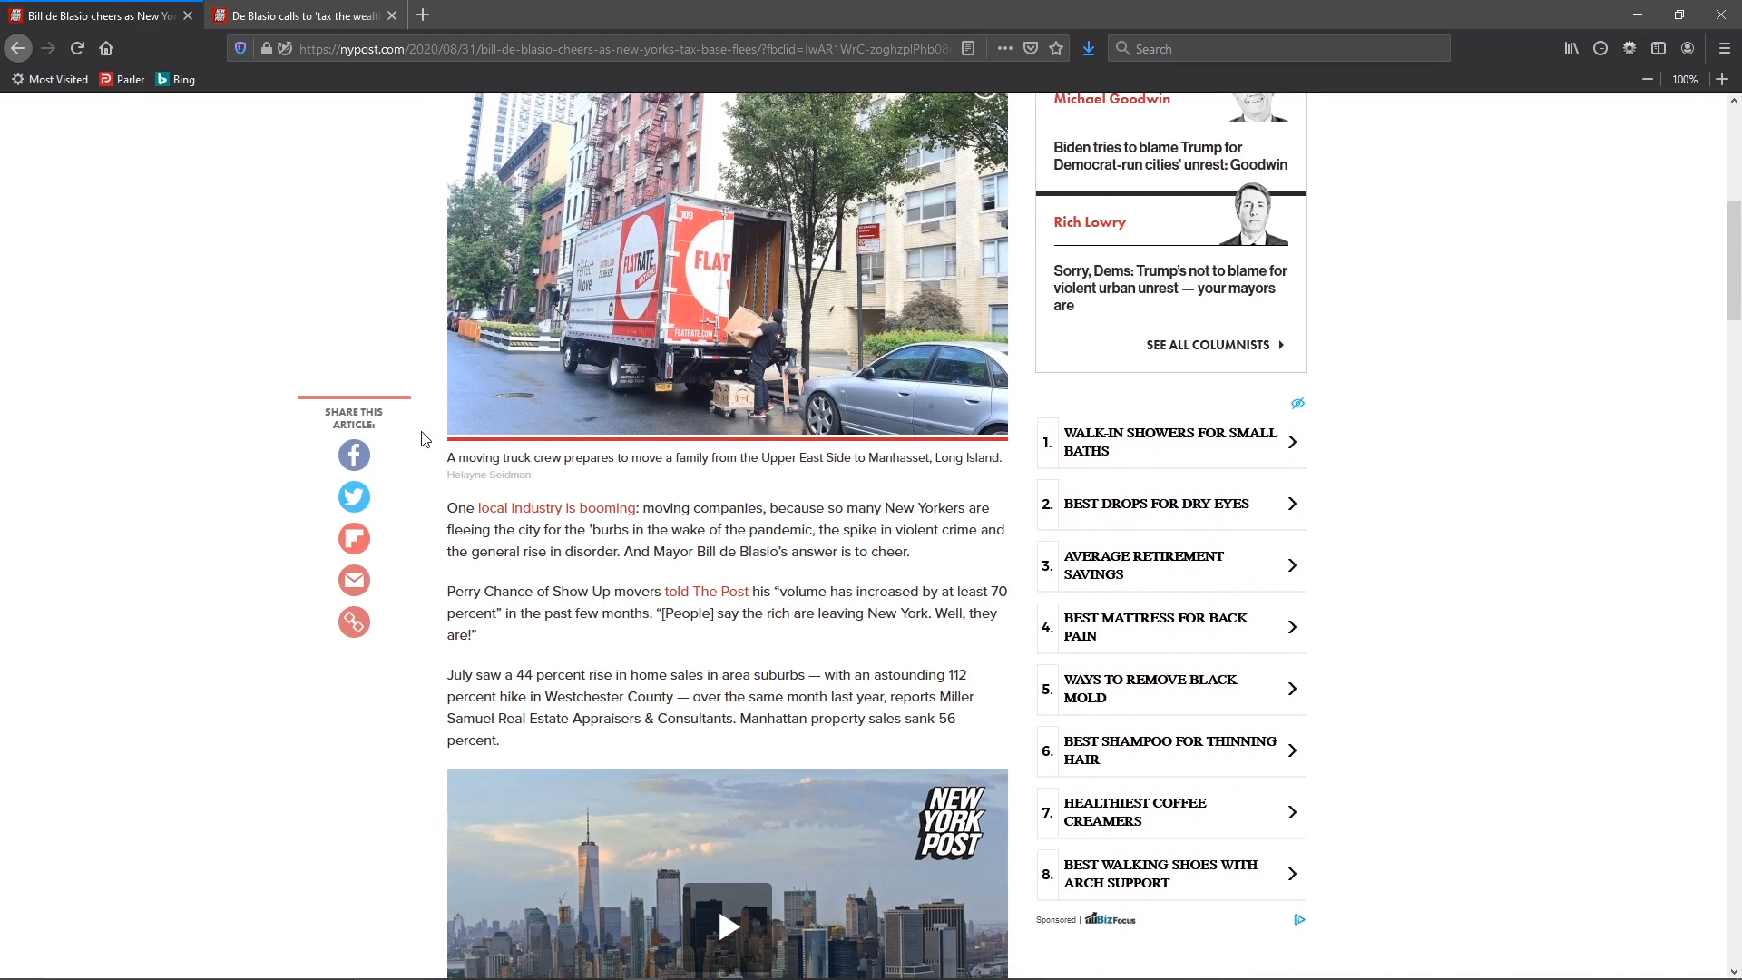
pyautogui.scroll(-3)
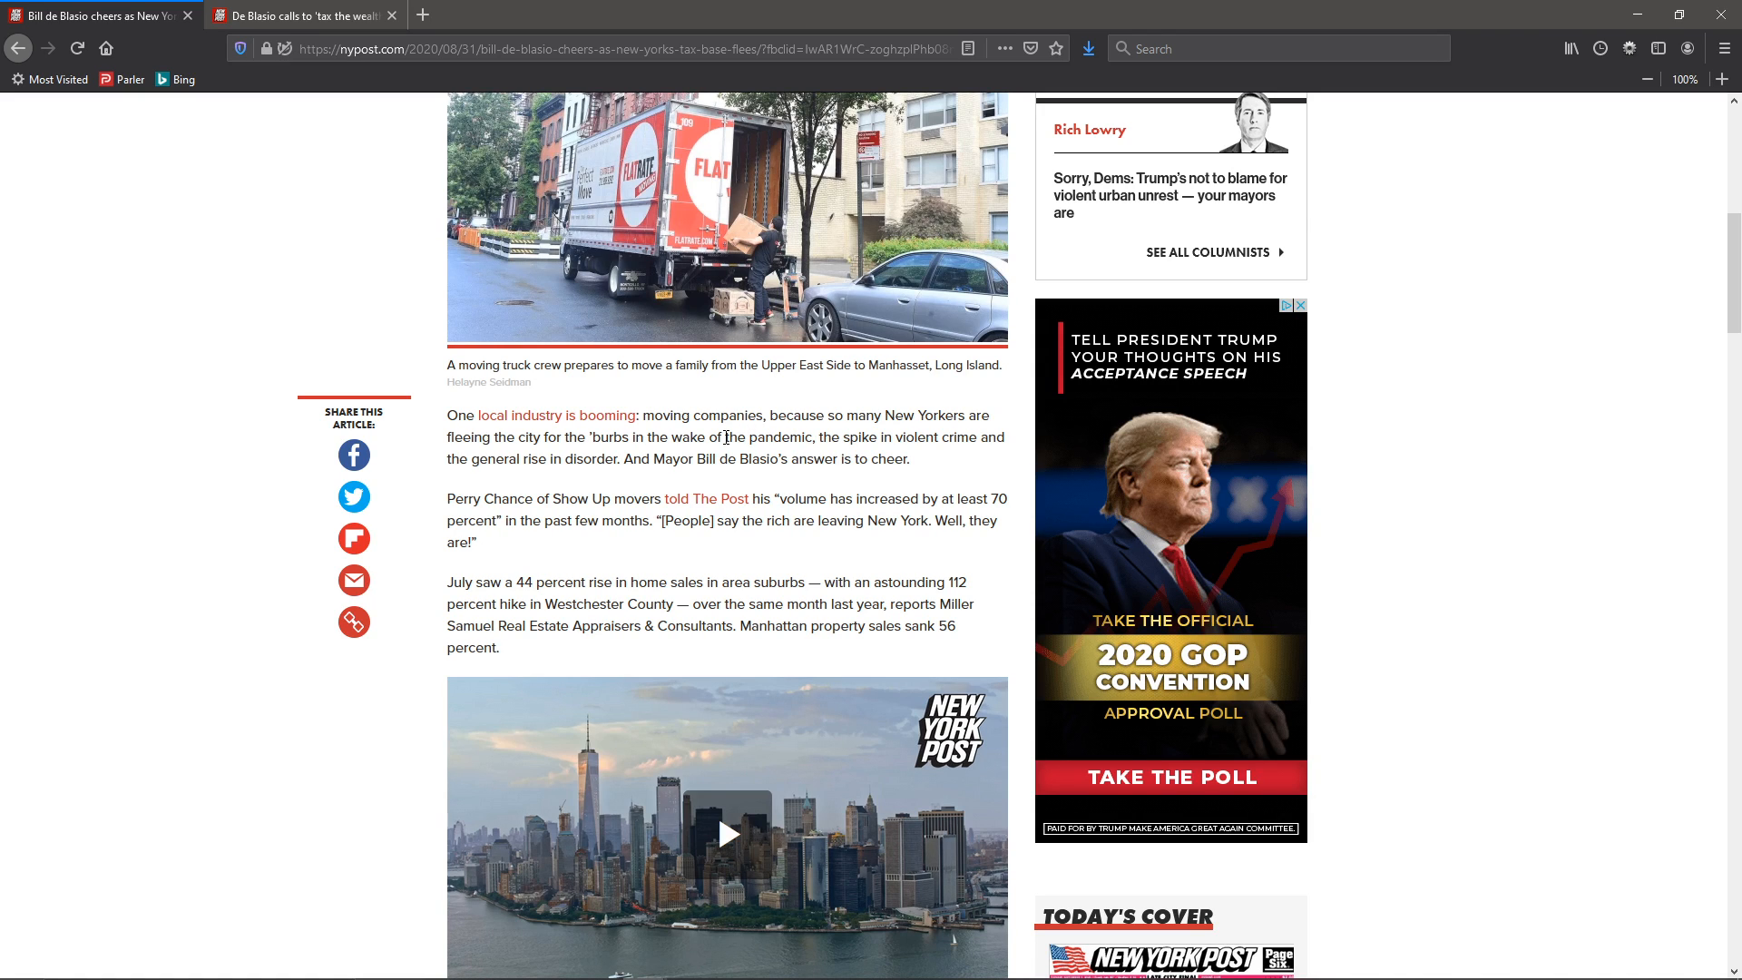
pyautogui.moveTo(906, 439)
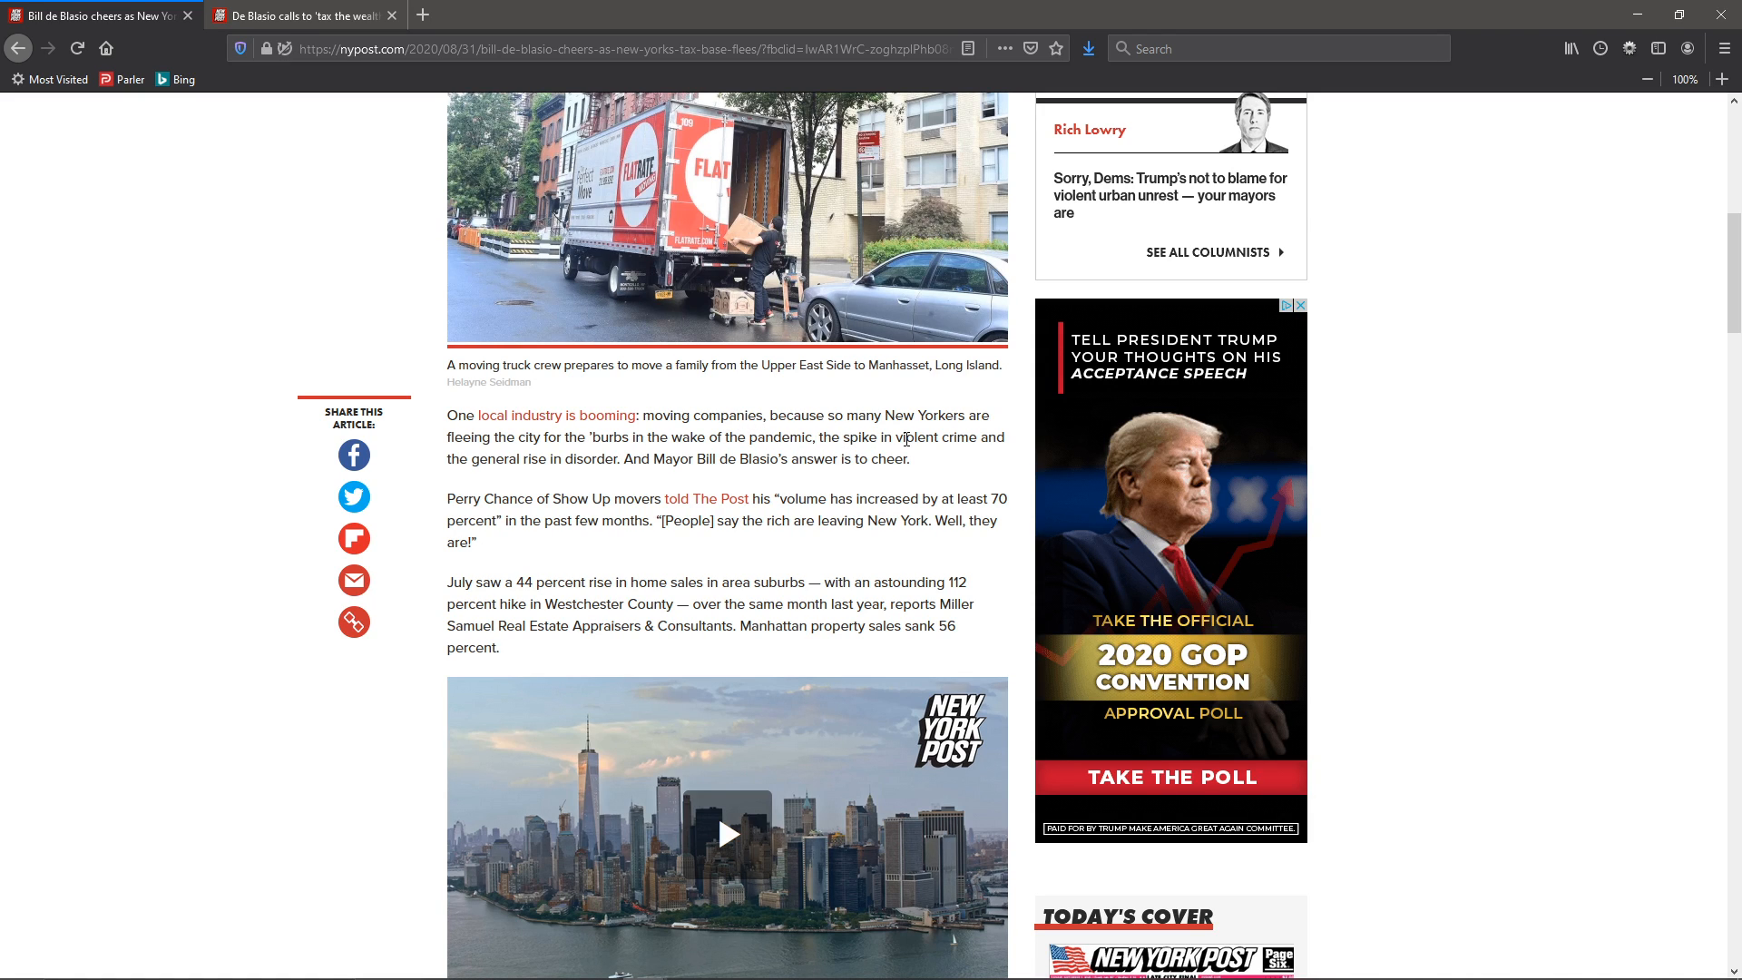
pyautogui.moveTo(570, 460)
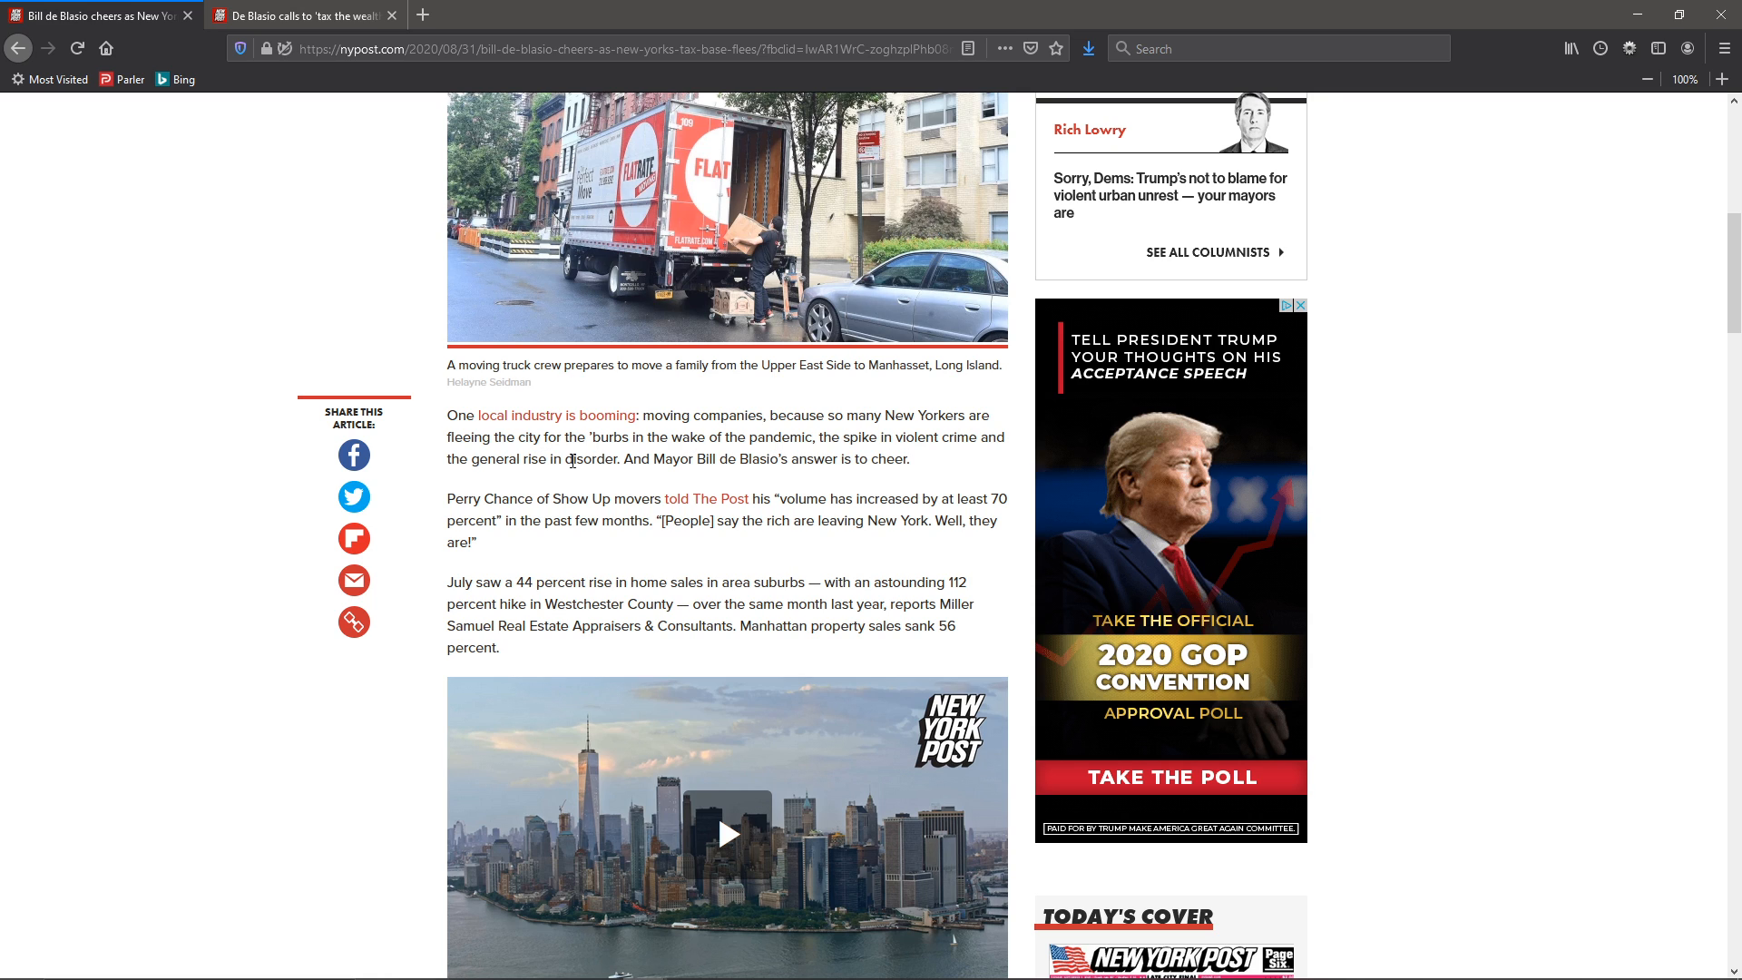
pyautogui.moveTo(869, 435)
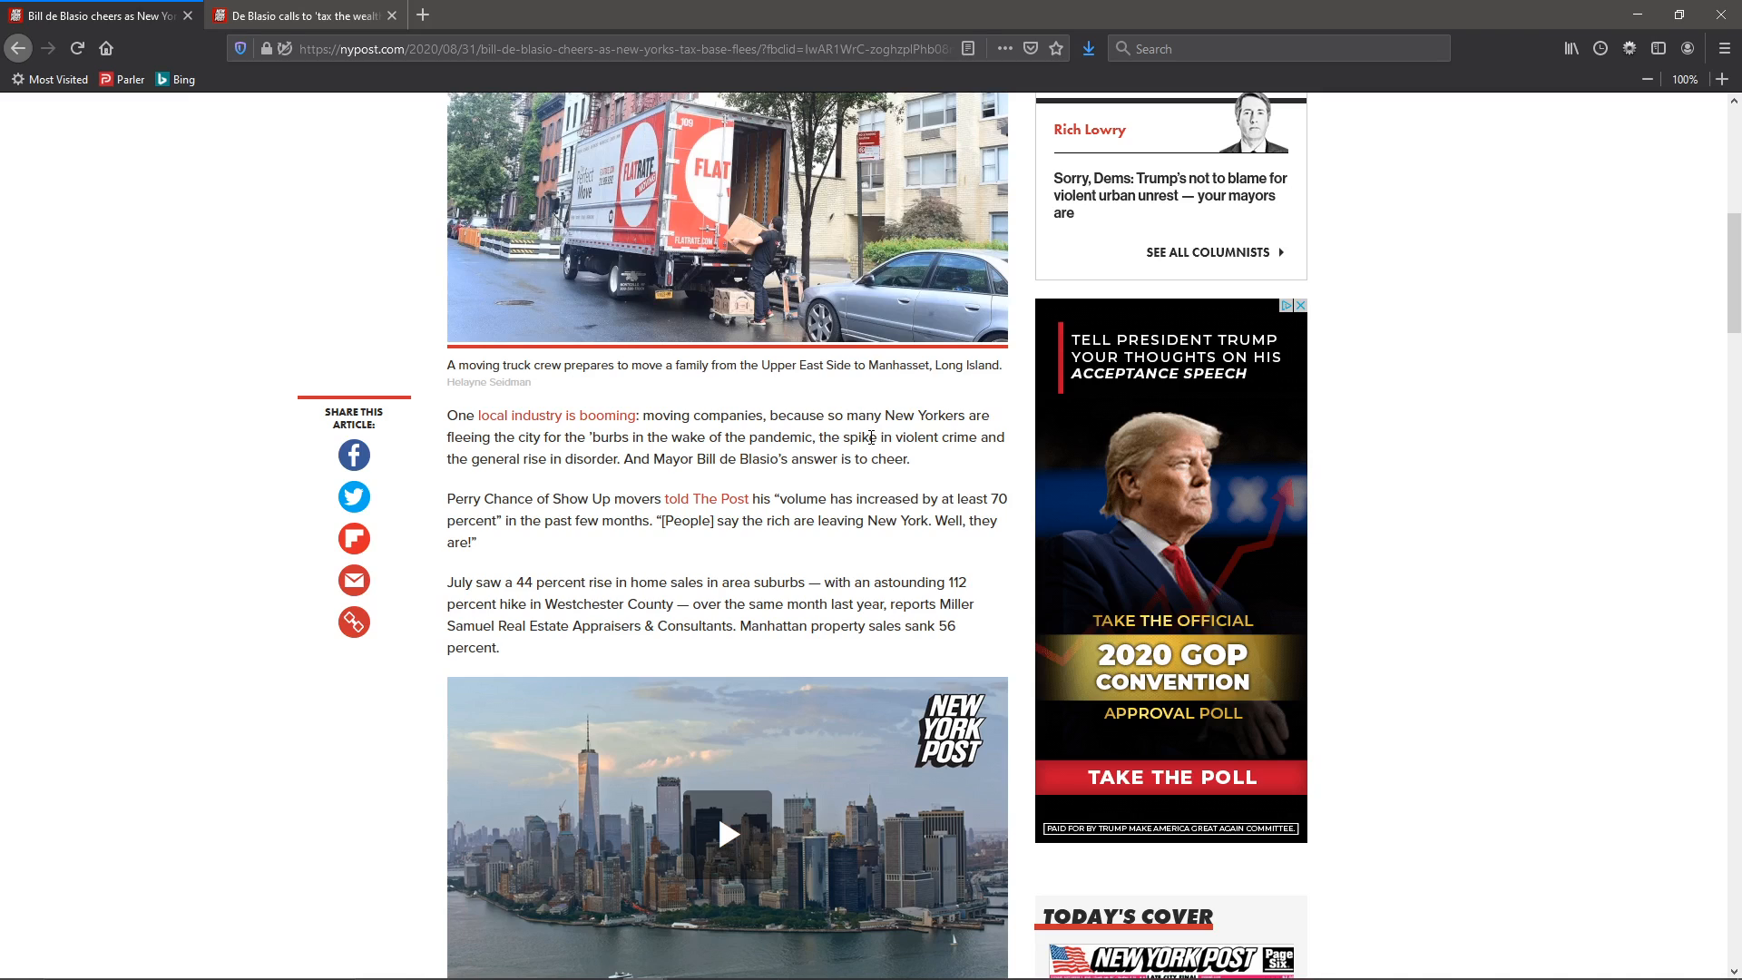
pyautogui.moveTo(611, 459)
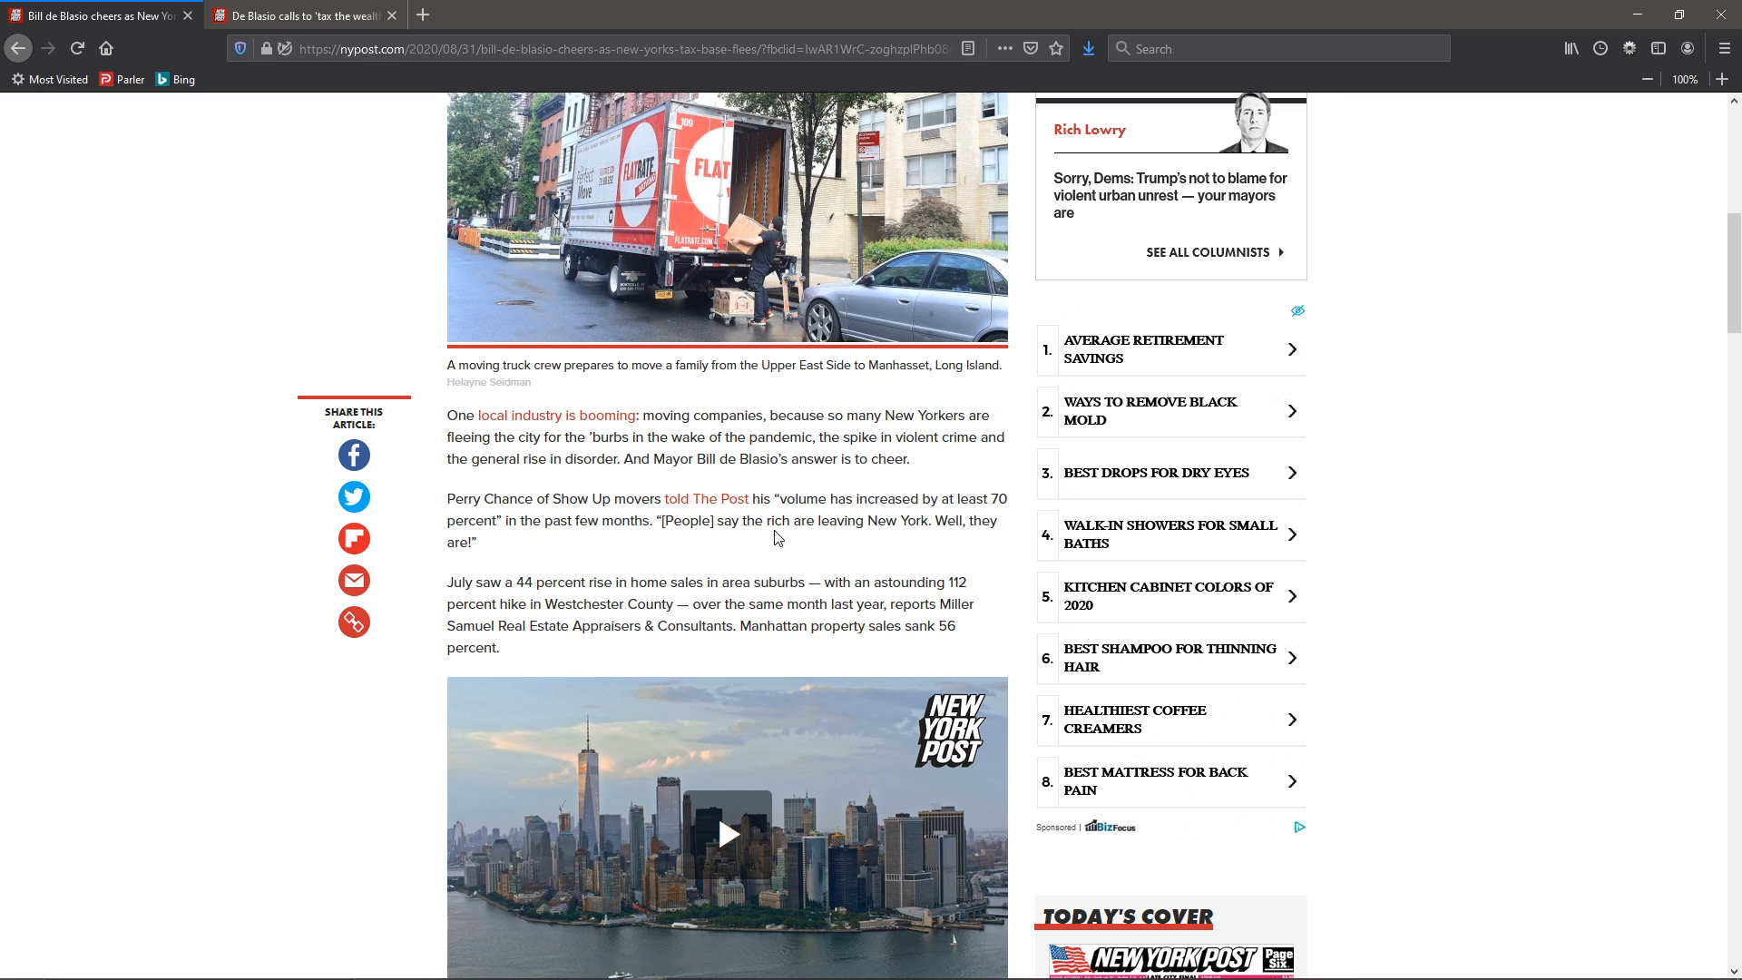
pyautogui.moveTo(548, 544)
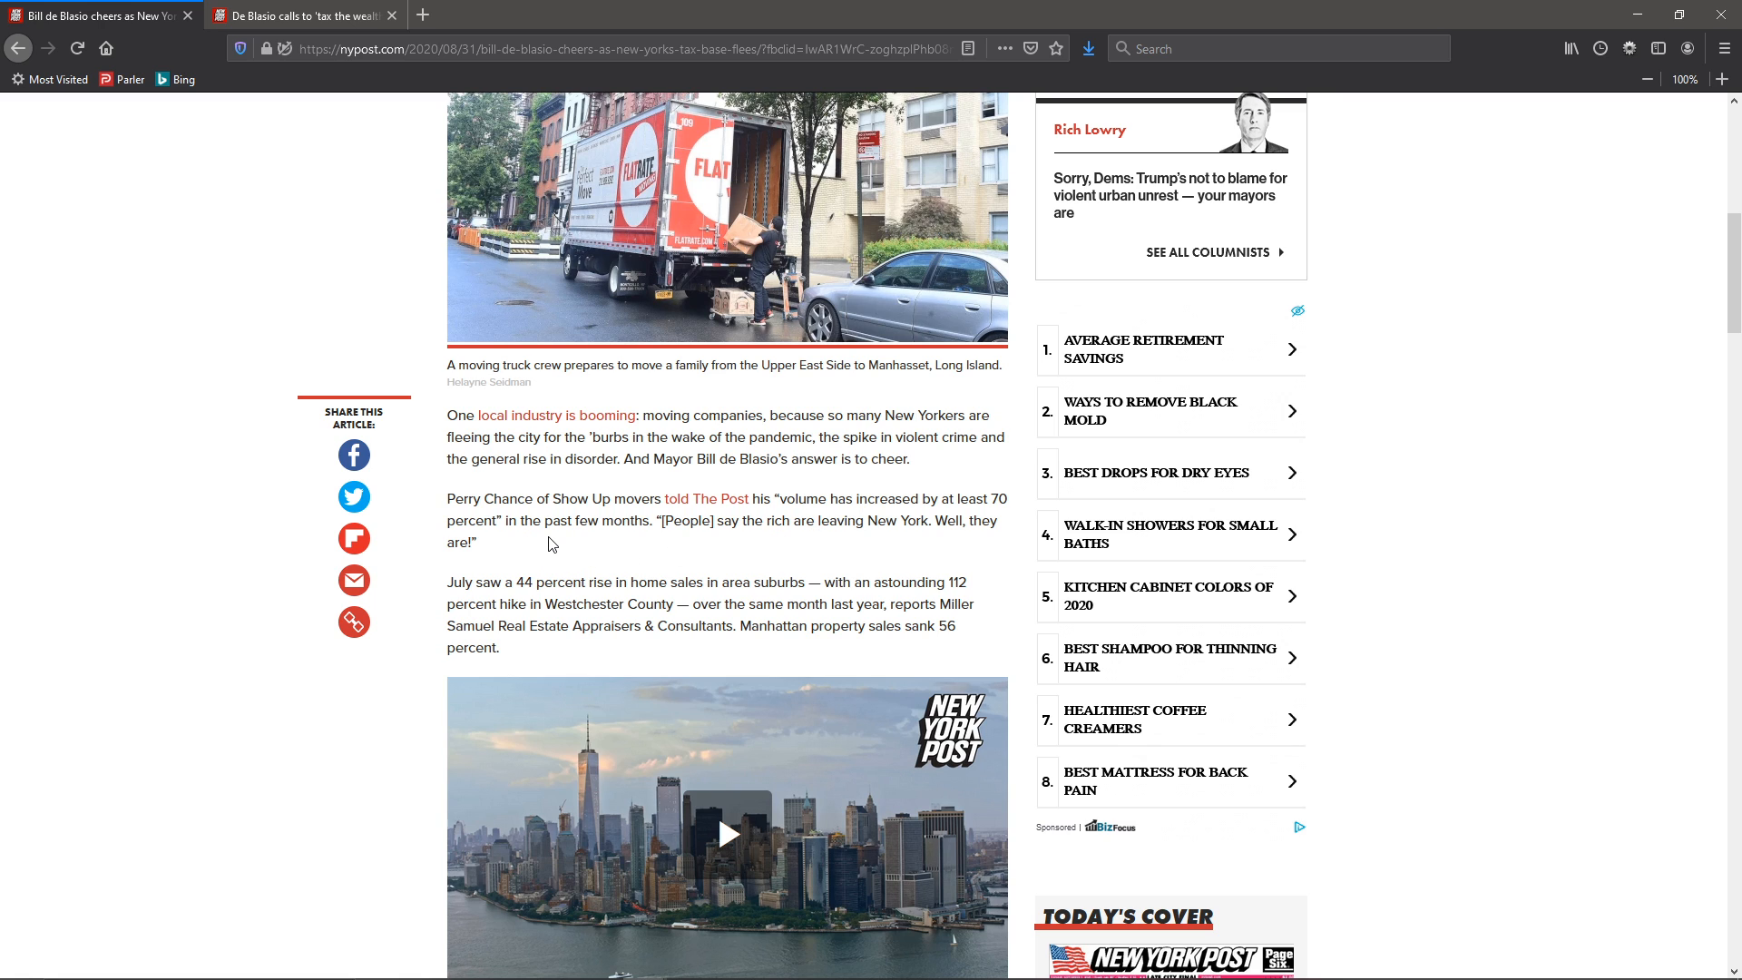
pyautogui.moveTo(666, 540)
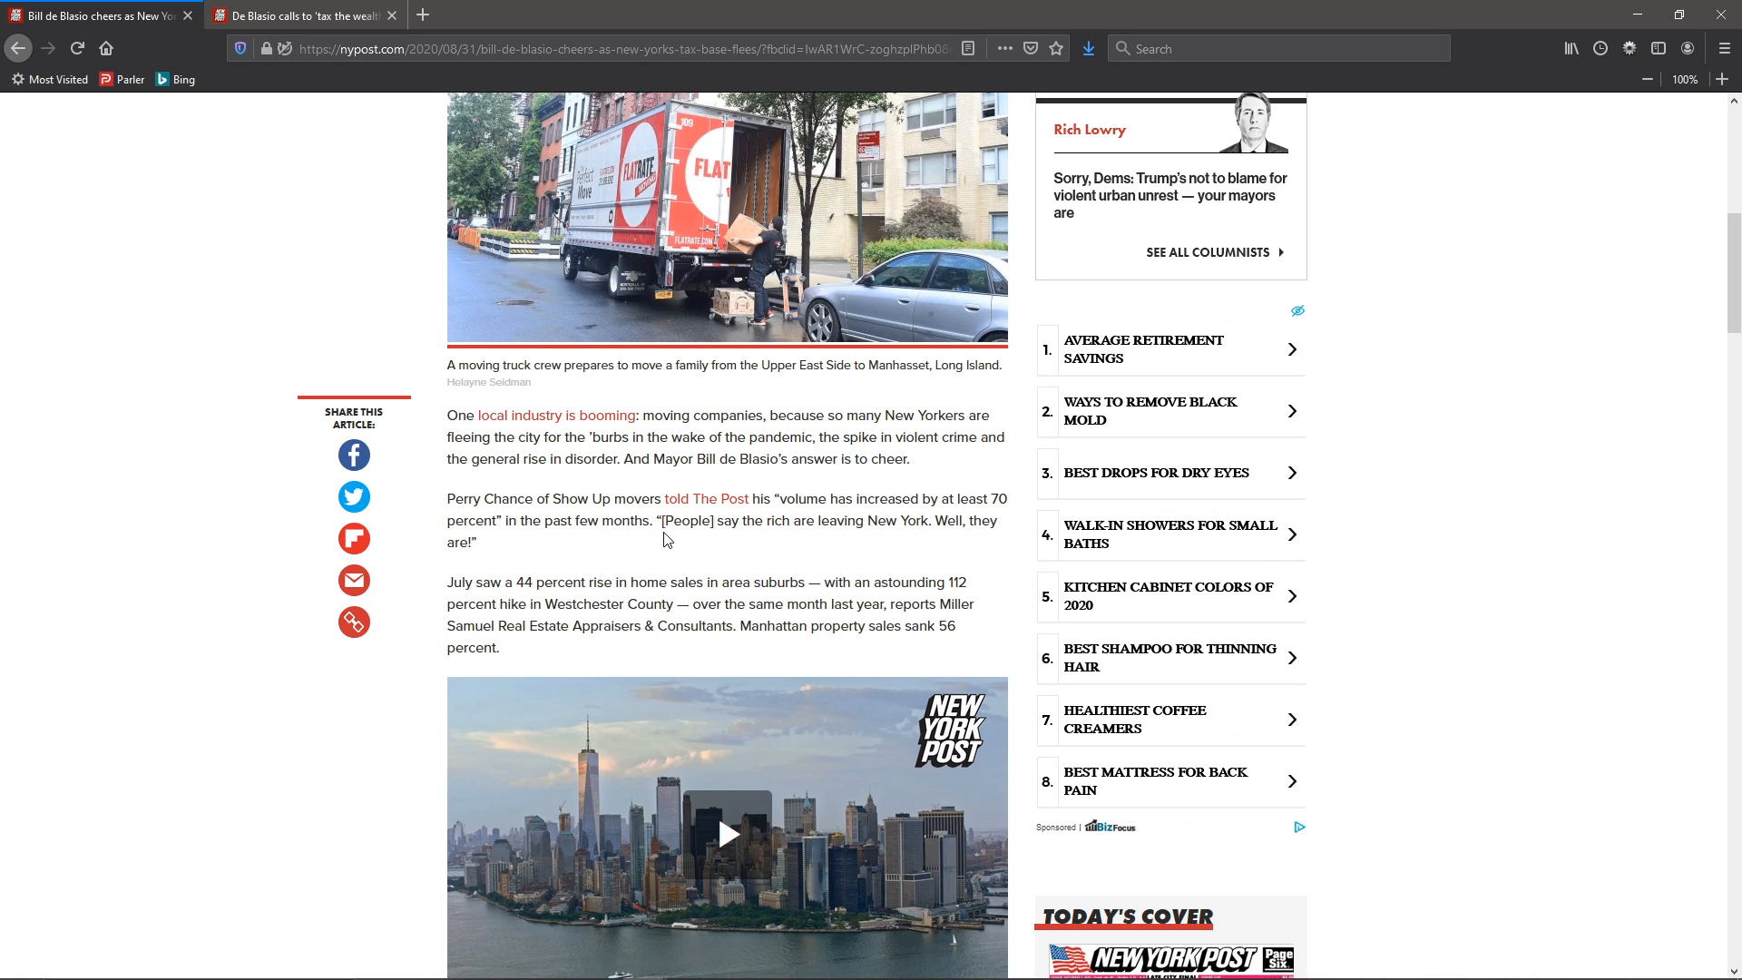
pyautogui.doubleClick(688, 521)
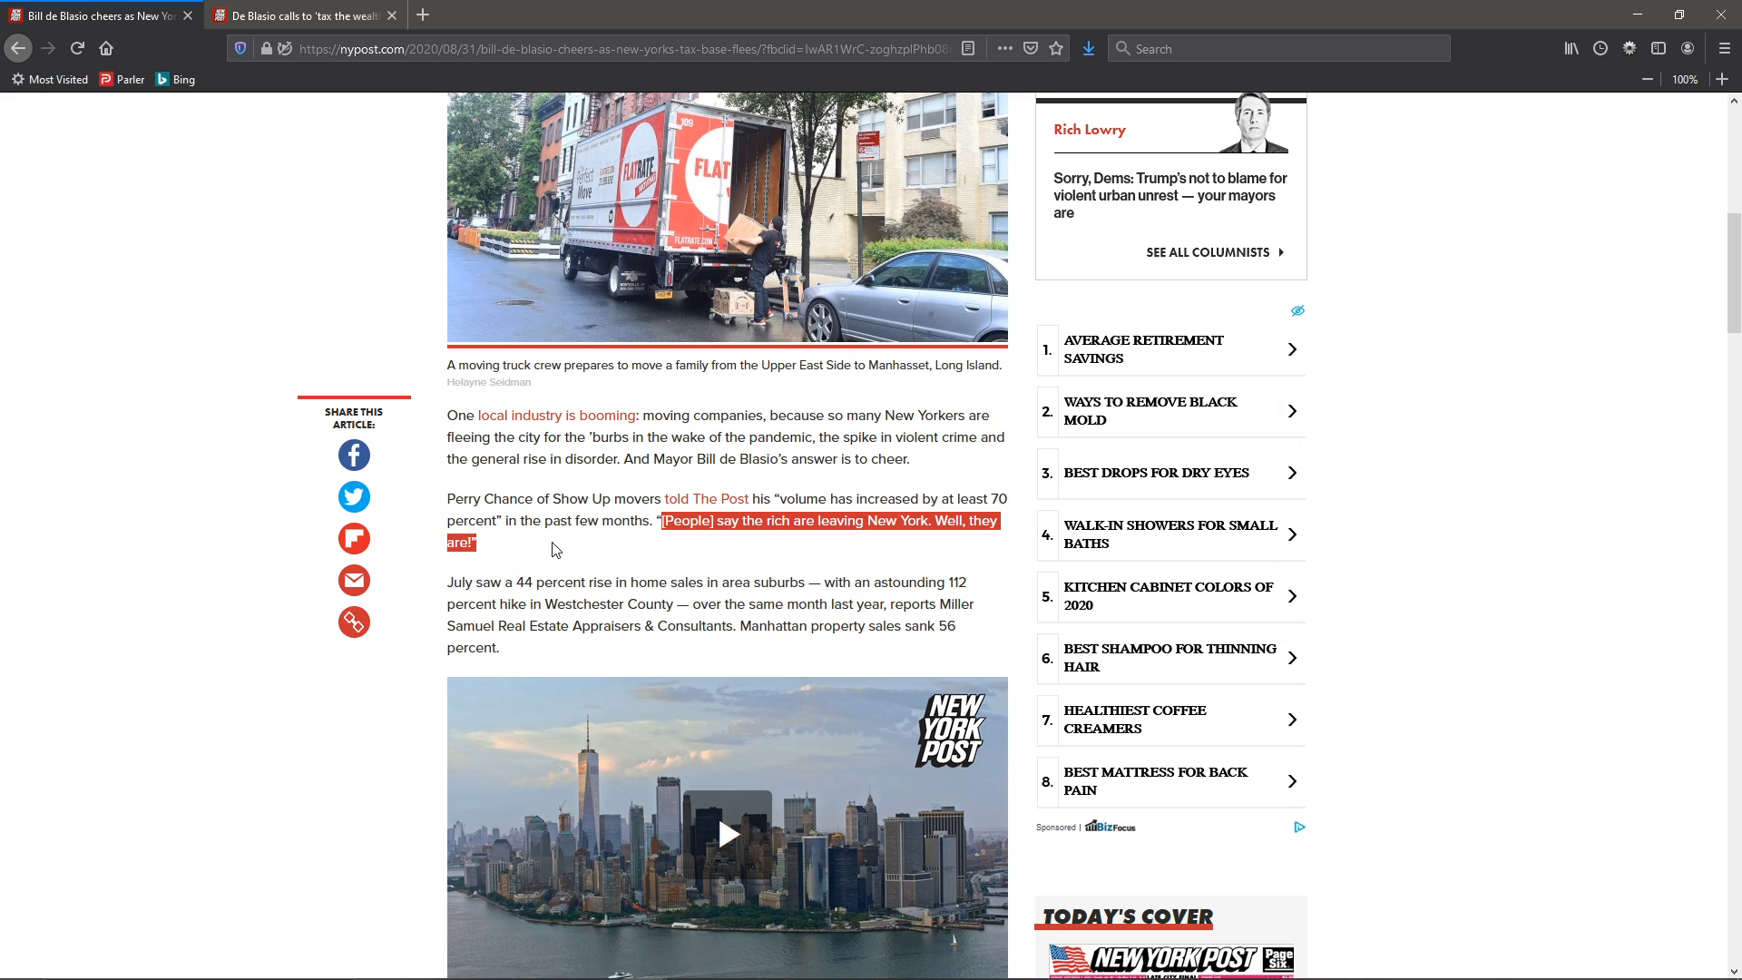
pyautogui.click(544, 537)
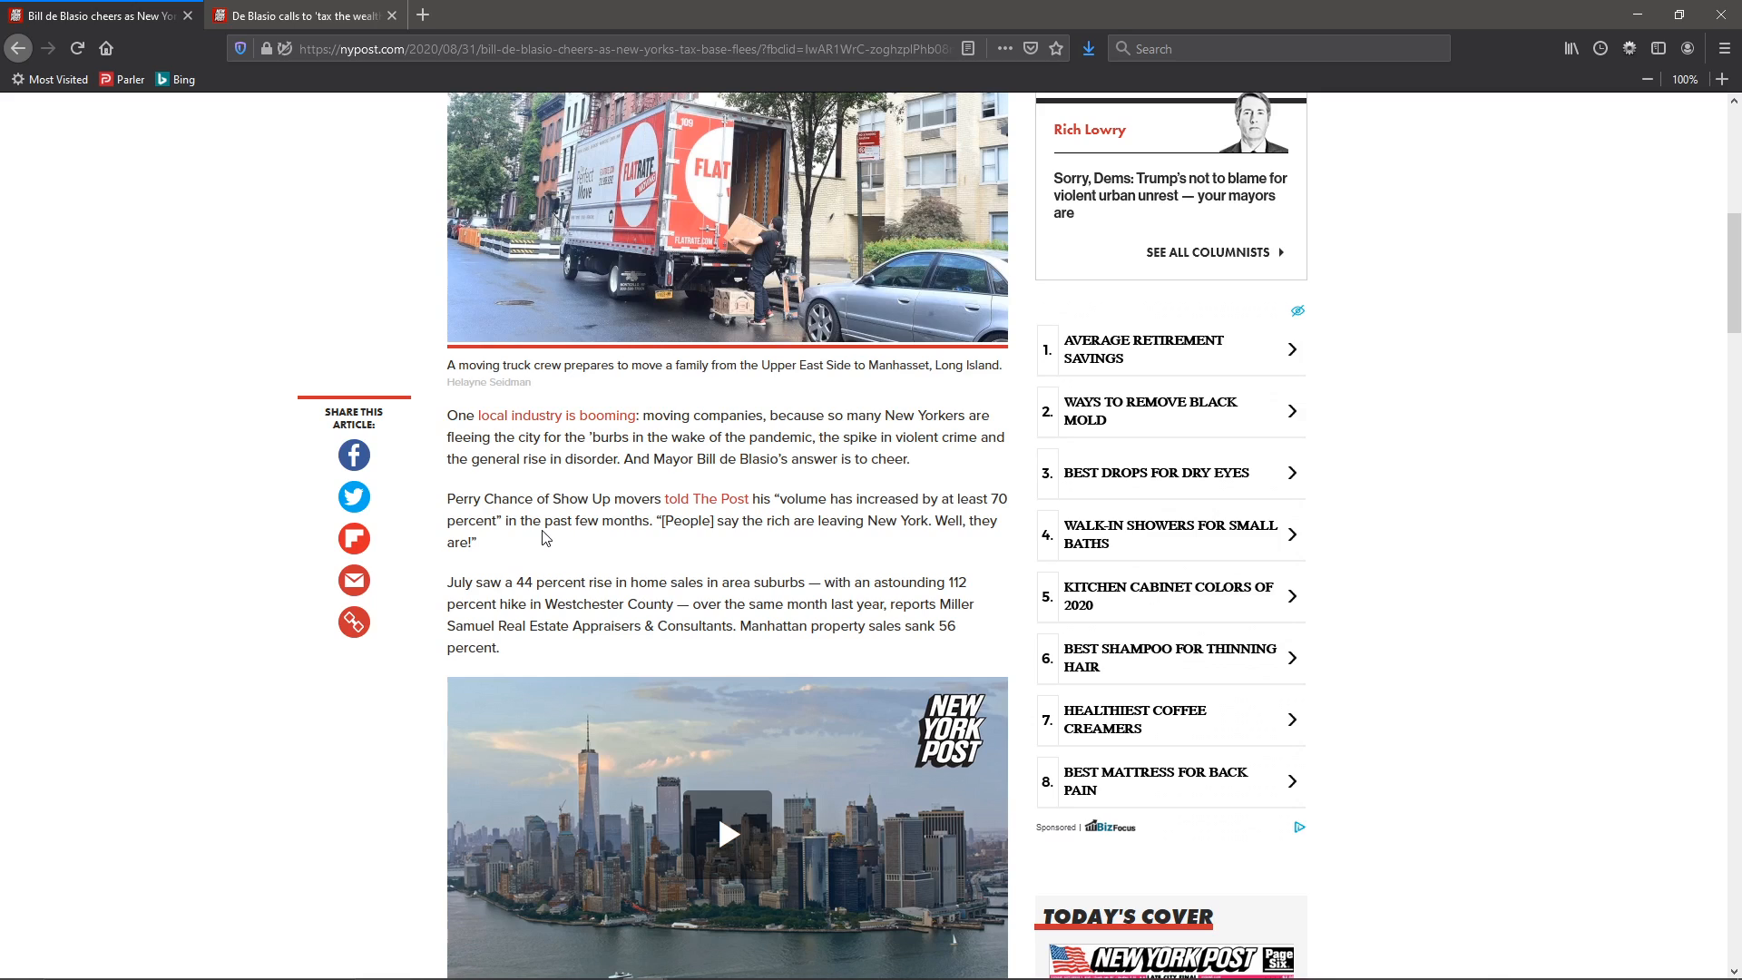
pyautogui.moveTo(688, 554)
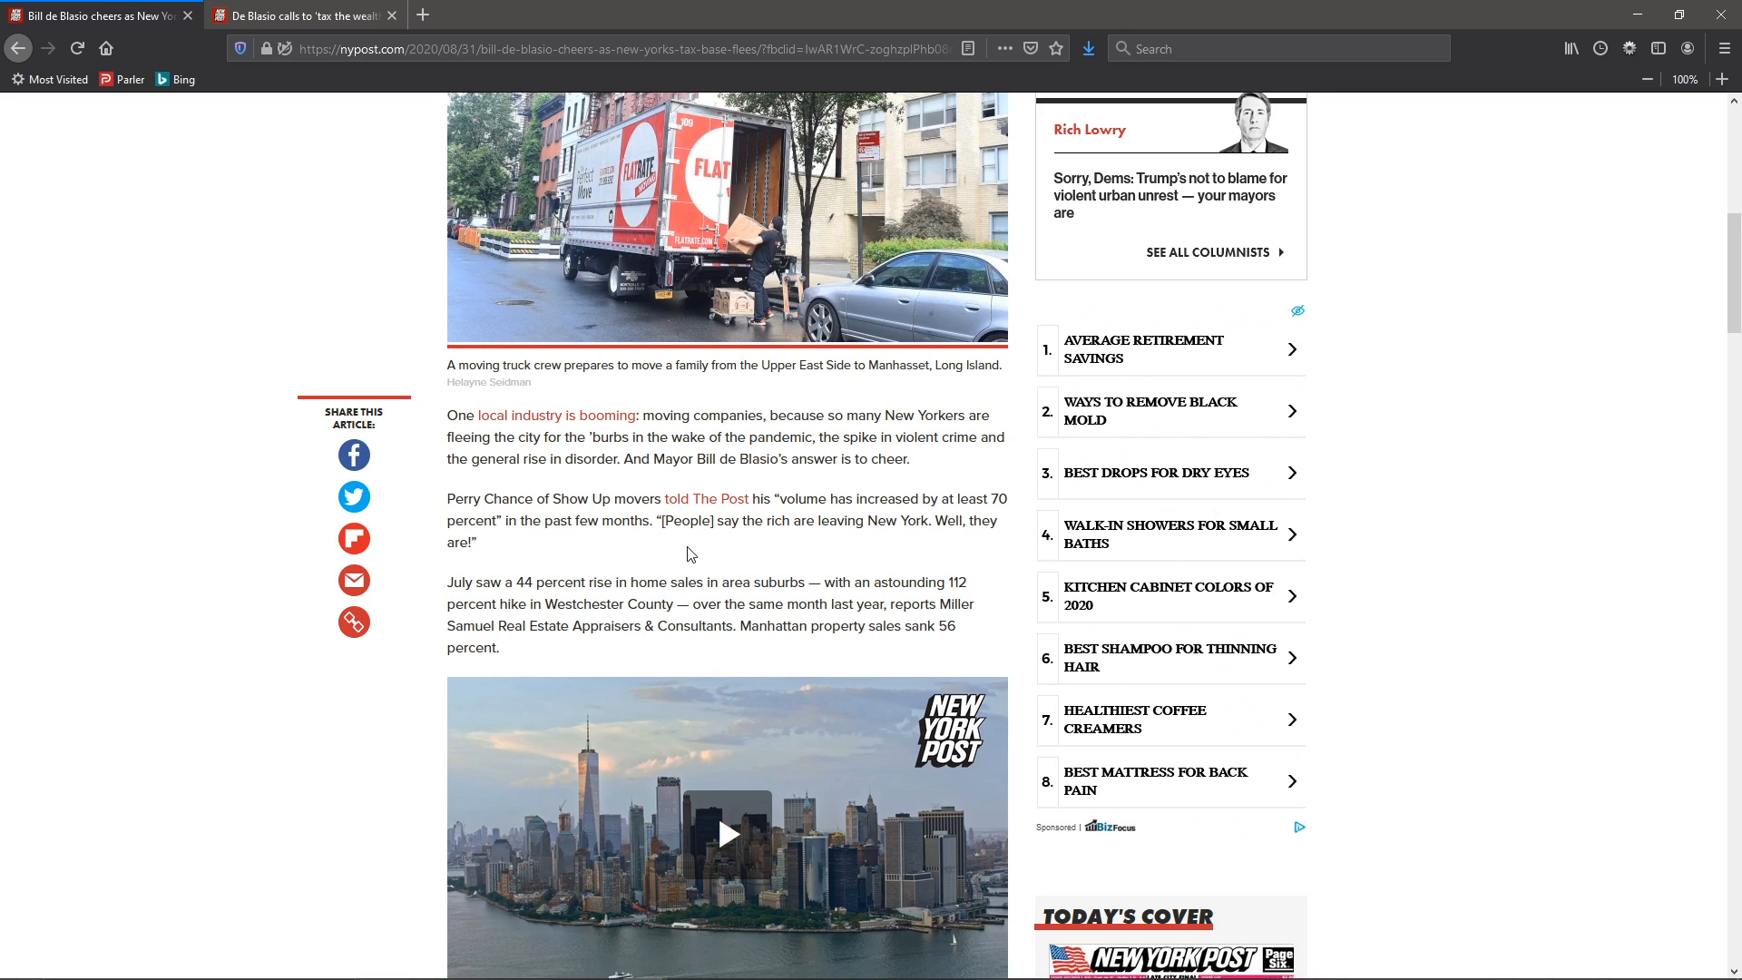
pyautogui.moveTo(455, 611)
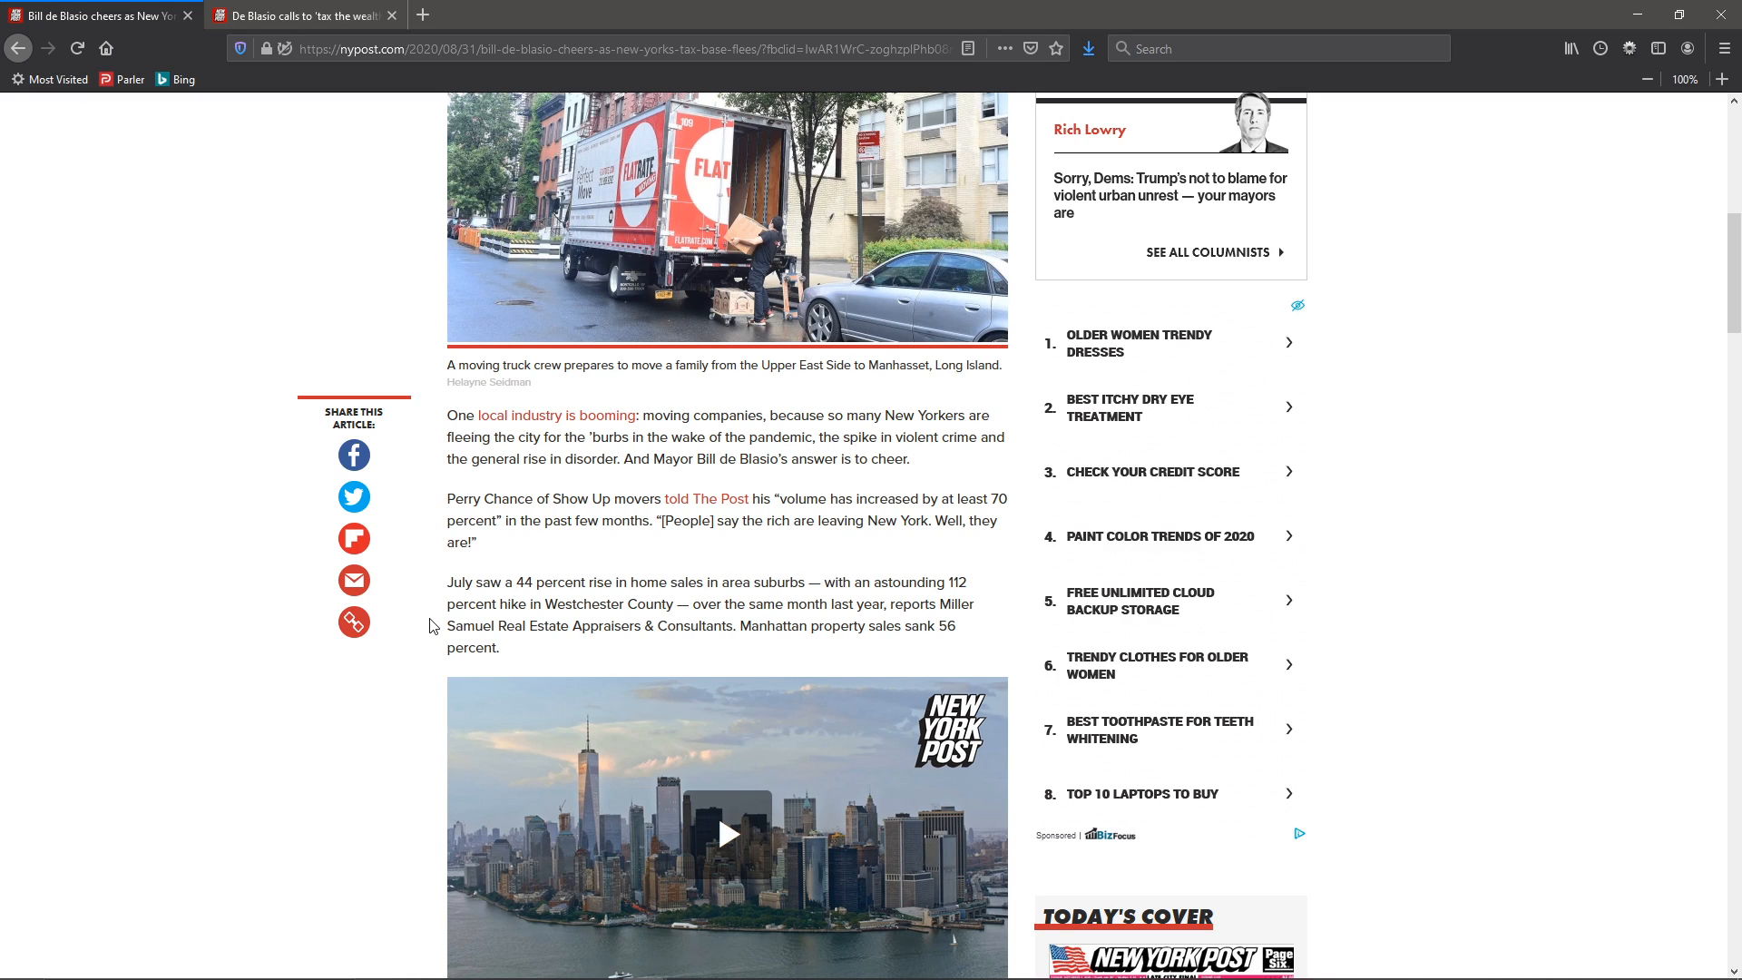
pyautogui.moveTo(548, 576)
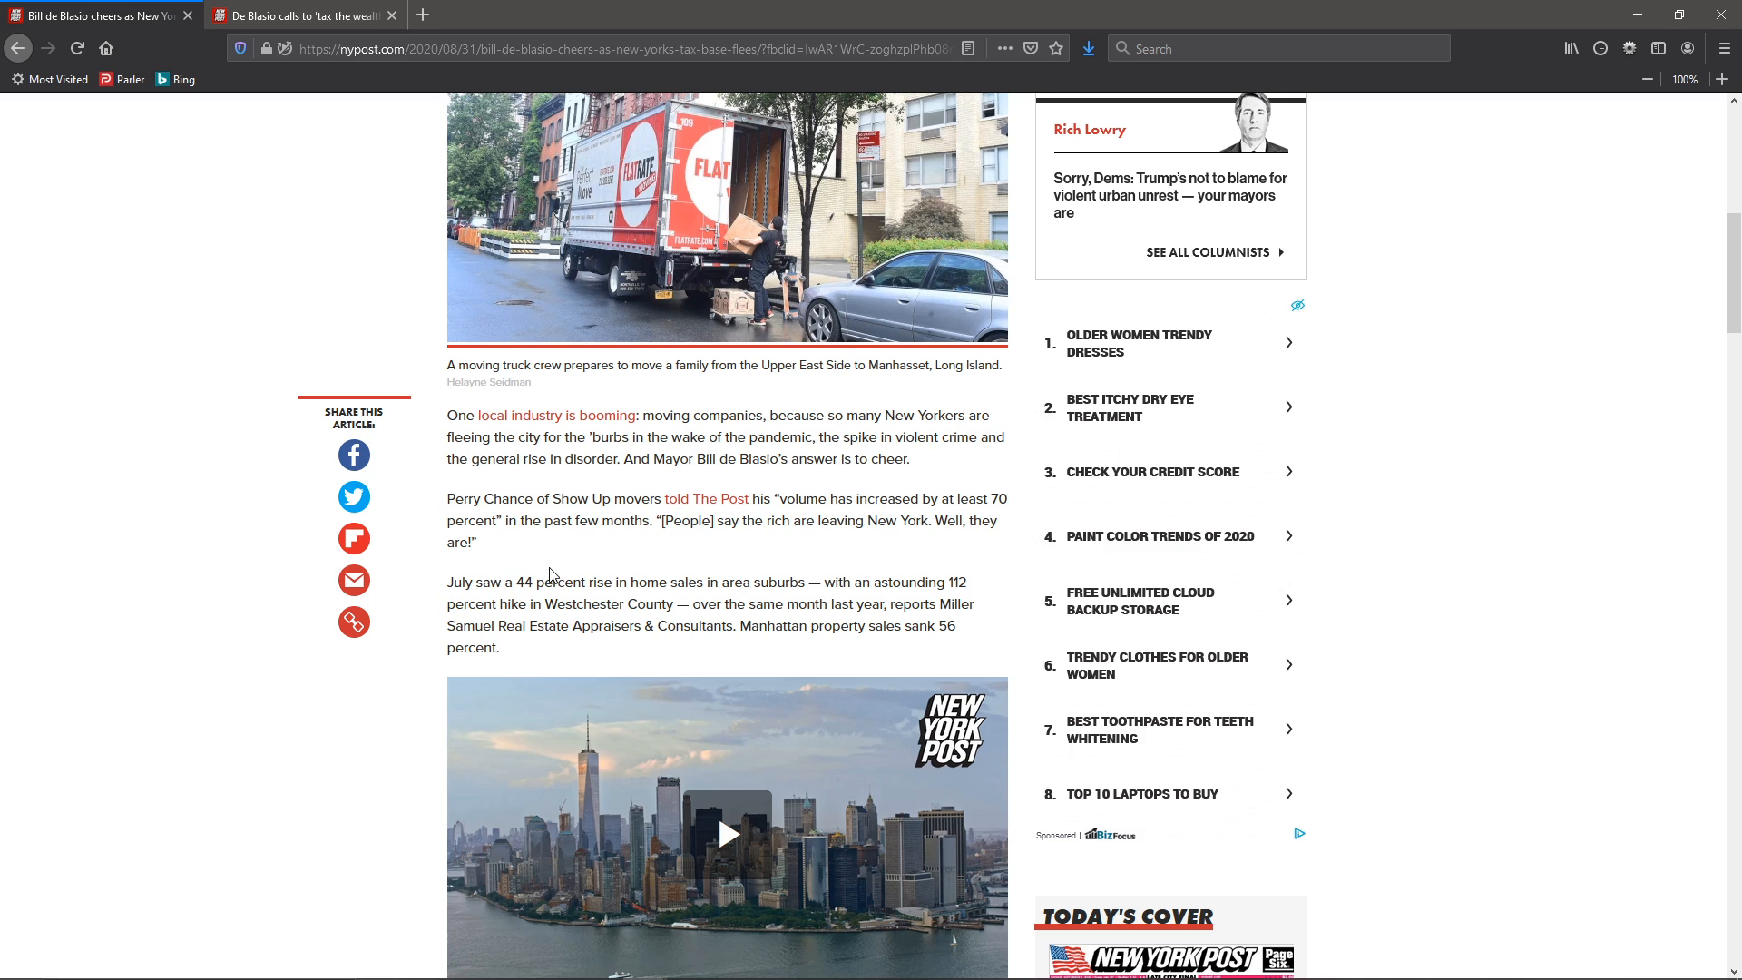
pyautogui.moveTo(453, 581)
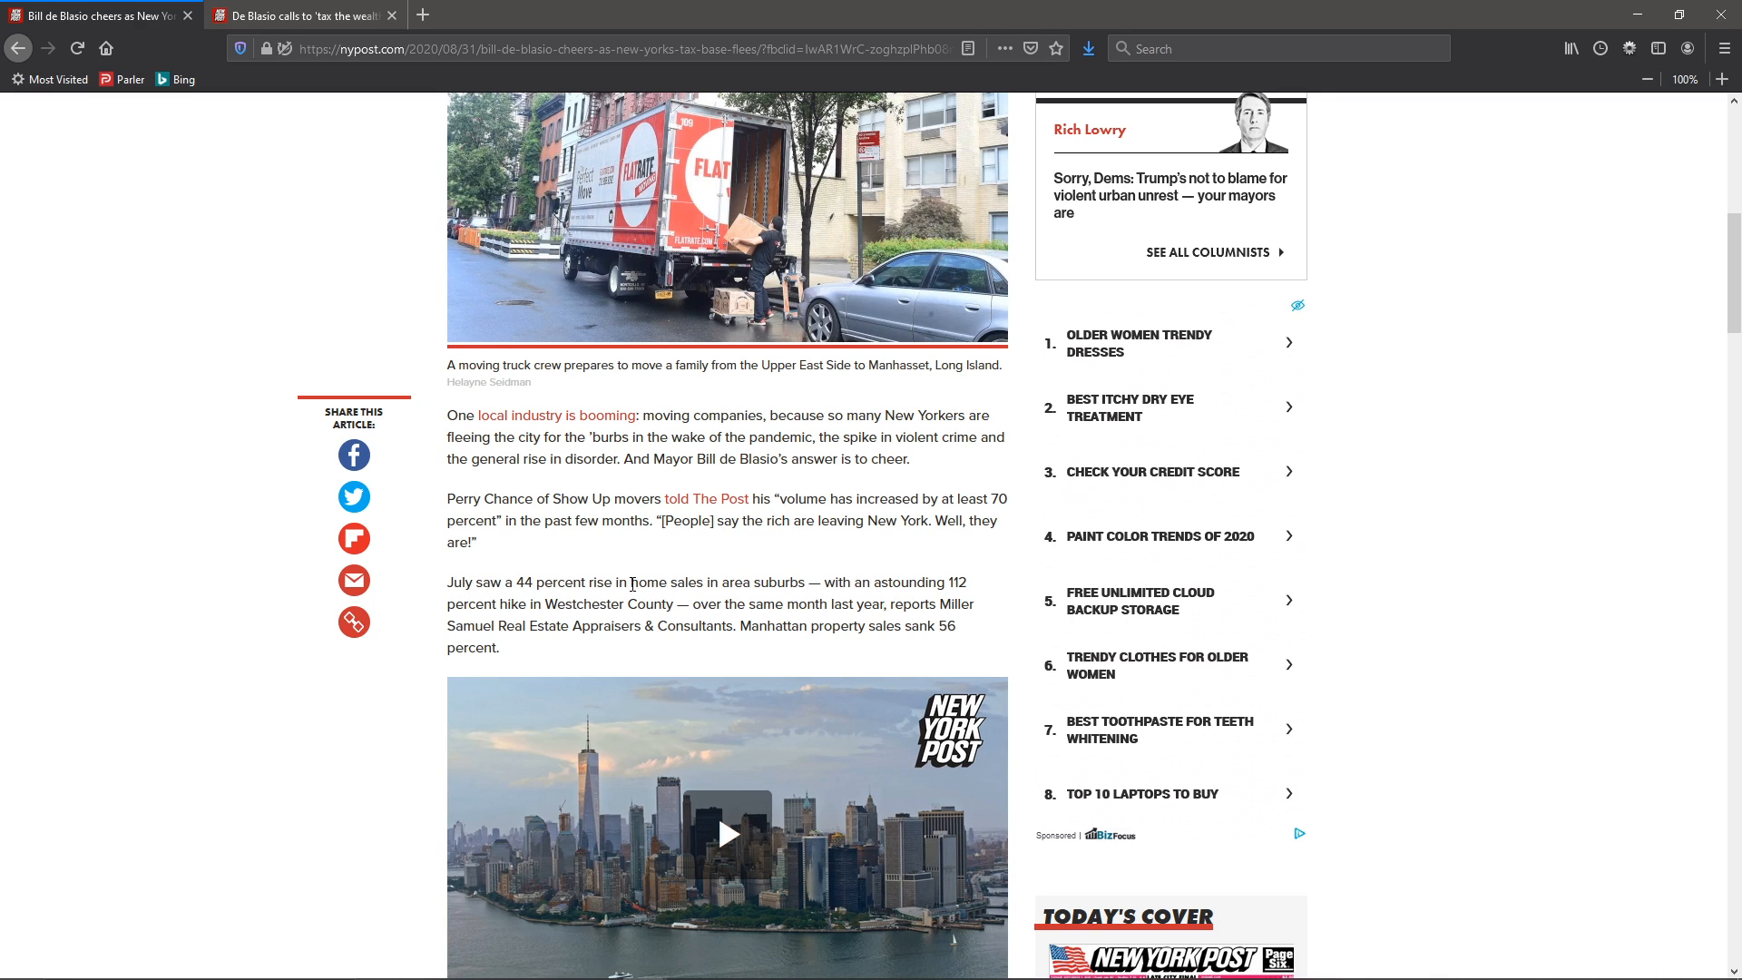
pyautogui.moveTo(802, 582)
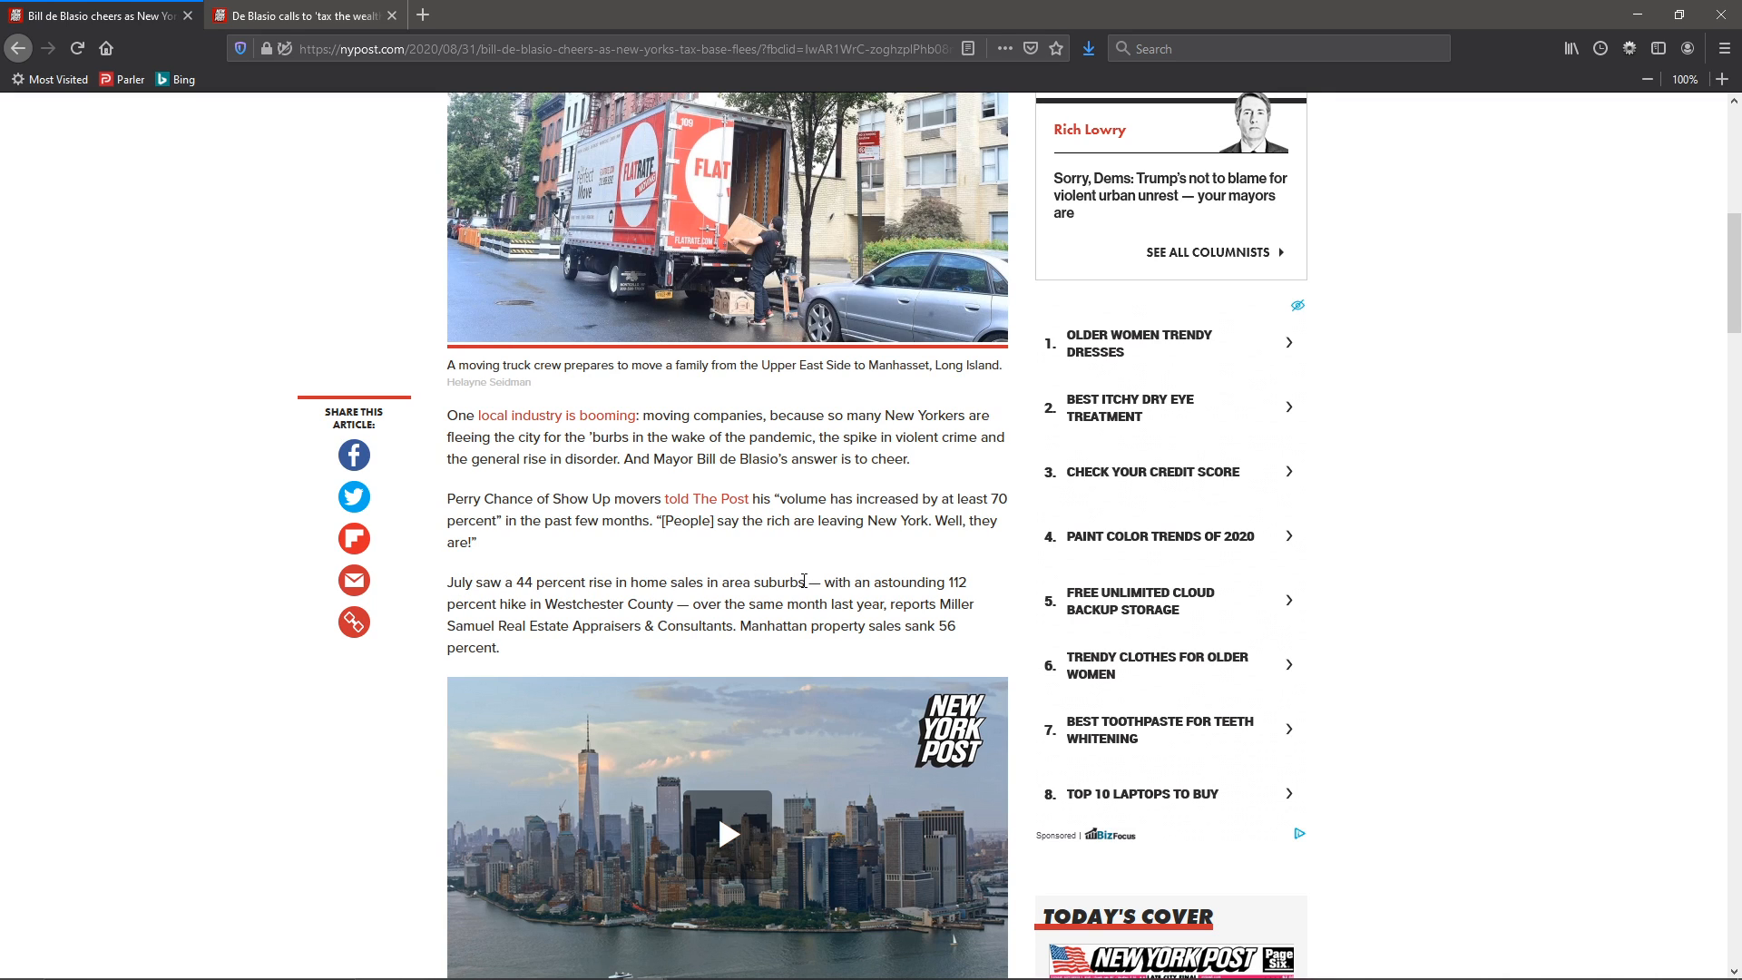
pyautogui.moveTo(589, 606)
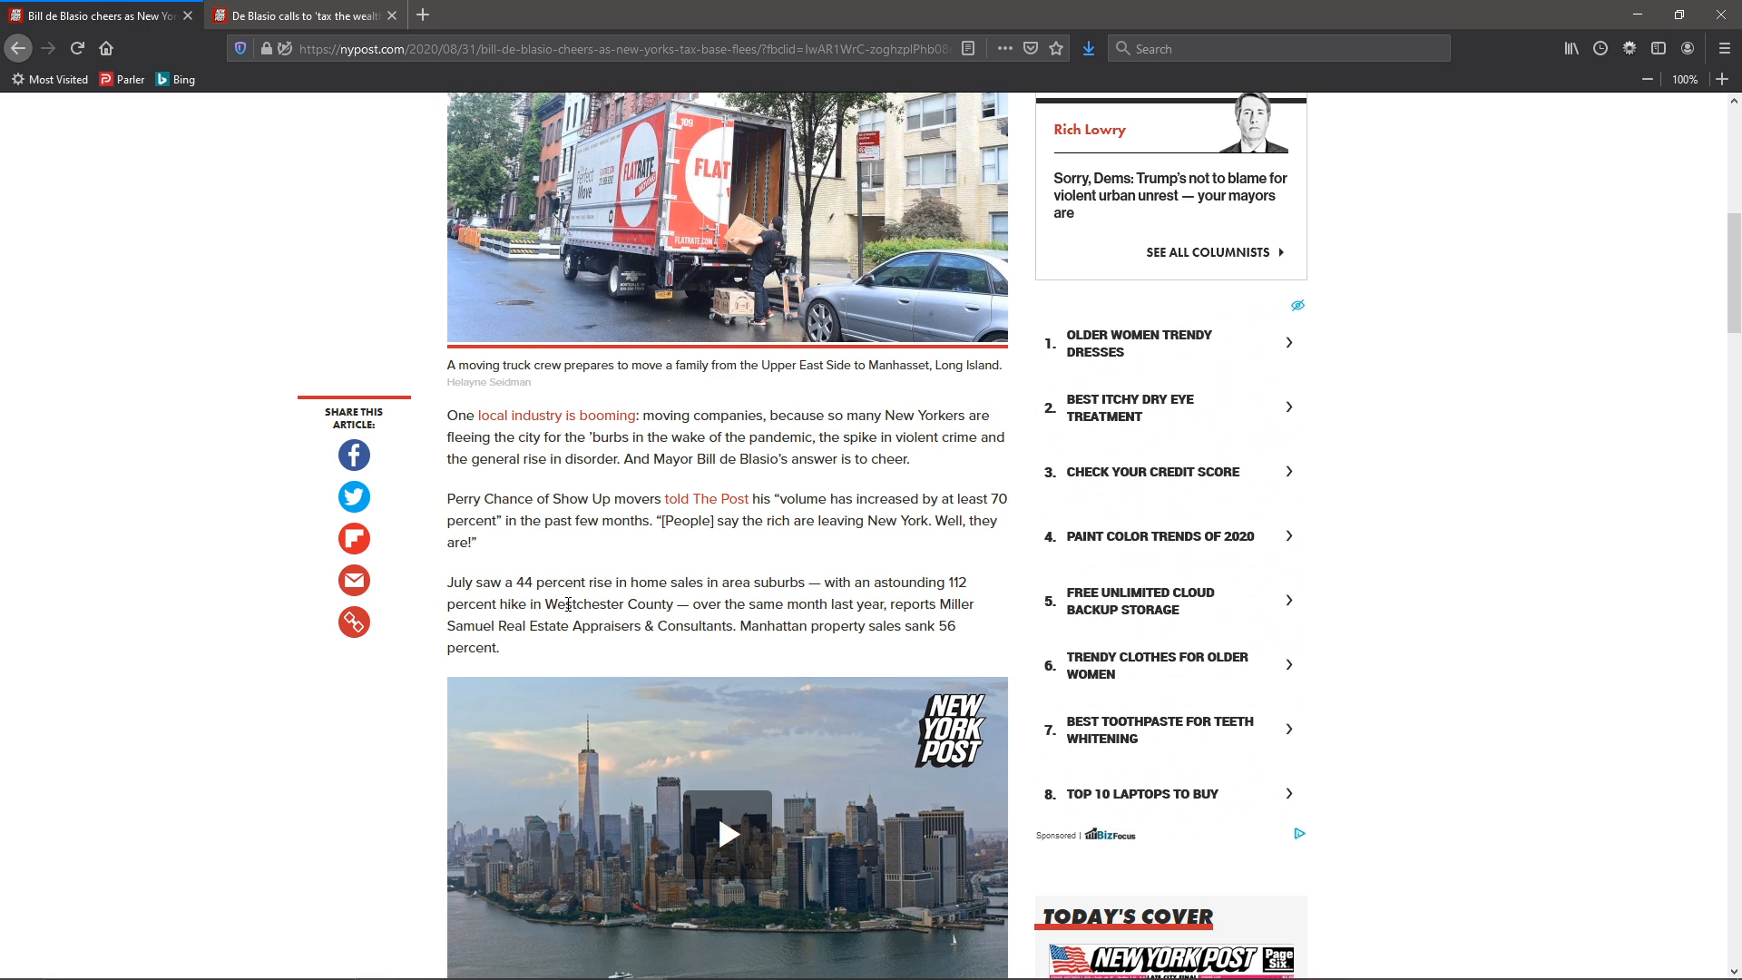
pyautogui.moveTo(627, 602)
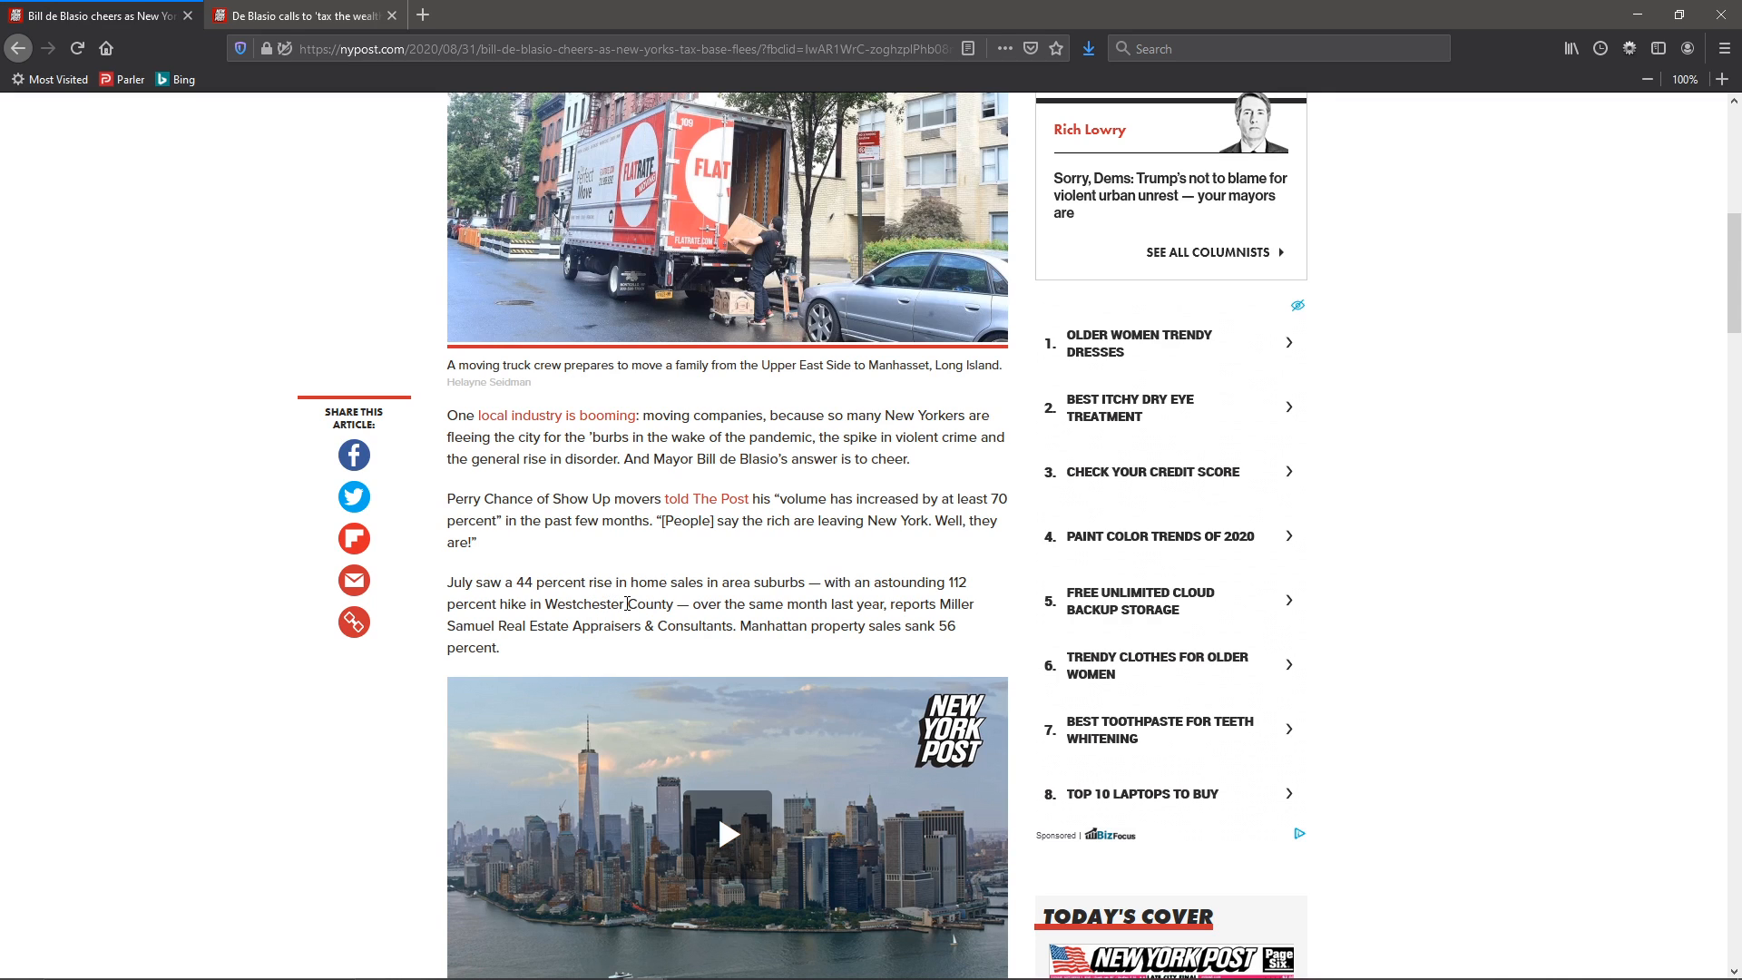
pyautogui.moveTo(874, 597)
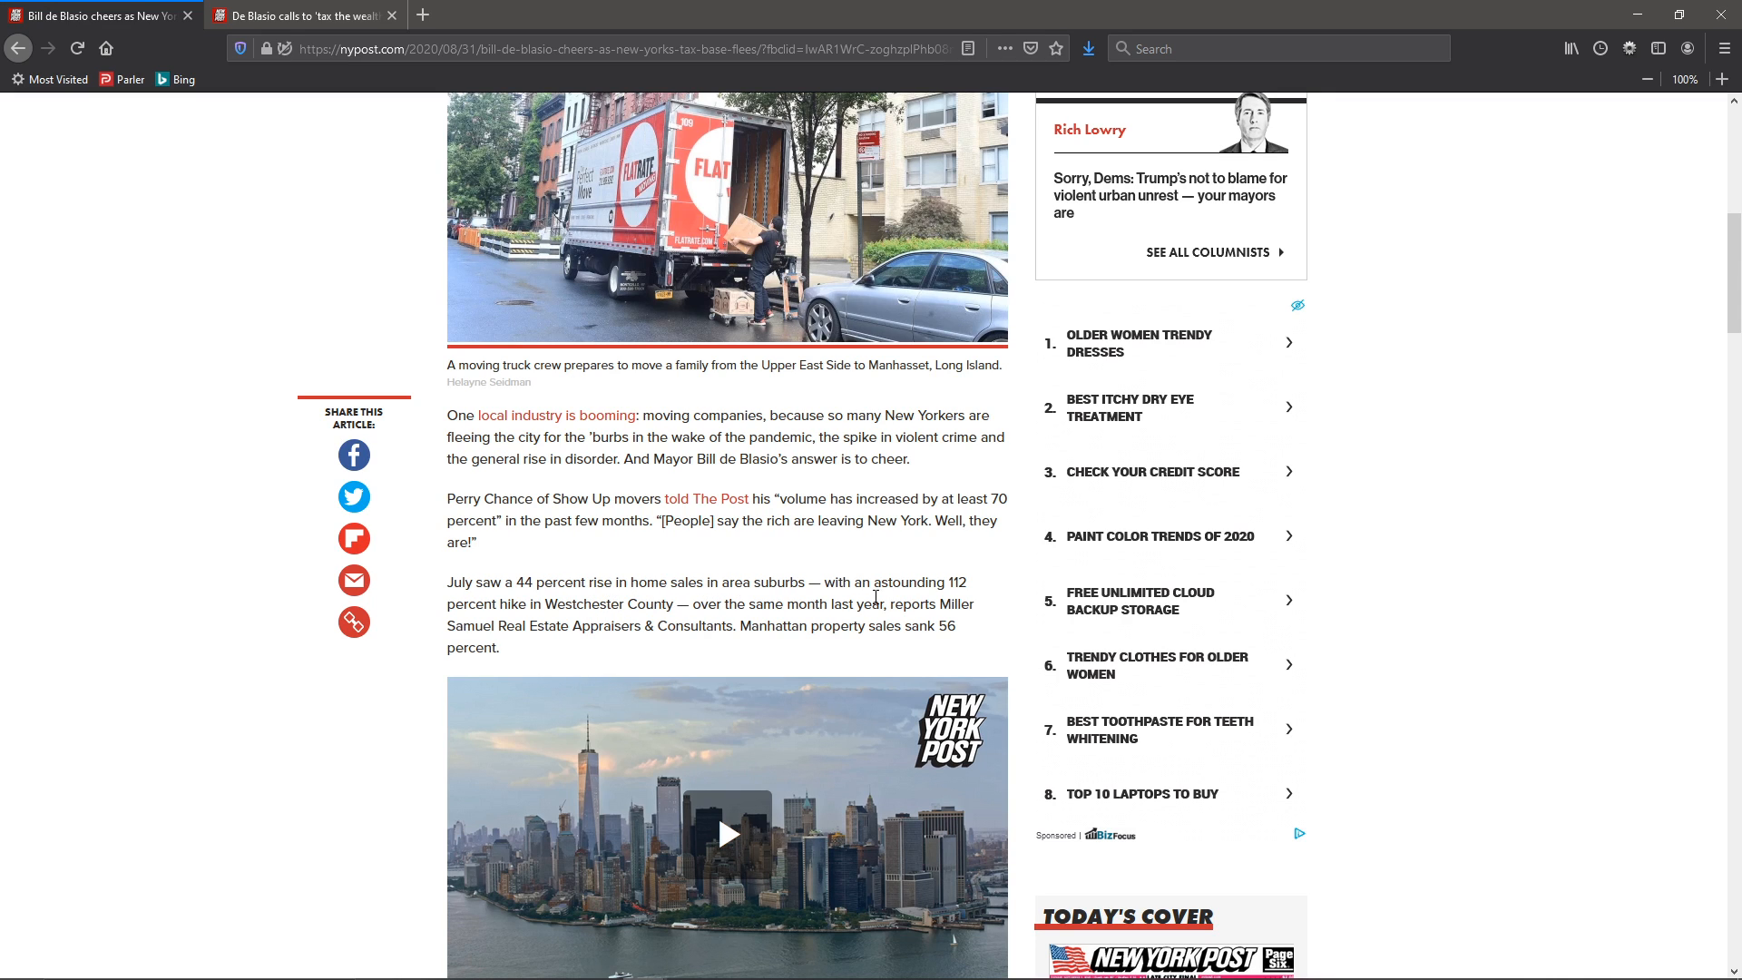
pyautogui.moveTo(504, 628)
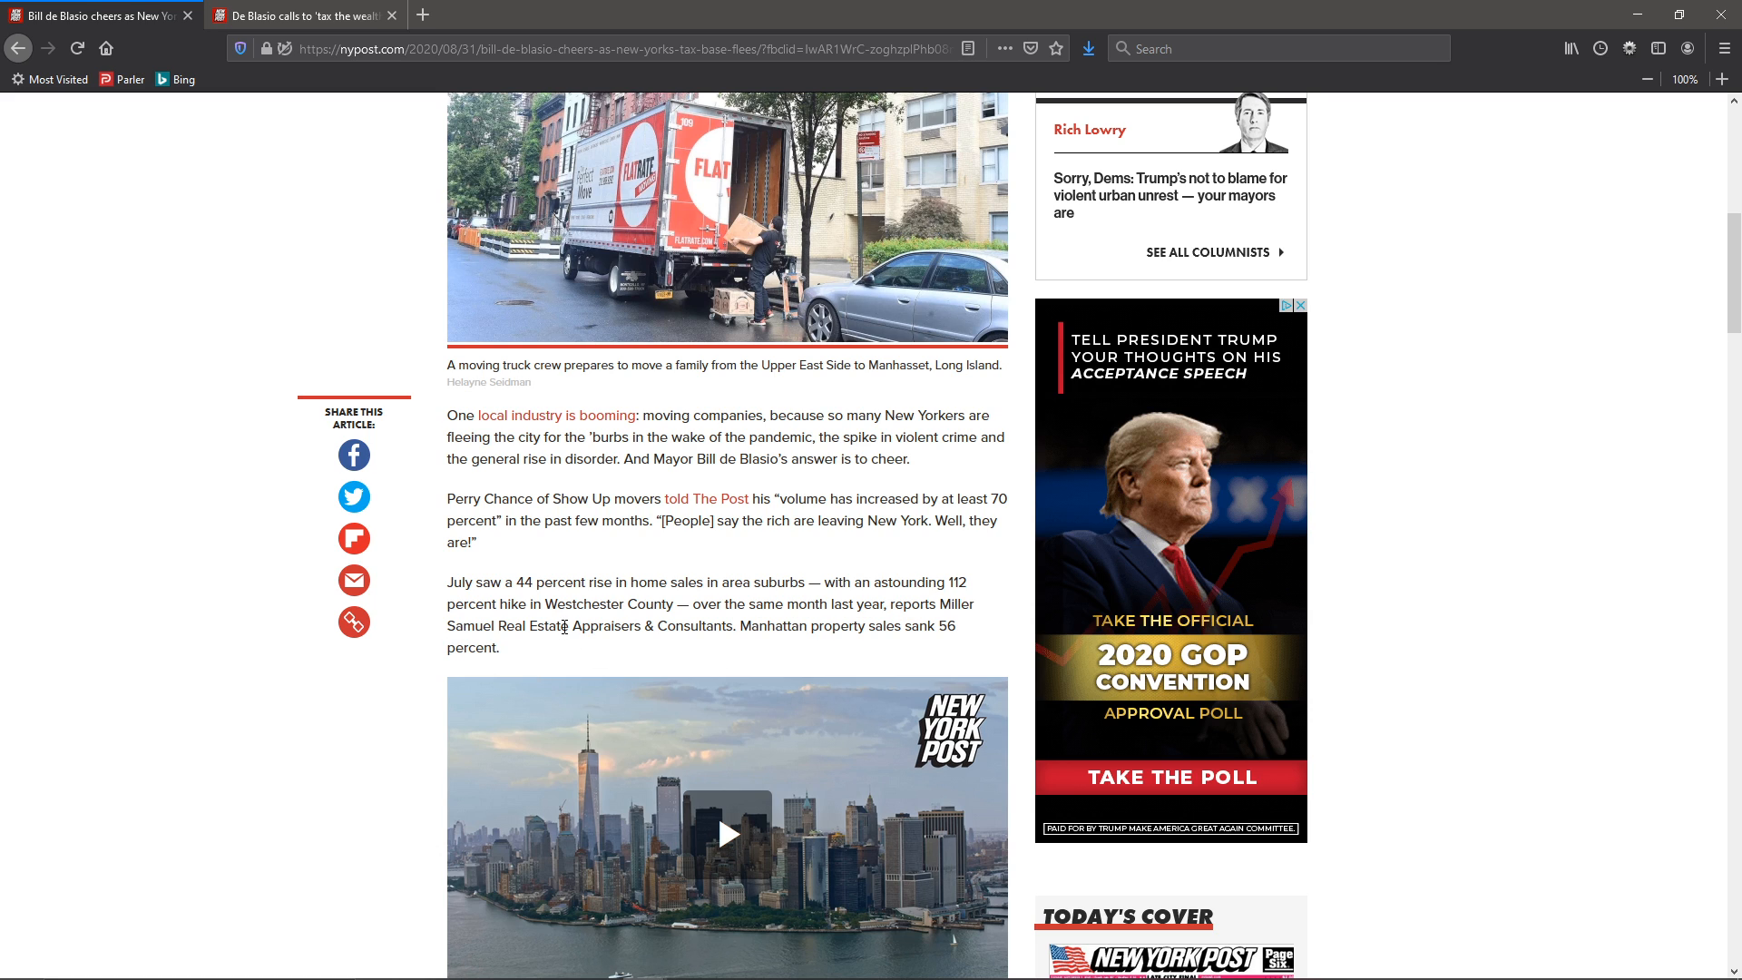
pyautogui.moveTo(441, 732)
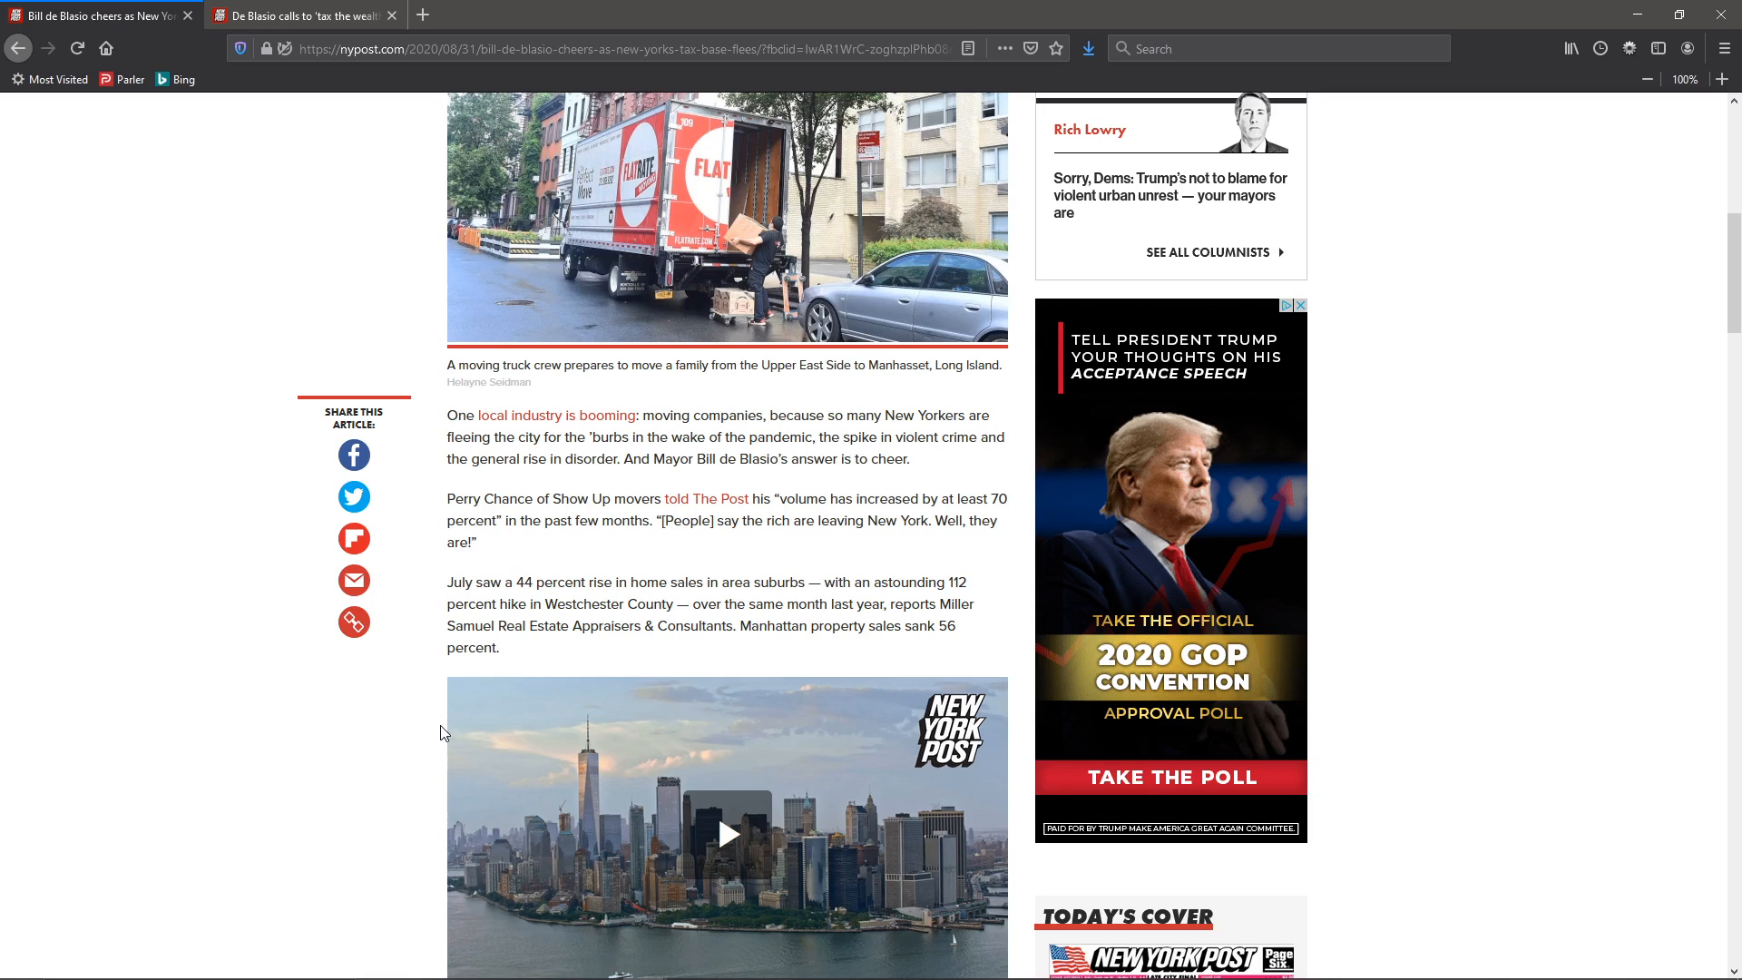
# Scroll to the closing line about driving the city down and the Filed Under tags.
pyautogui.scroll(-3)
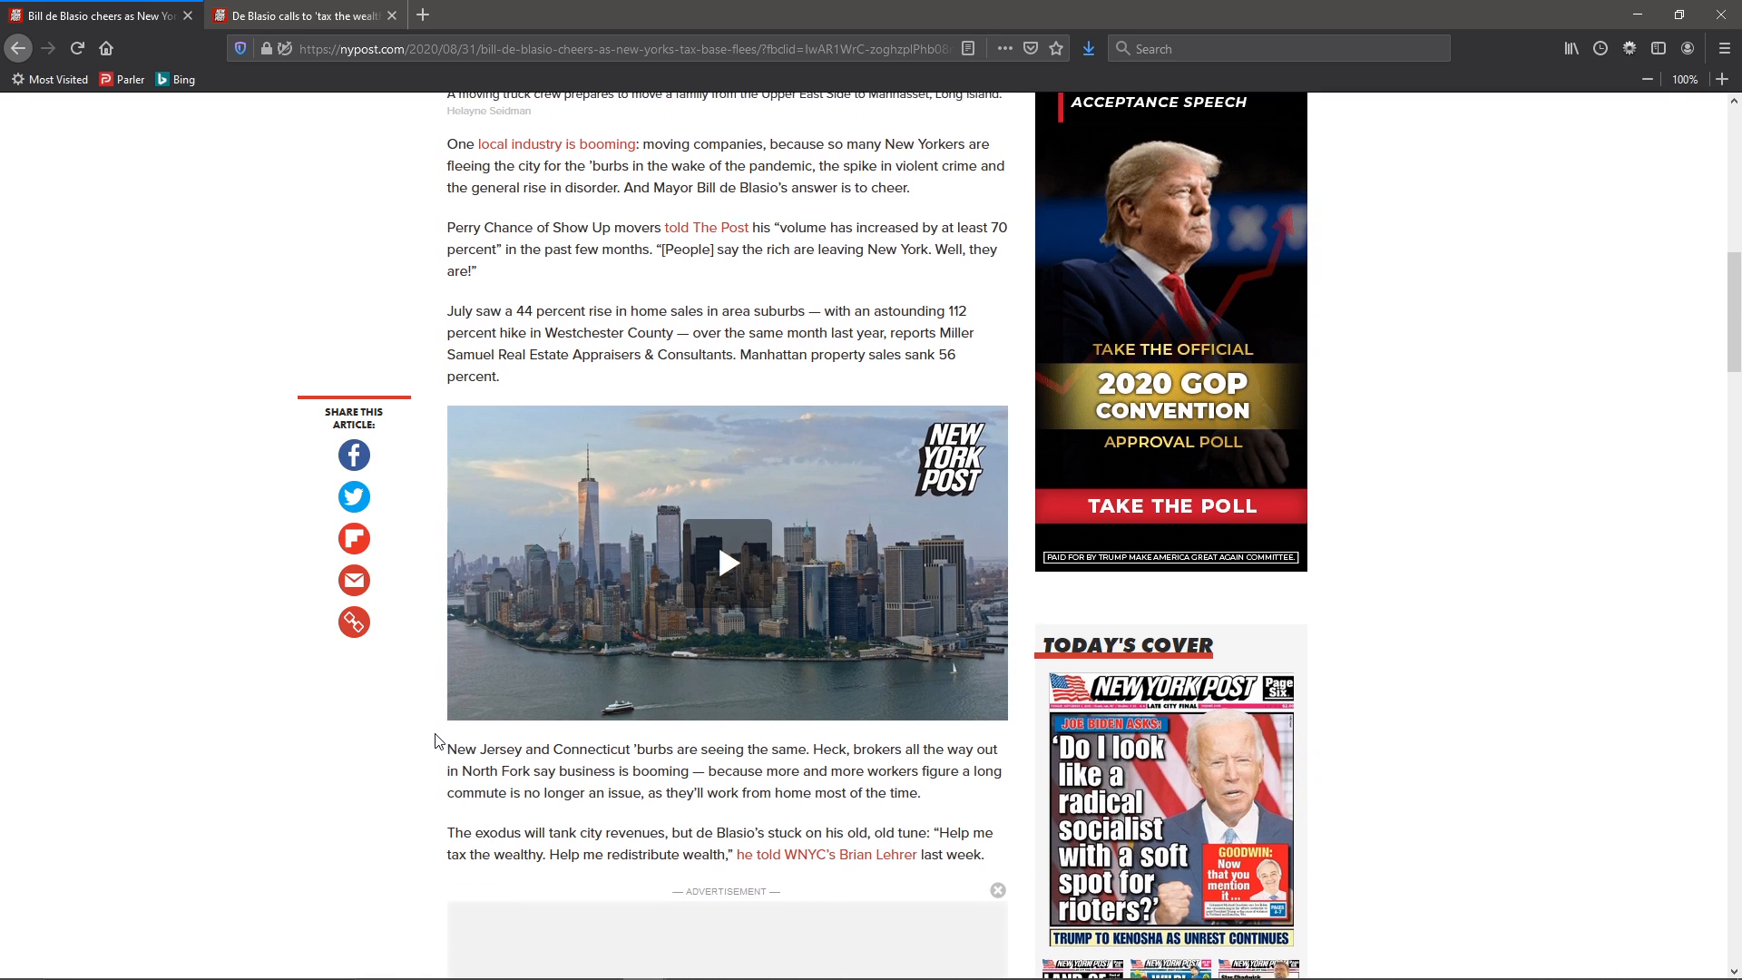
pyautogui.scroll(-3)
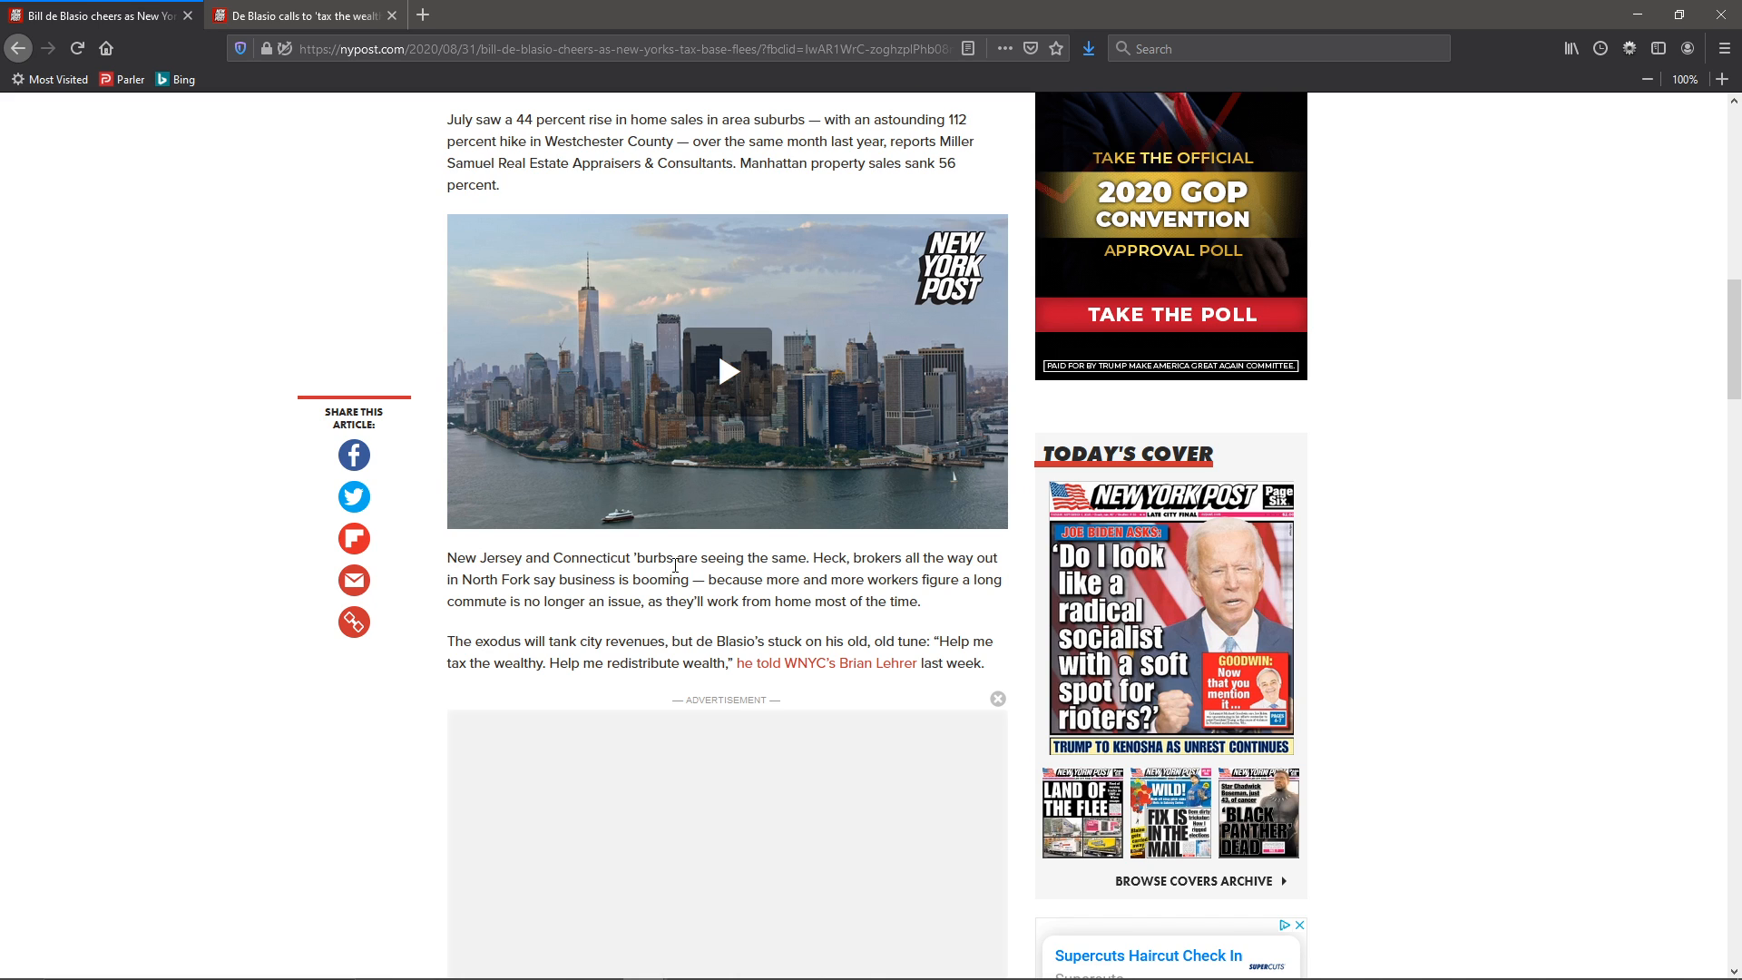
pyautogui.moveTo(798, 561)
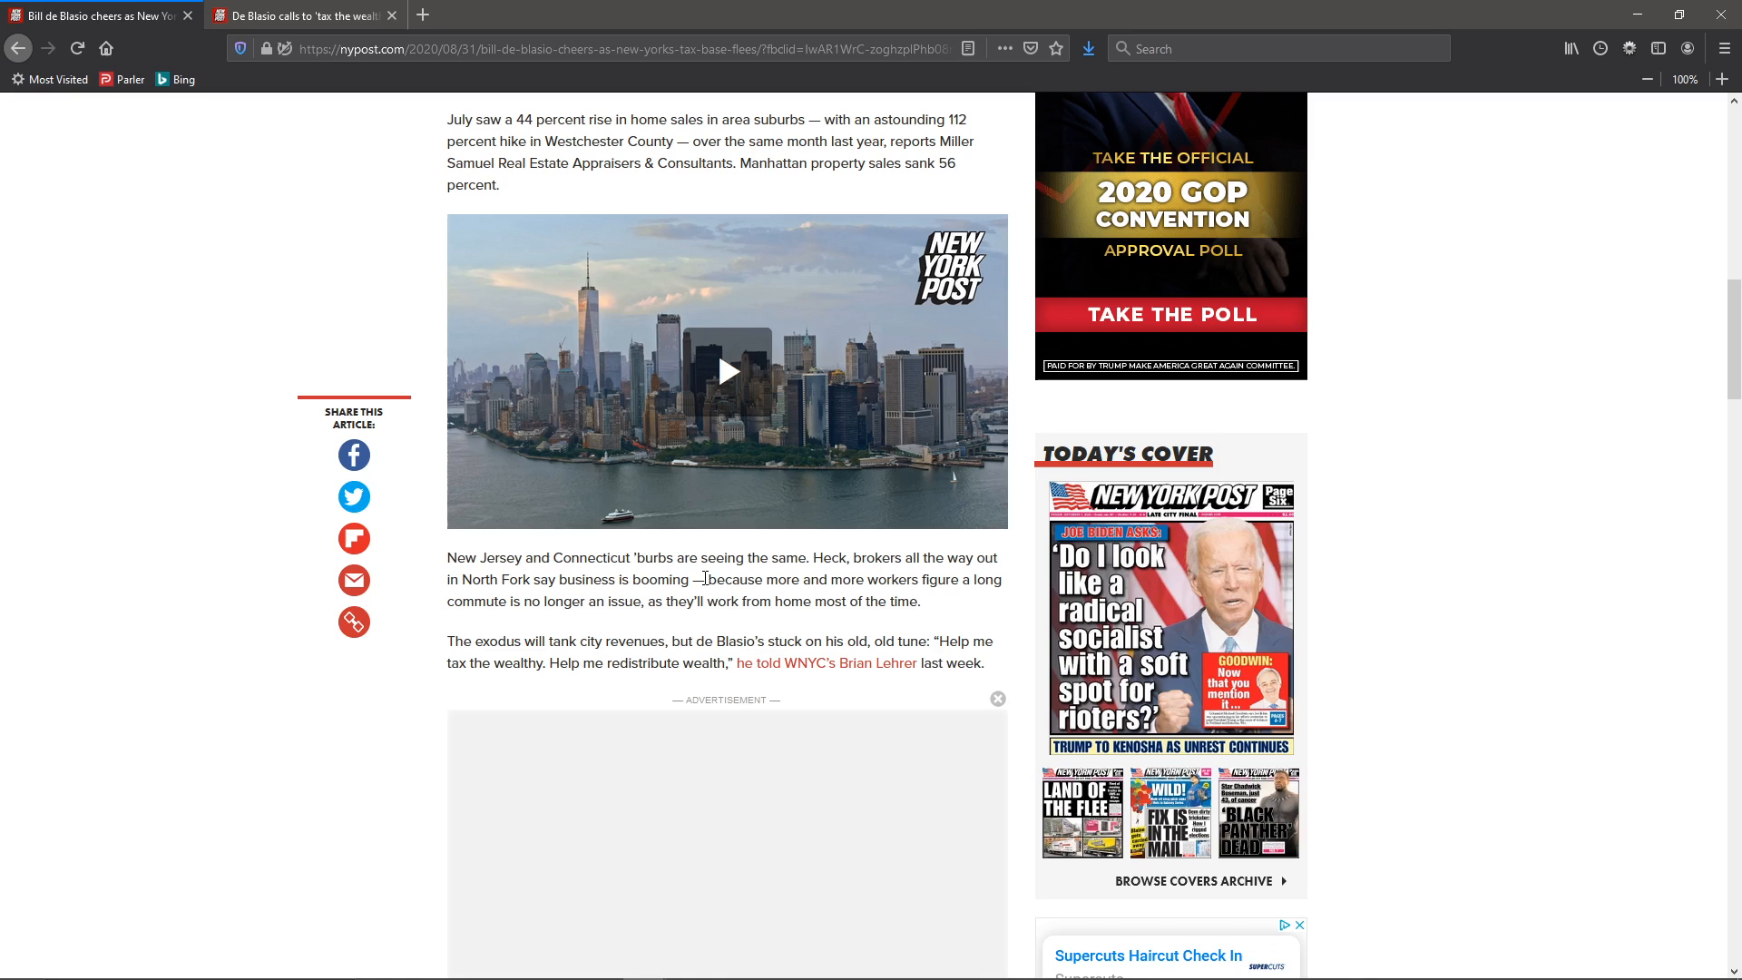
pyautogui.moveTo(504, 601)
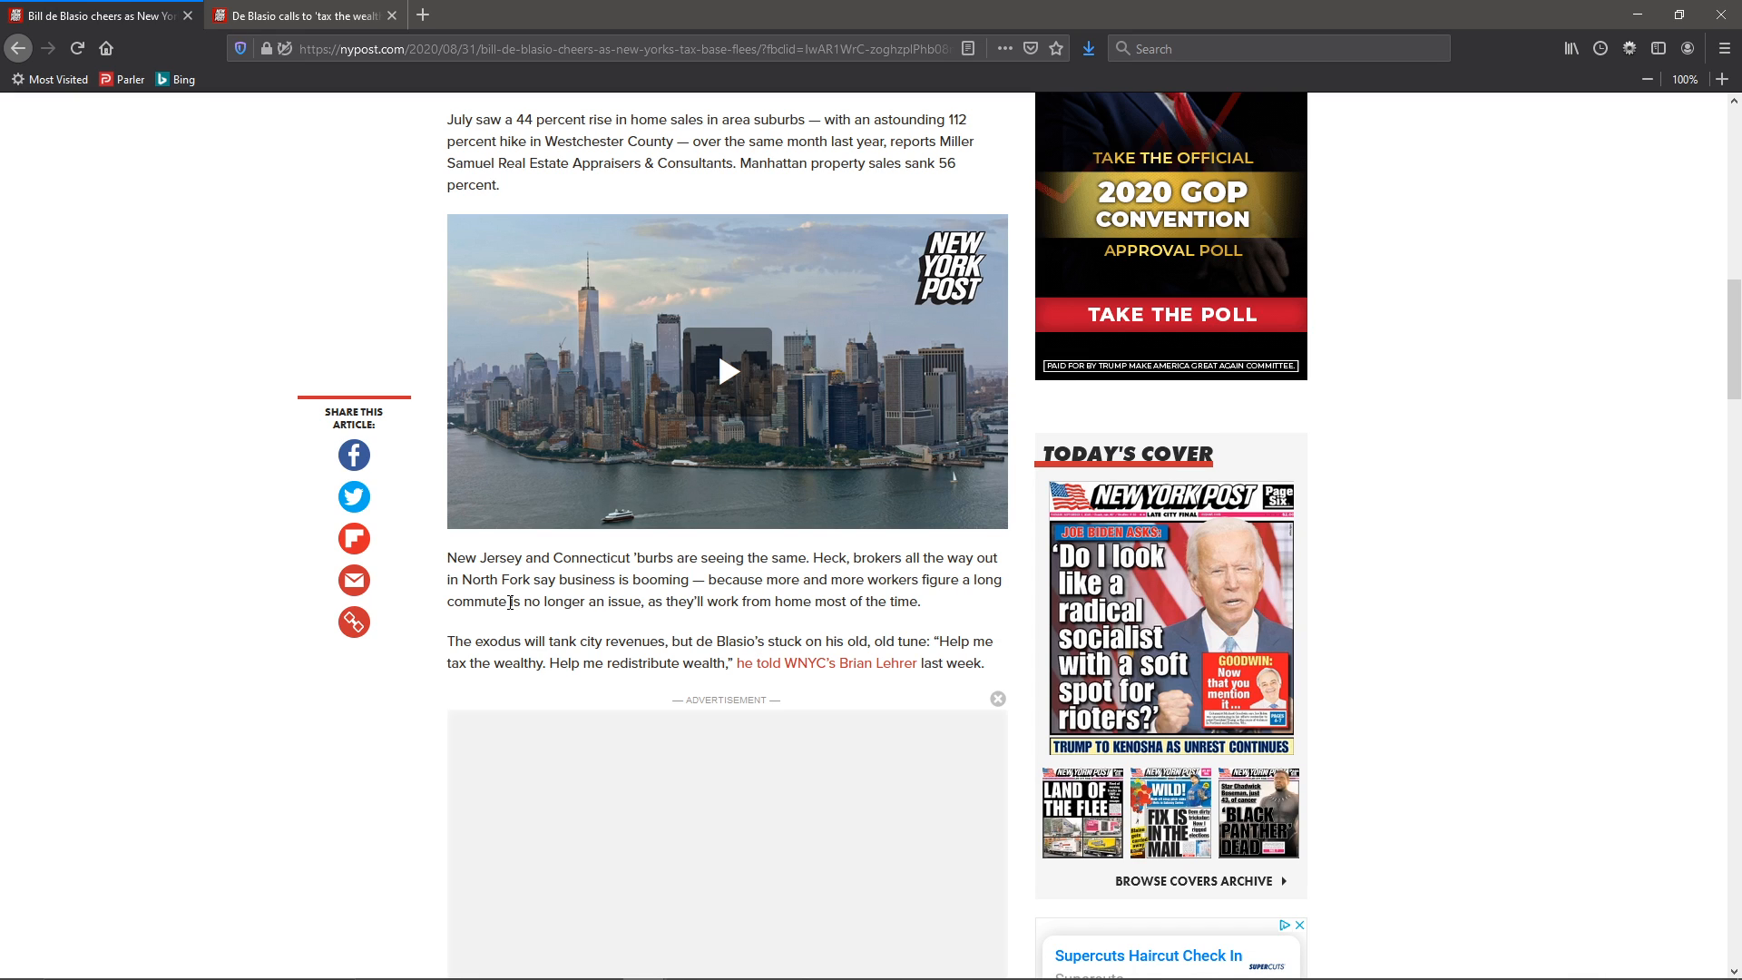
pyautogui.moveTo(439, 652)
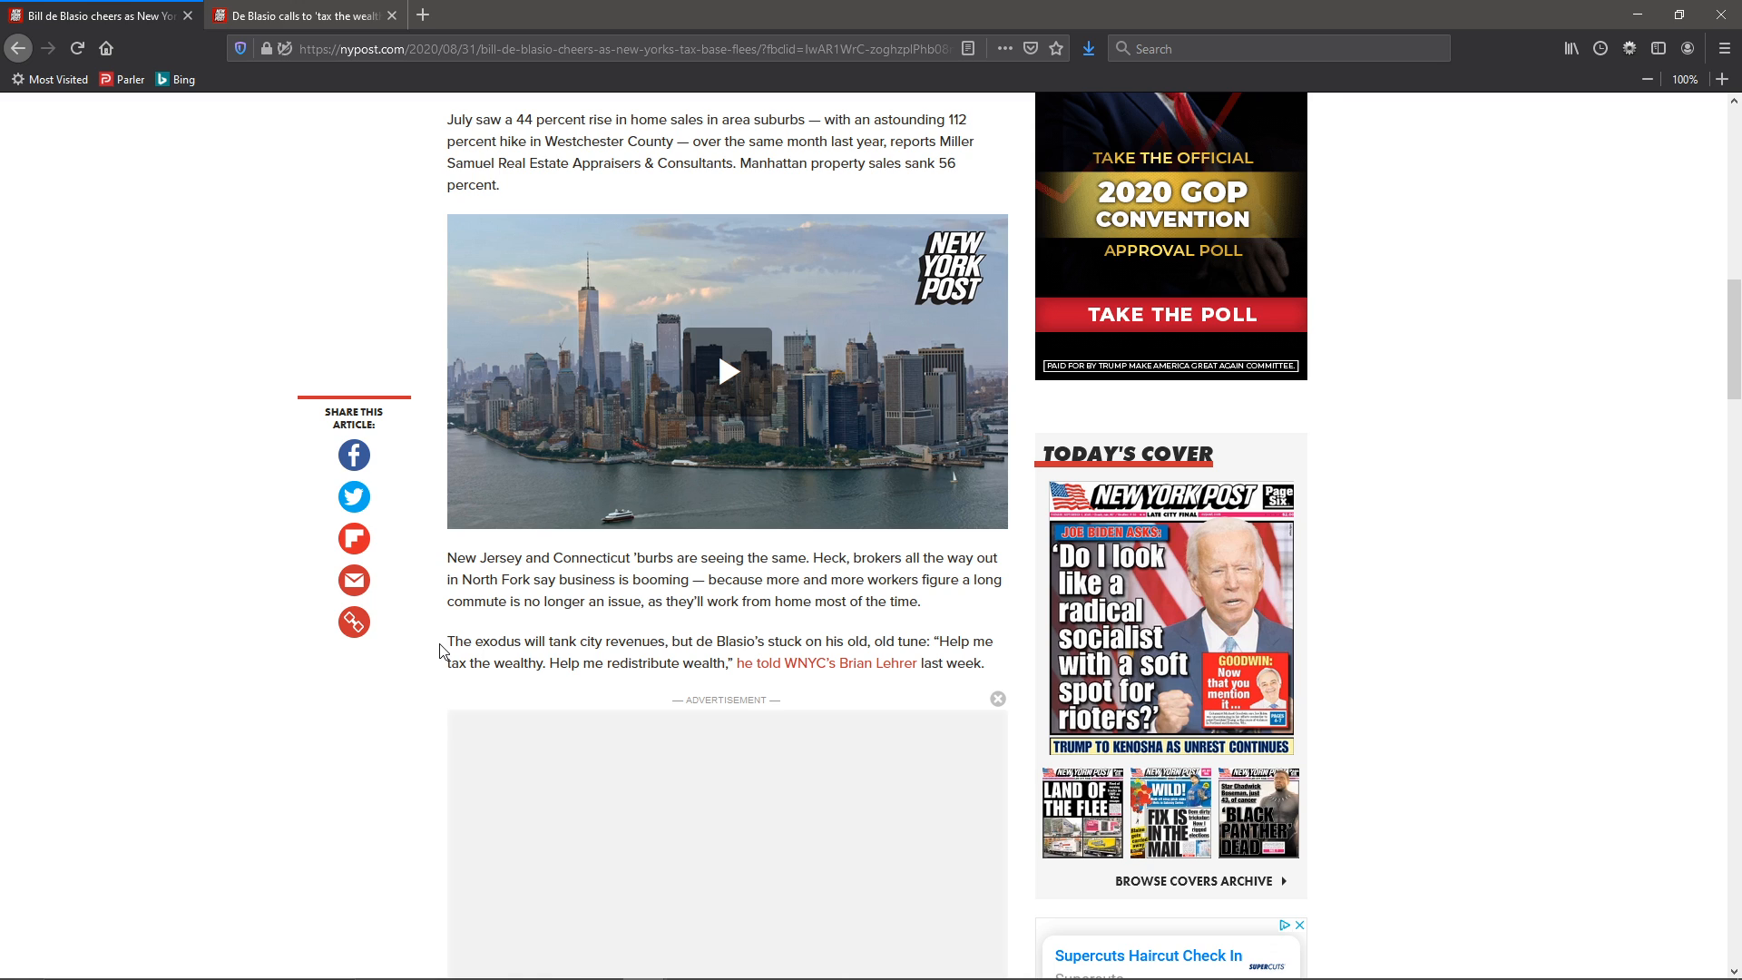
pyautogui.moveTo(639, 642)
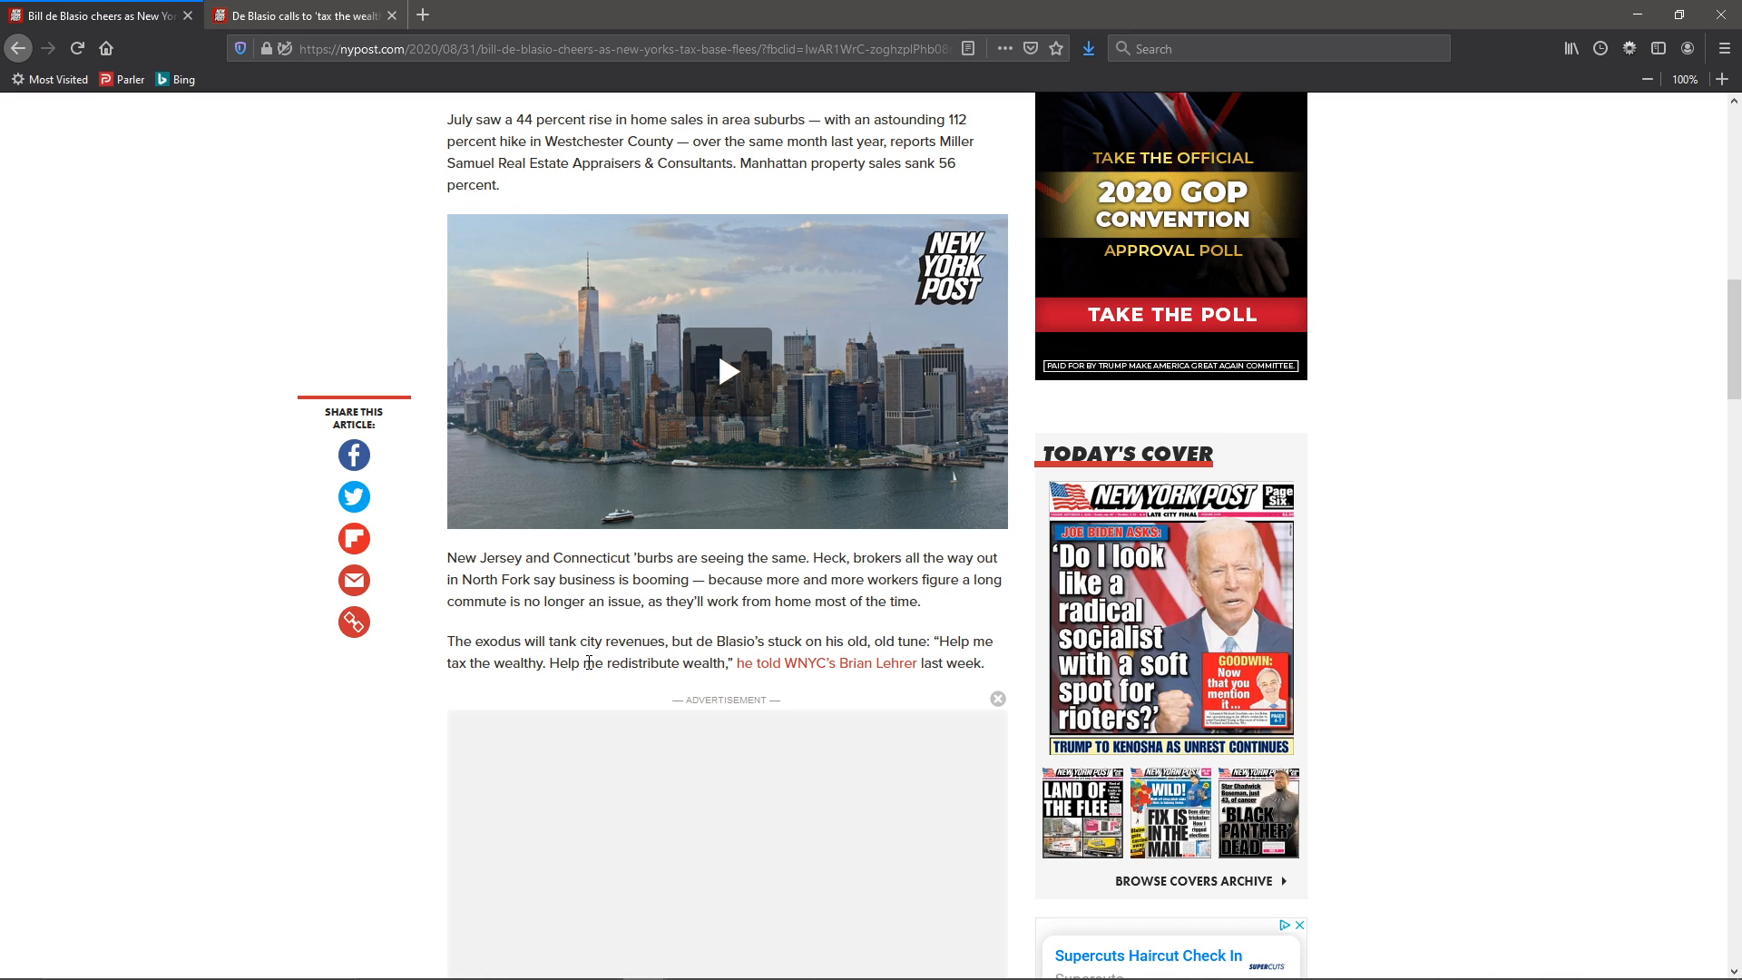
pyautogui.moveTo(544, 664)
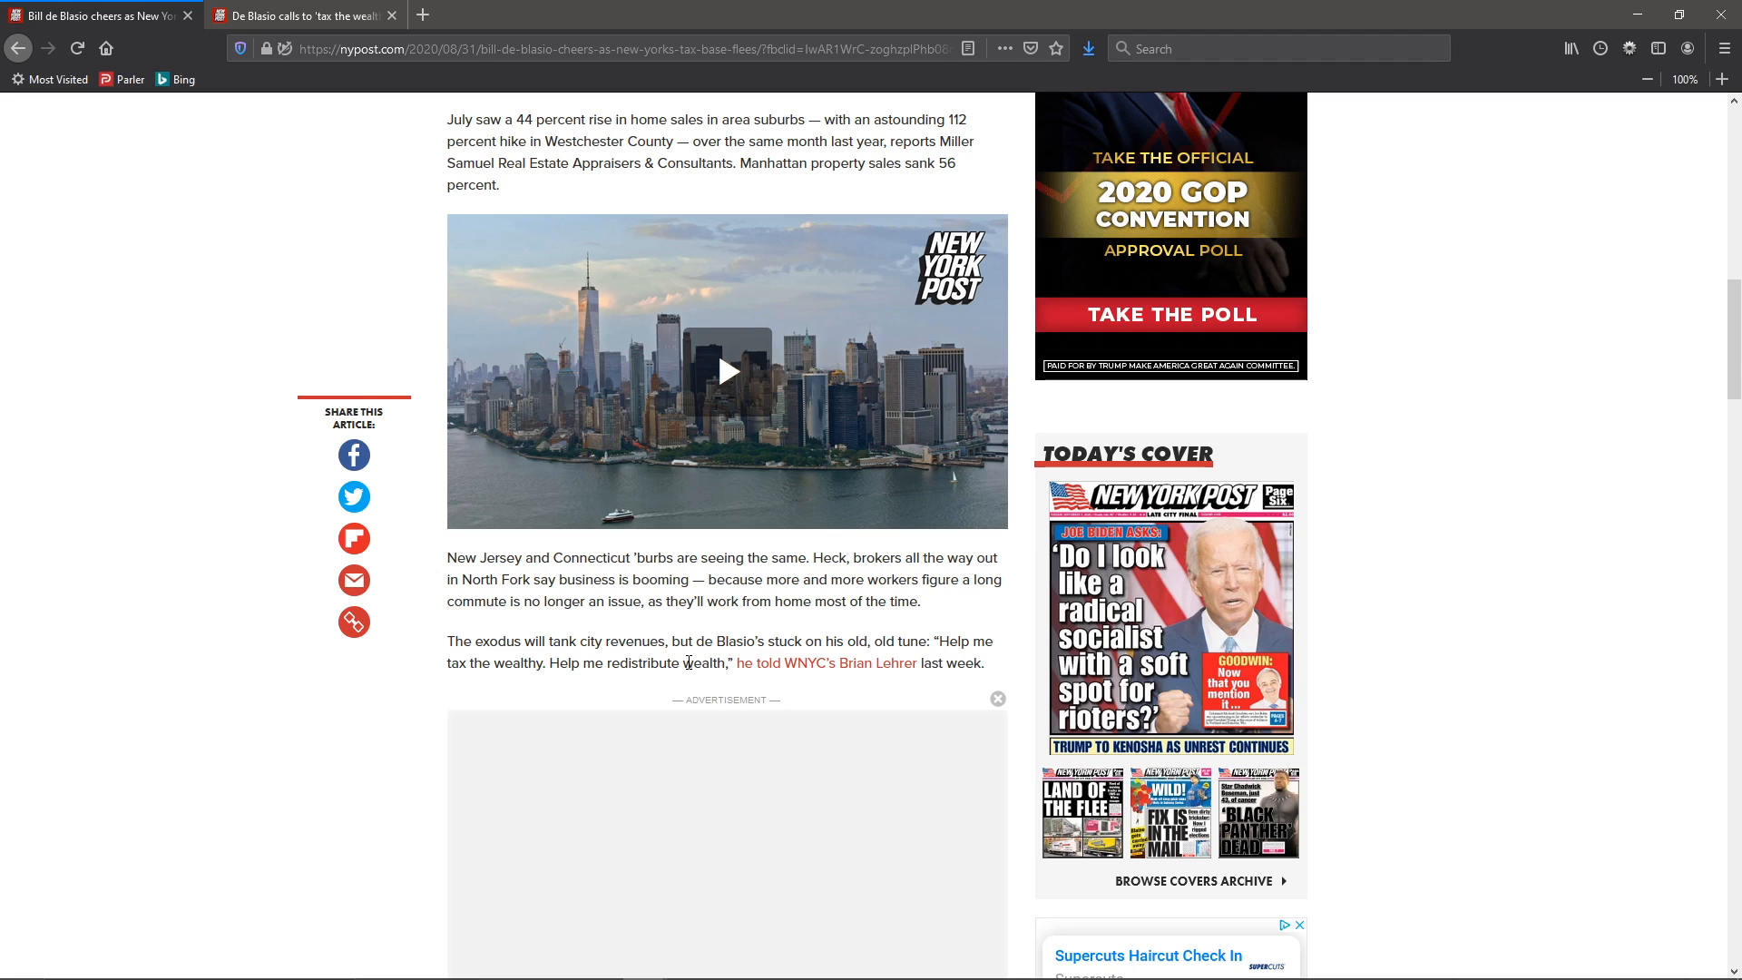
pyautogui.scroll(-3)
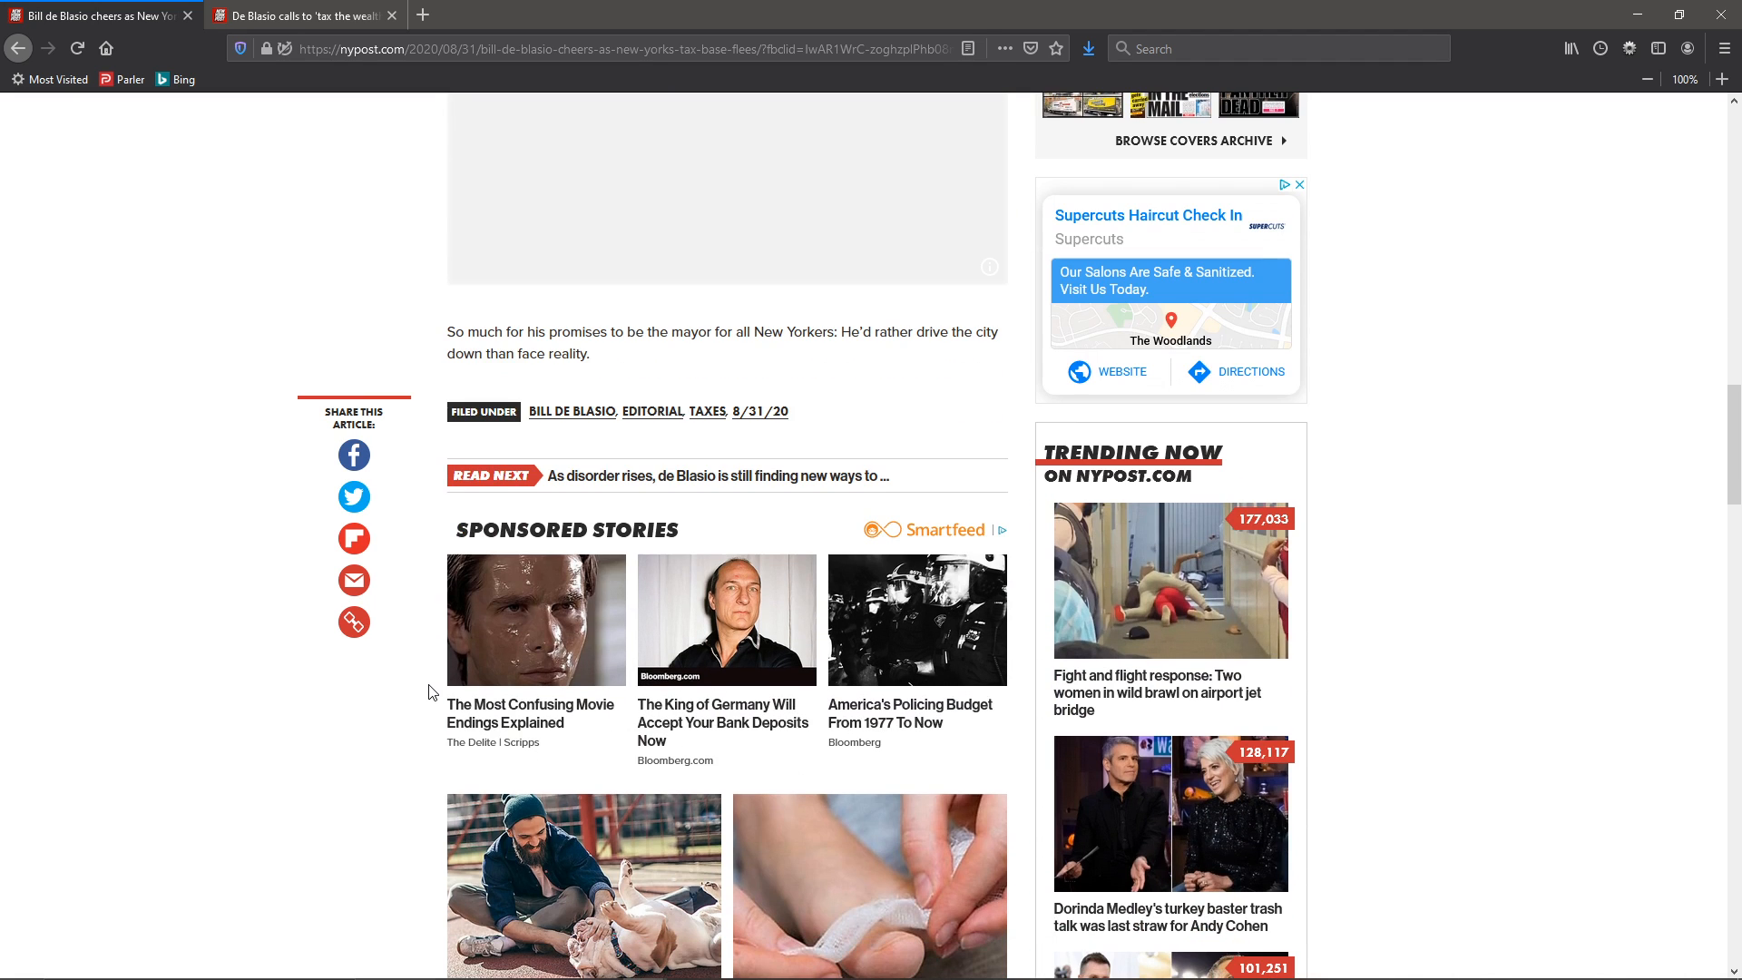
pyautogui.scroll(3)
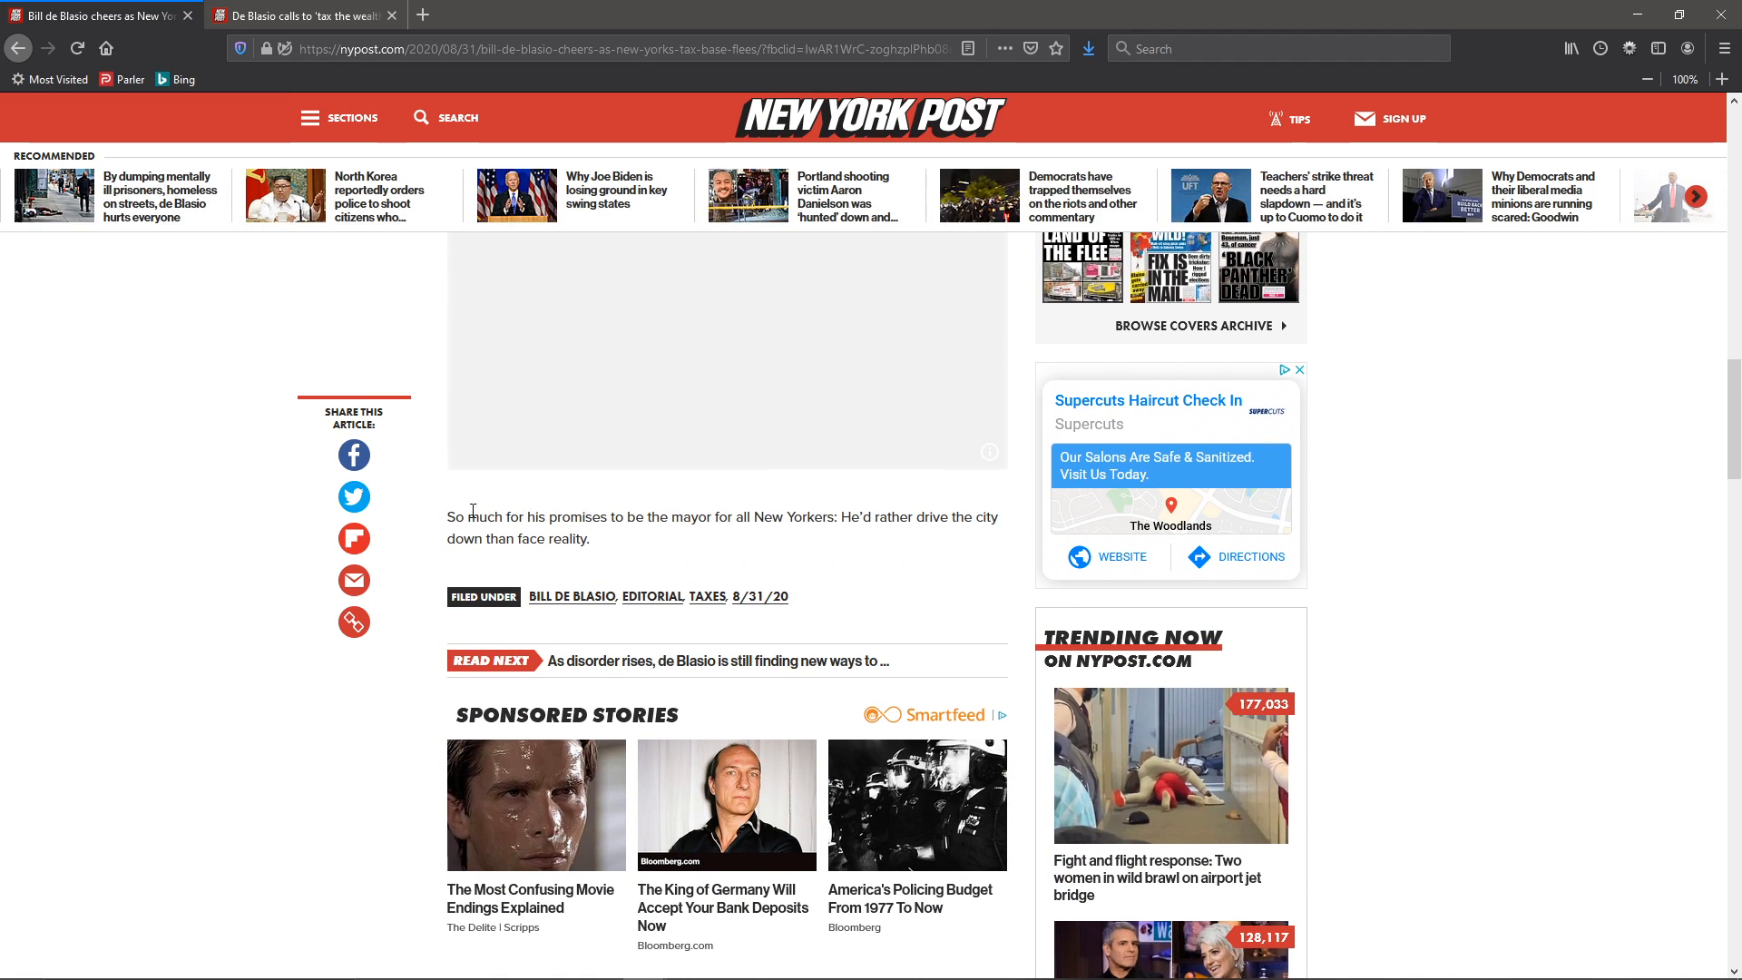
# Switch to the 'De Blasio calls to tax the wealthy' tab and read his quotes and Holden's response.
pyautogui.click(1297, 368)
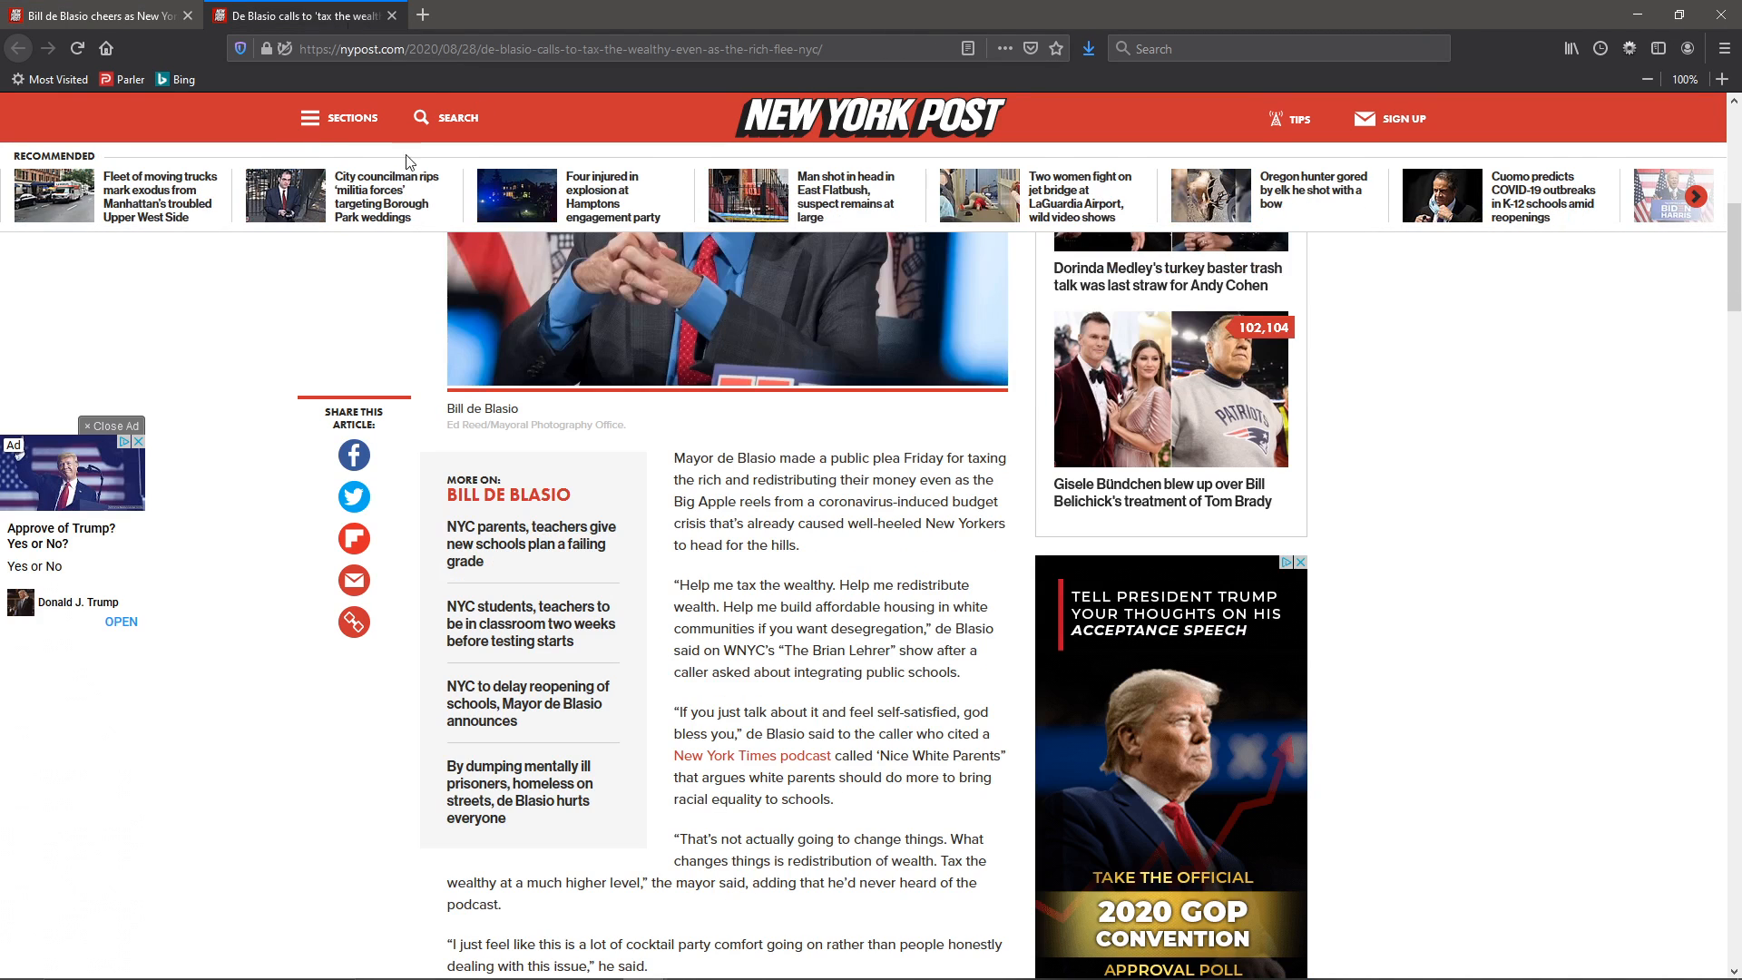
pyautogui.moveTo(718, 461)
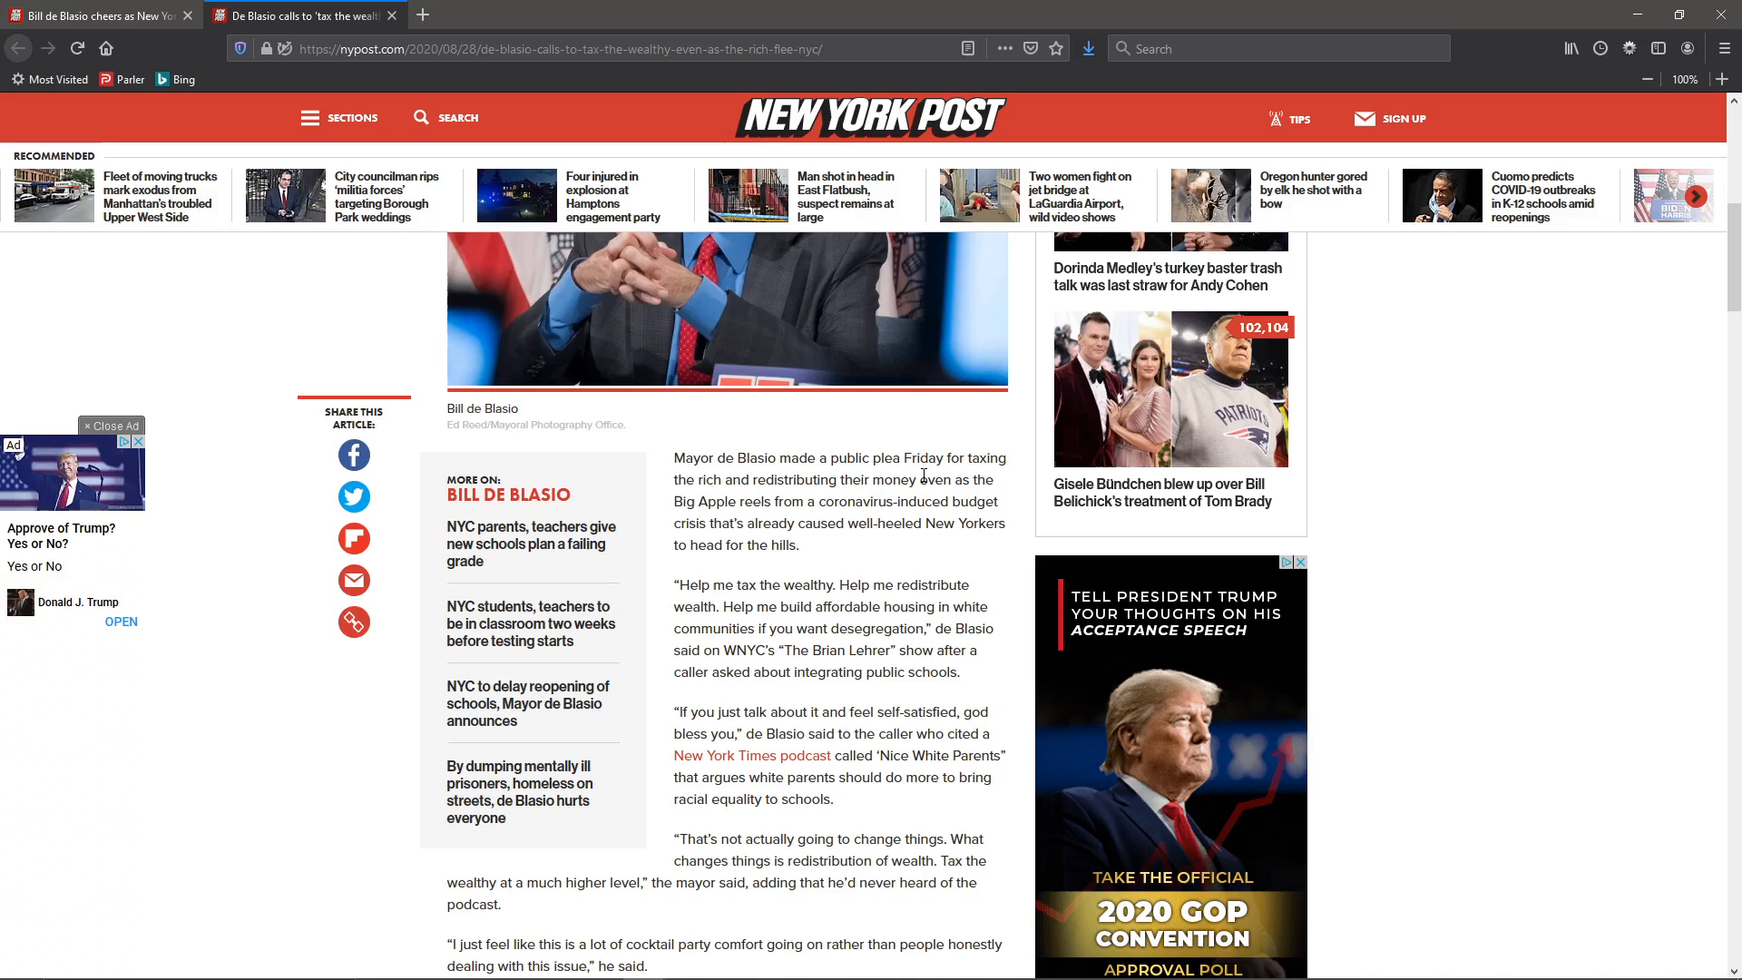
pyautogui.moveTo(793, 503)
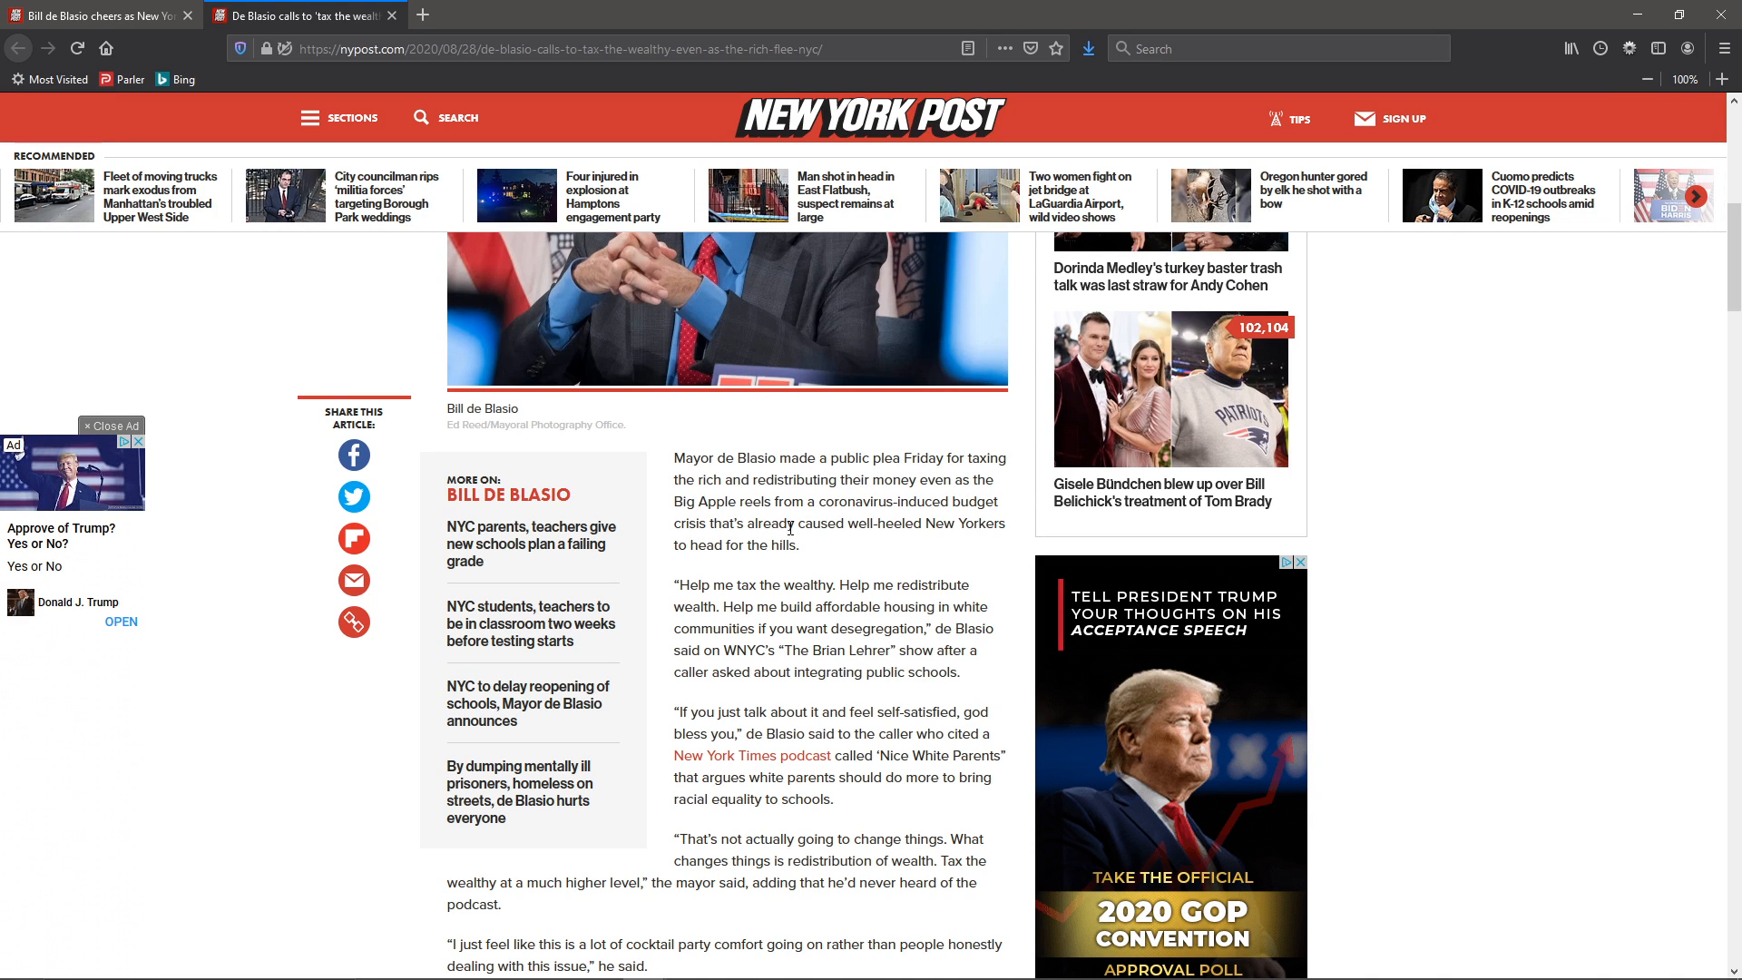
pyautogui.doubleClick(758, 586)
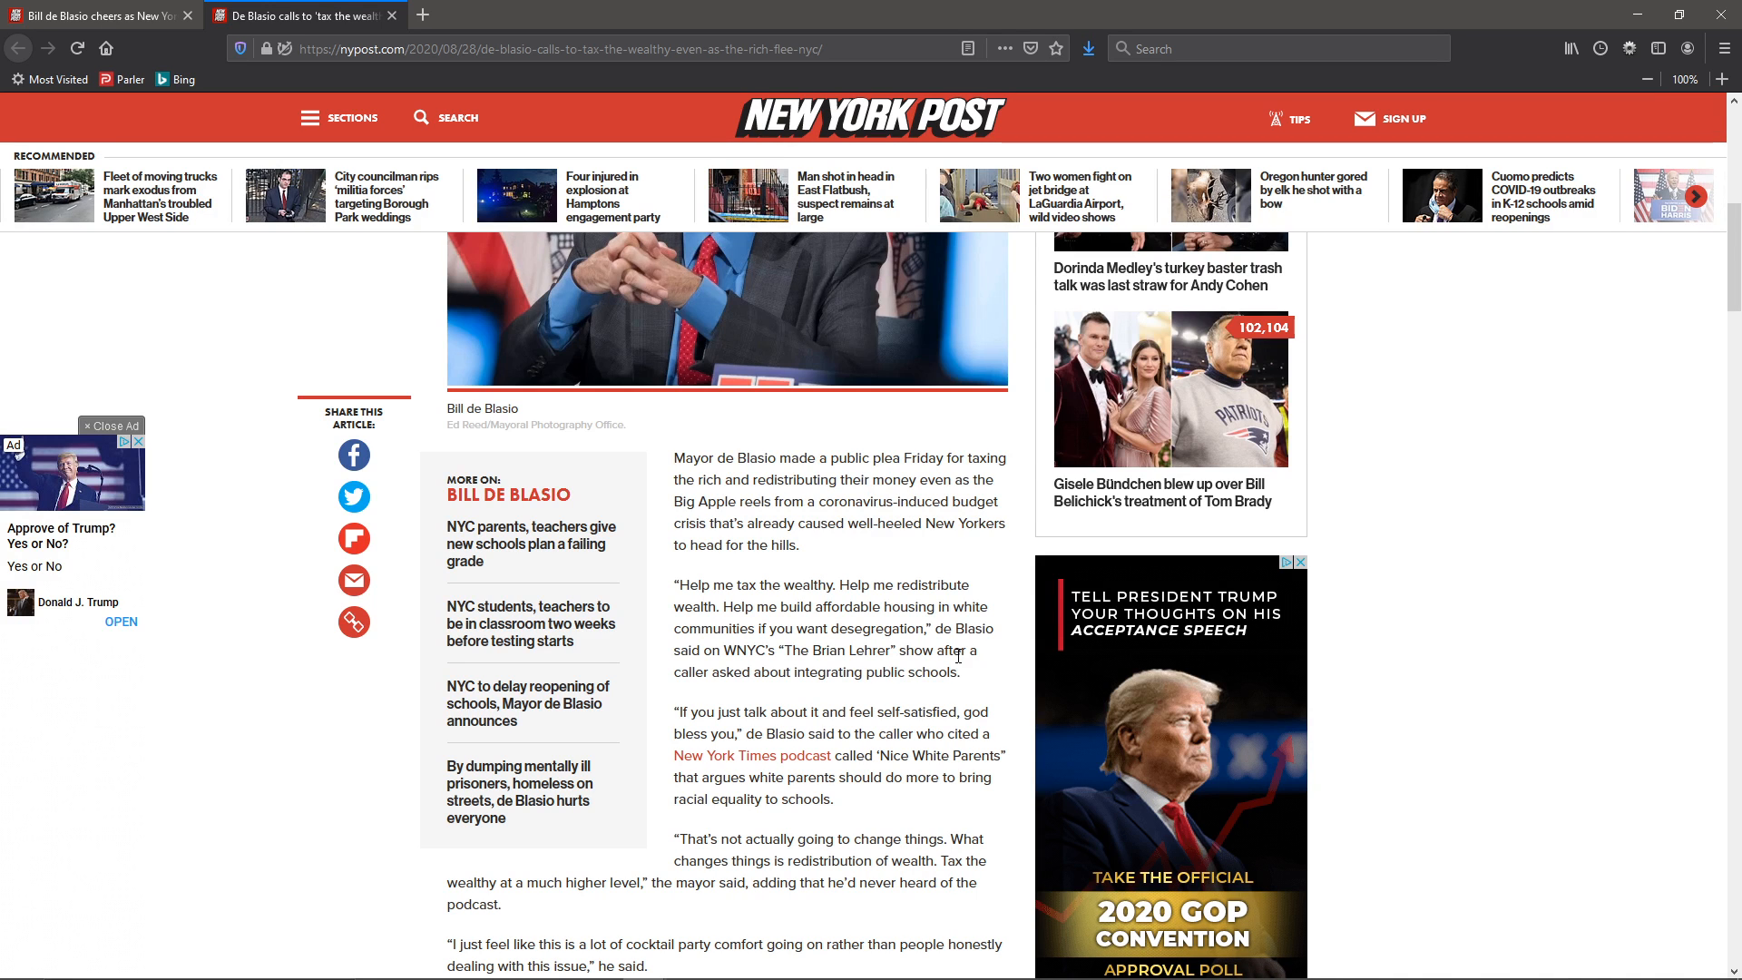
pyautogui.scroll(-3)
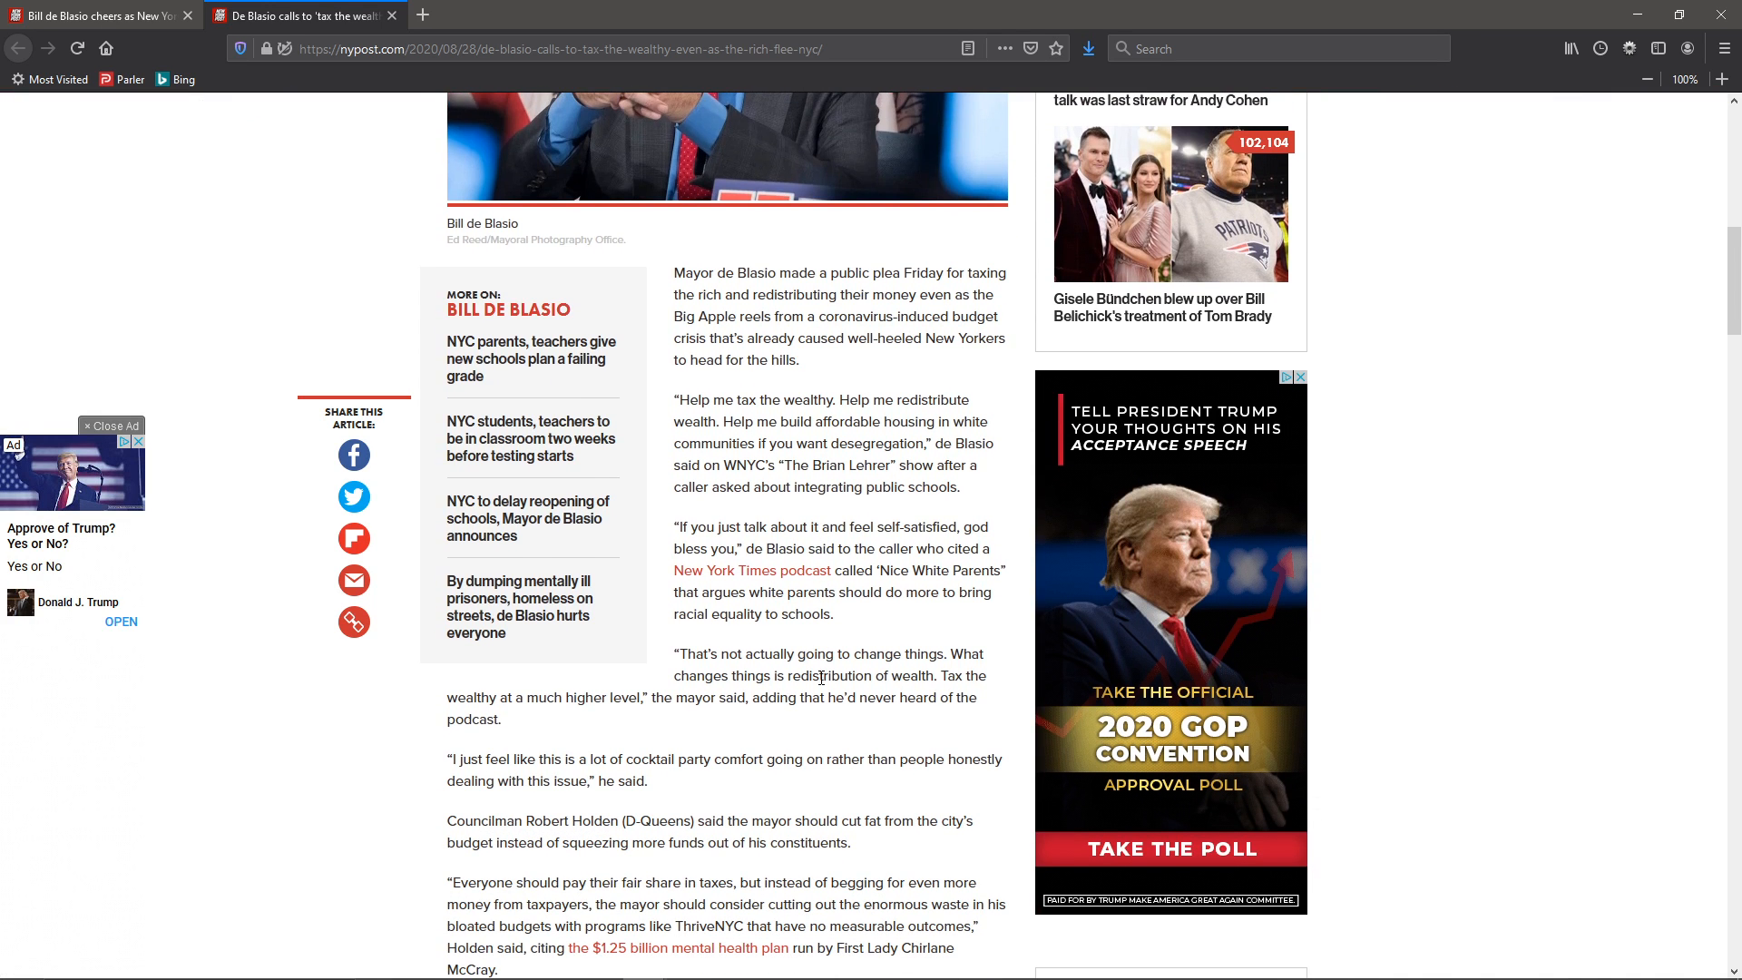
pyautogui.moveTo(746, 524)
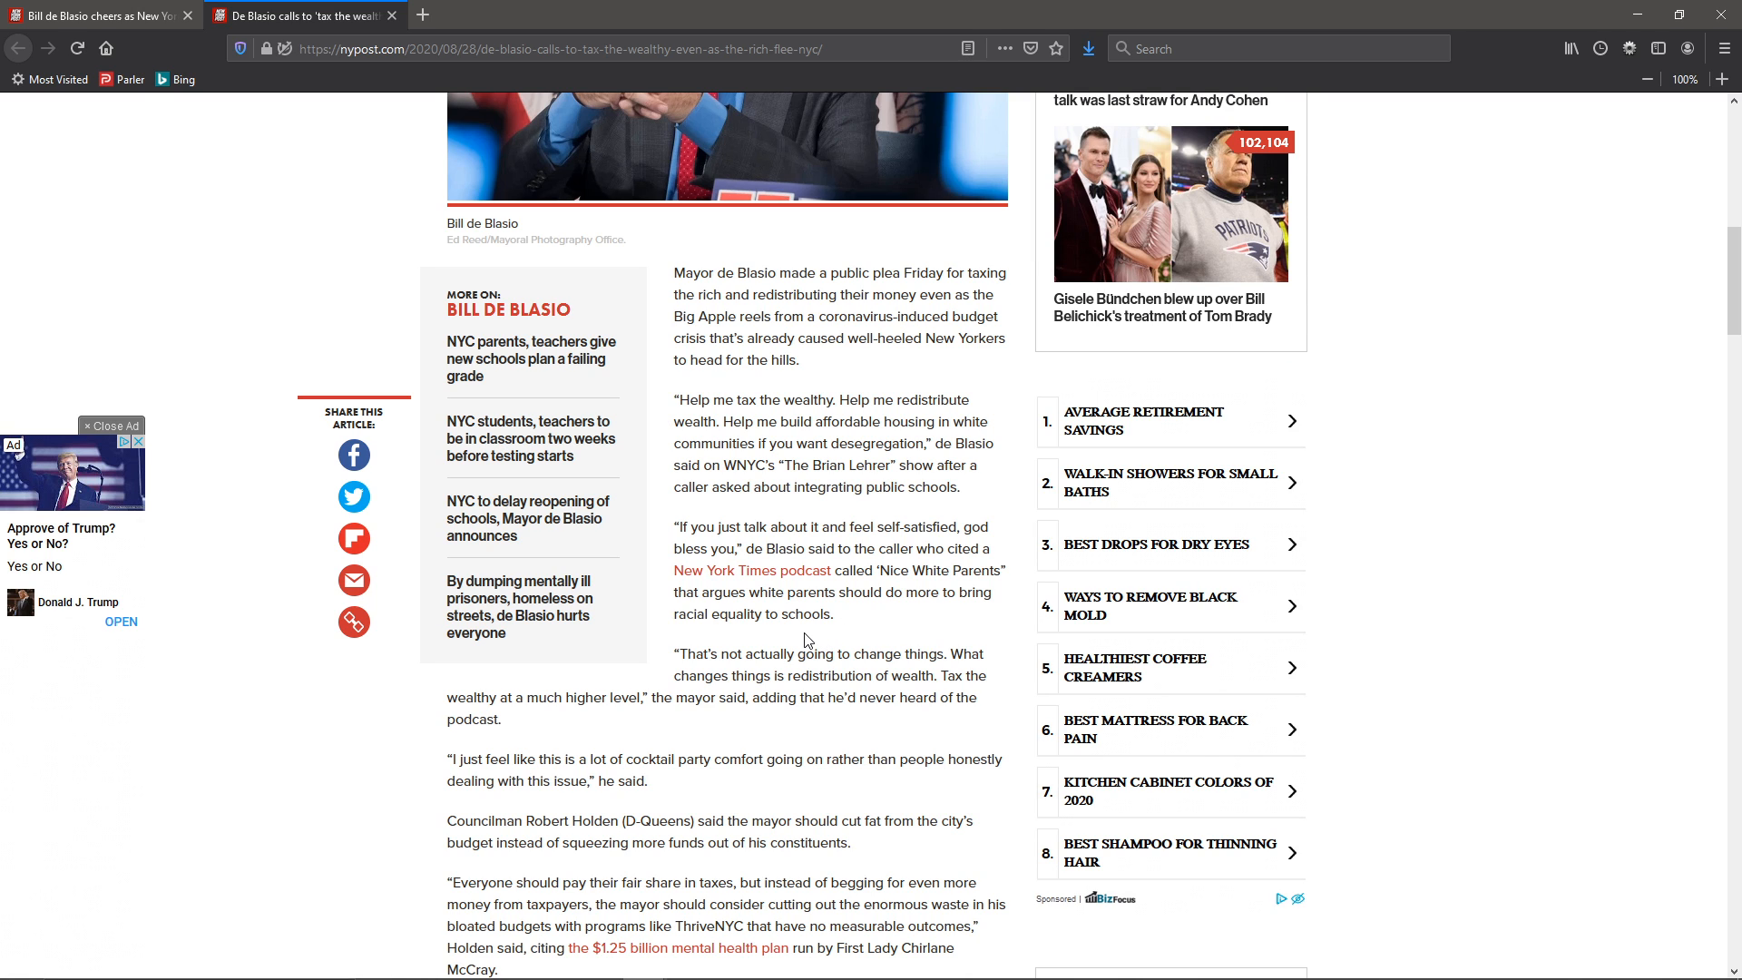
pyautogui.moveTo(680, 655)
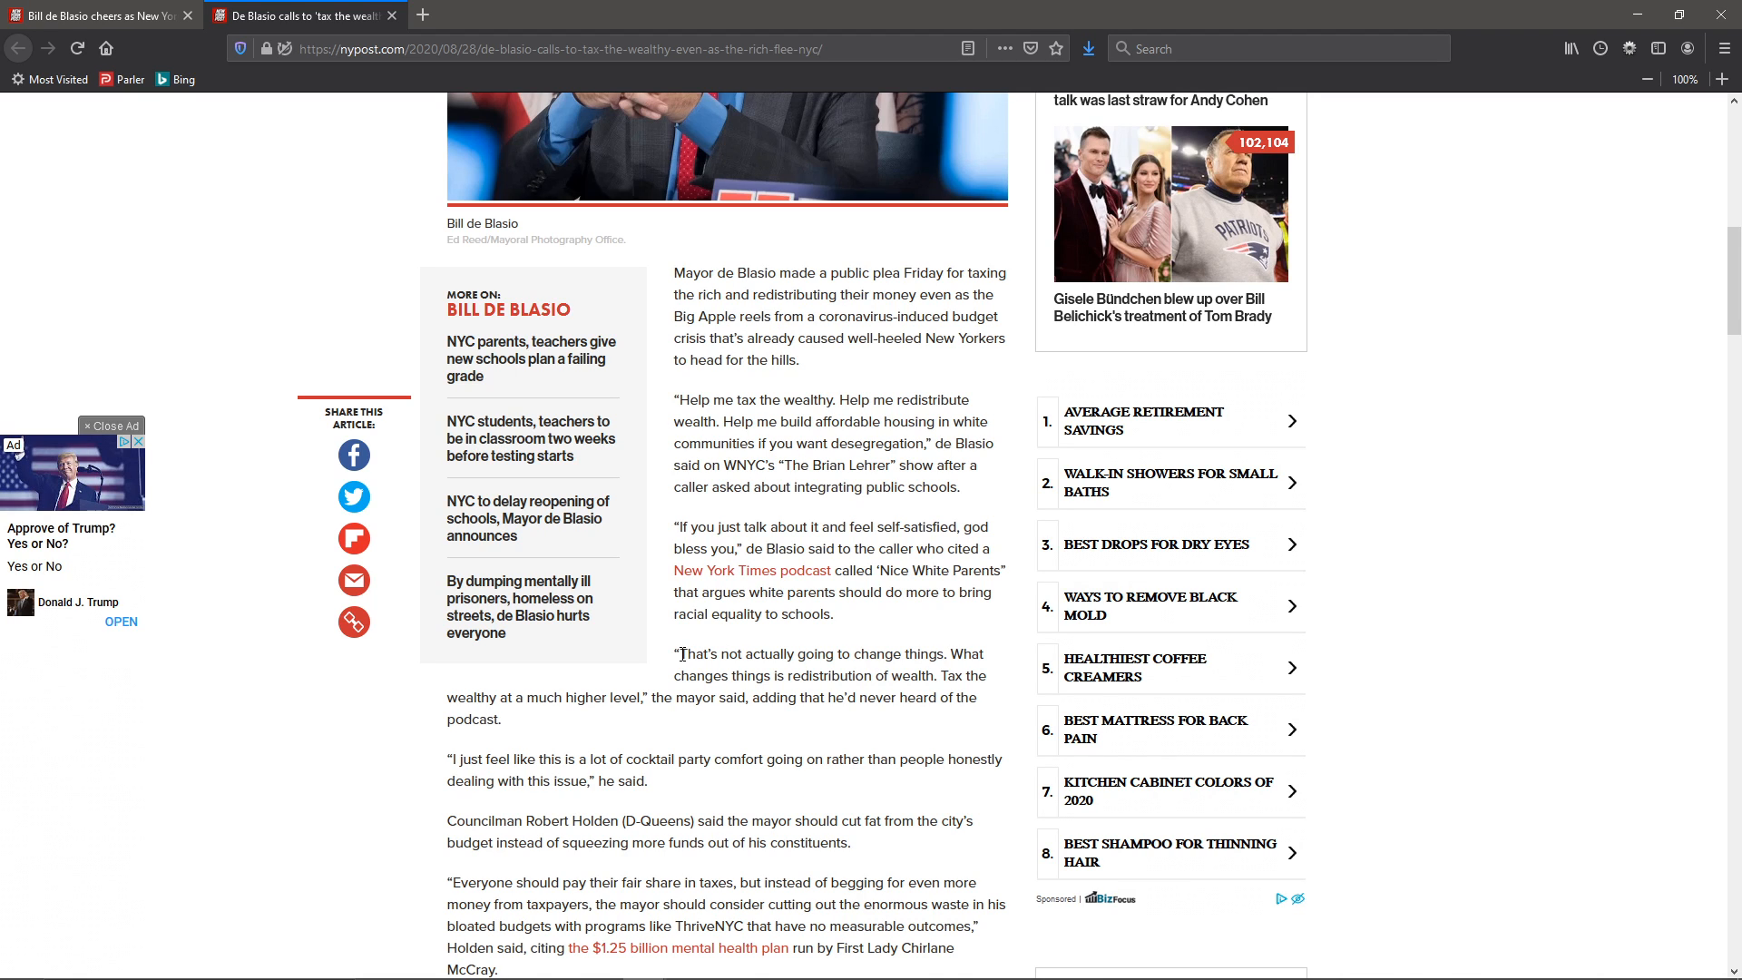
pyautogui.moveTo(949, 647)
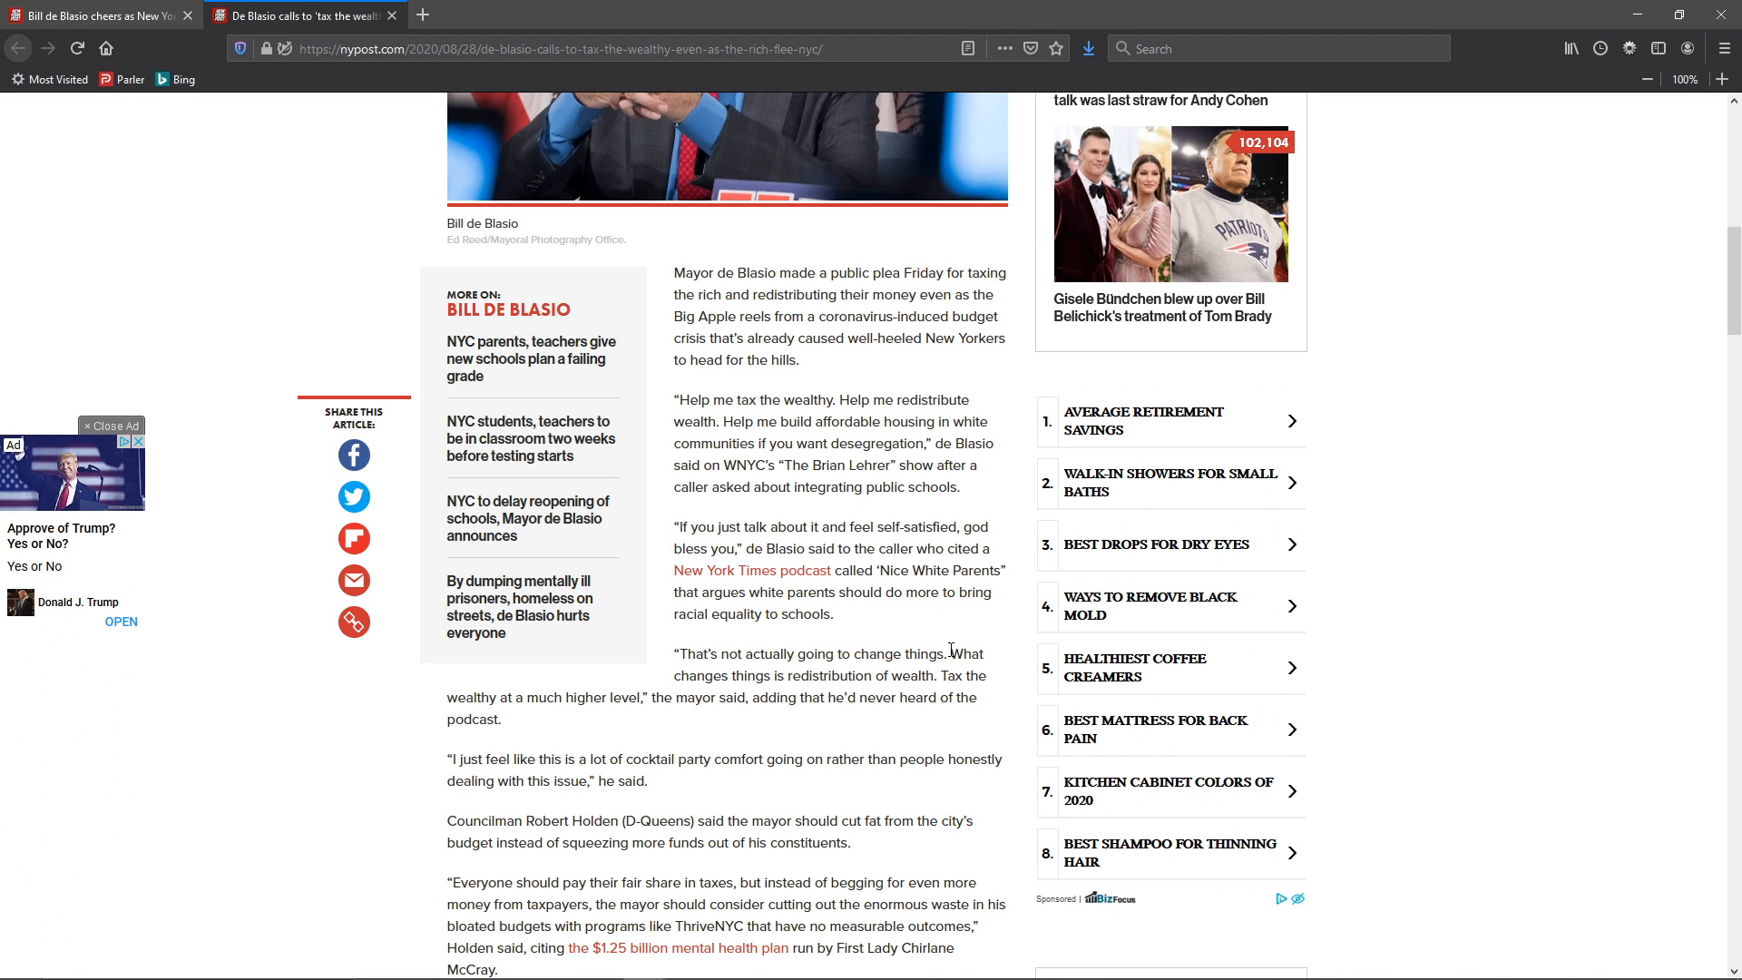
pyautogui.moveTo(944, 667)
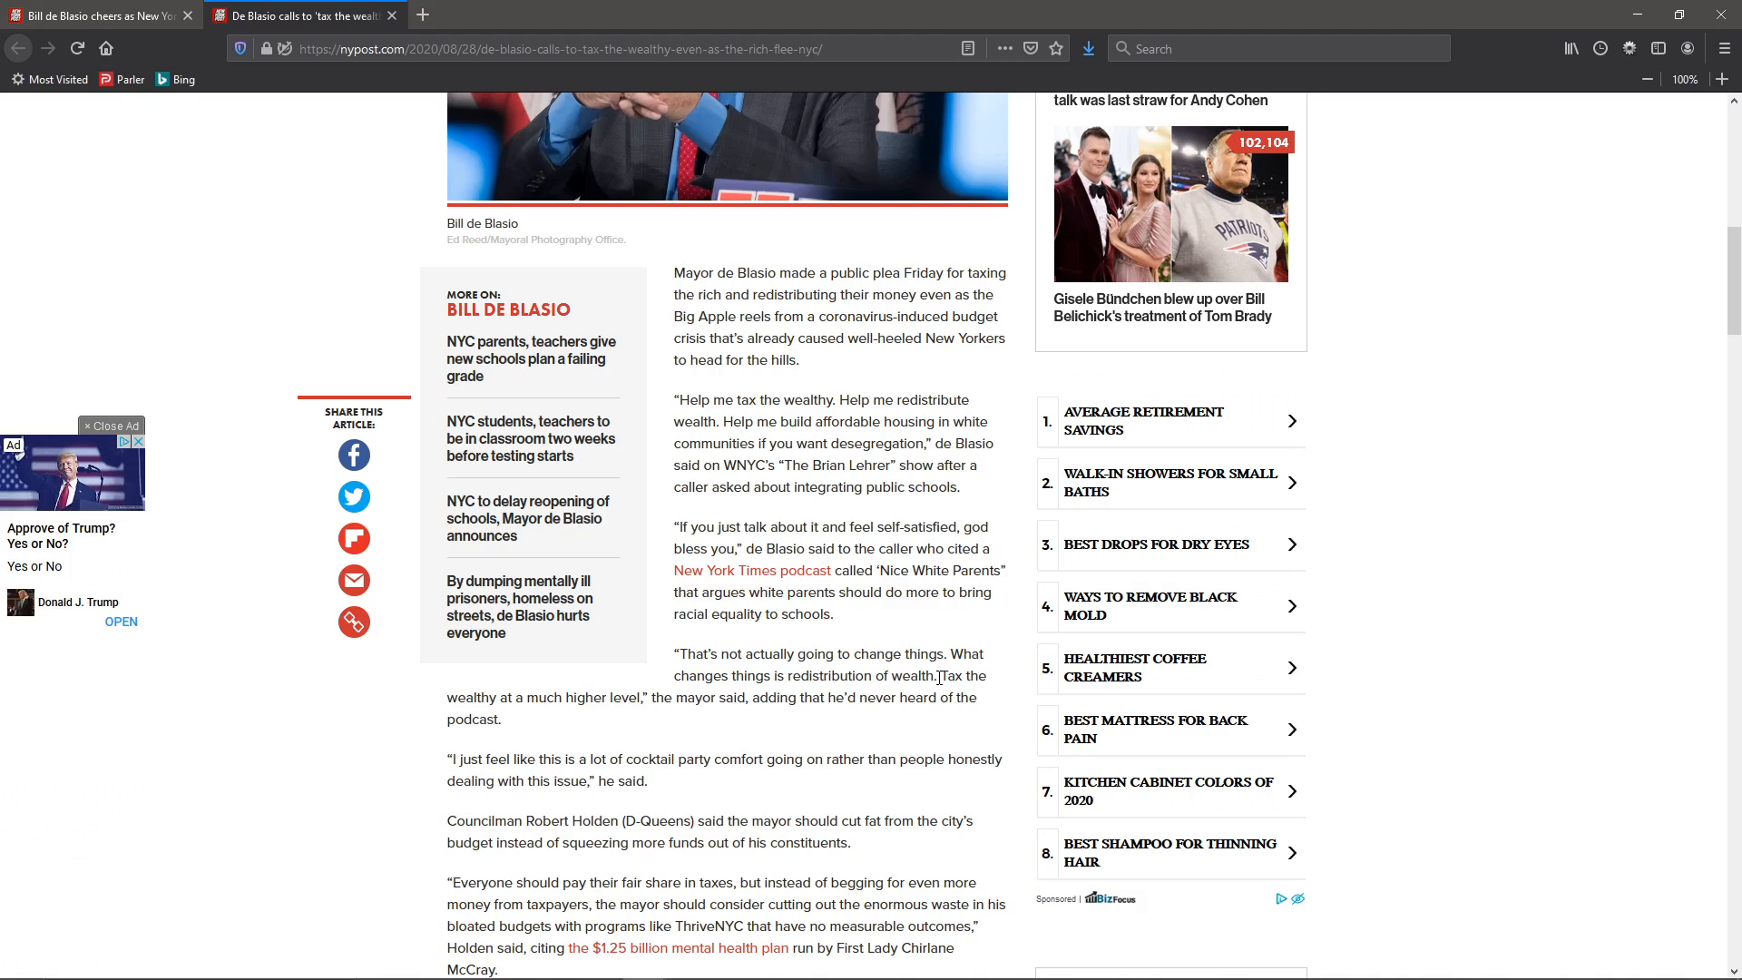
pyautogui.moveTo(564, 701)
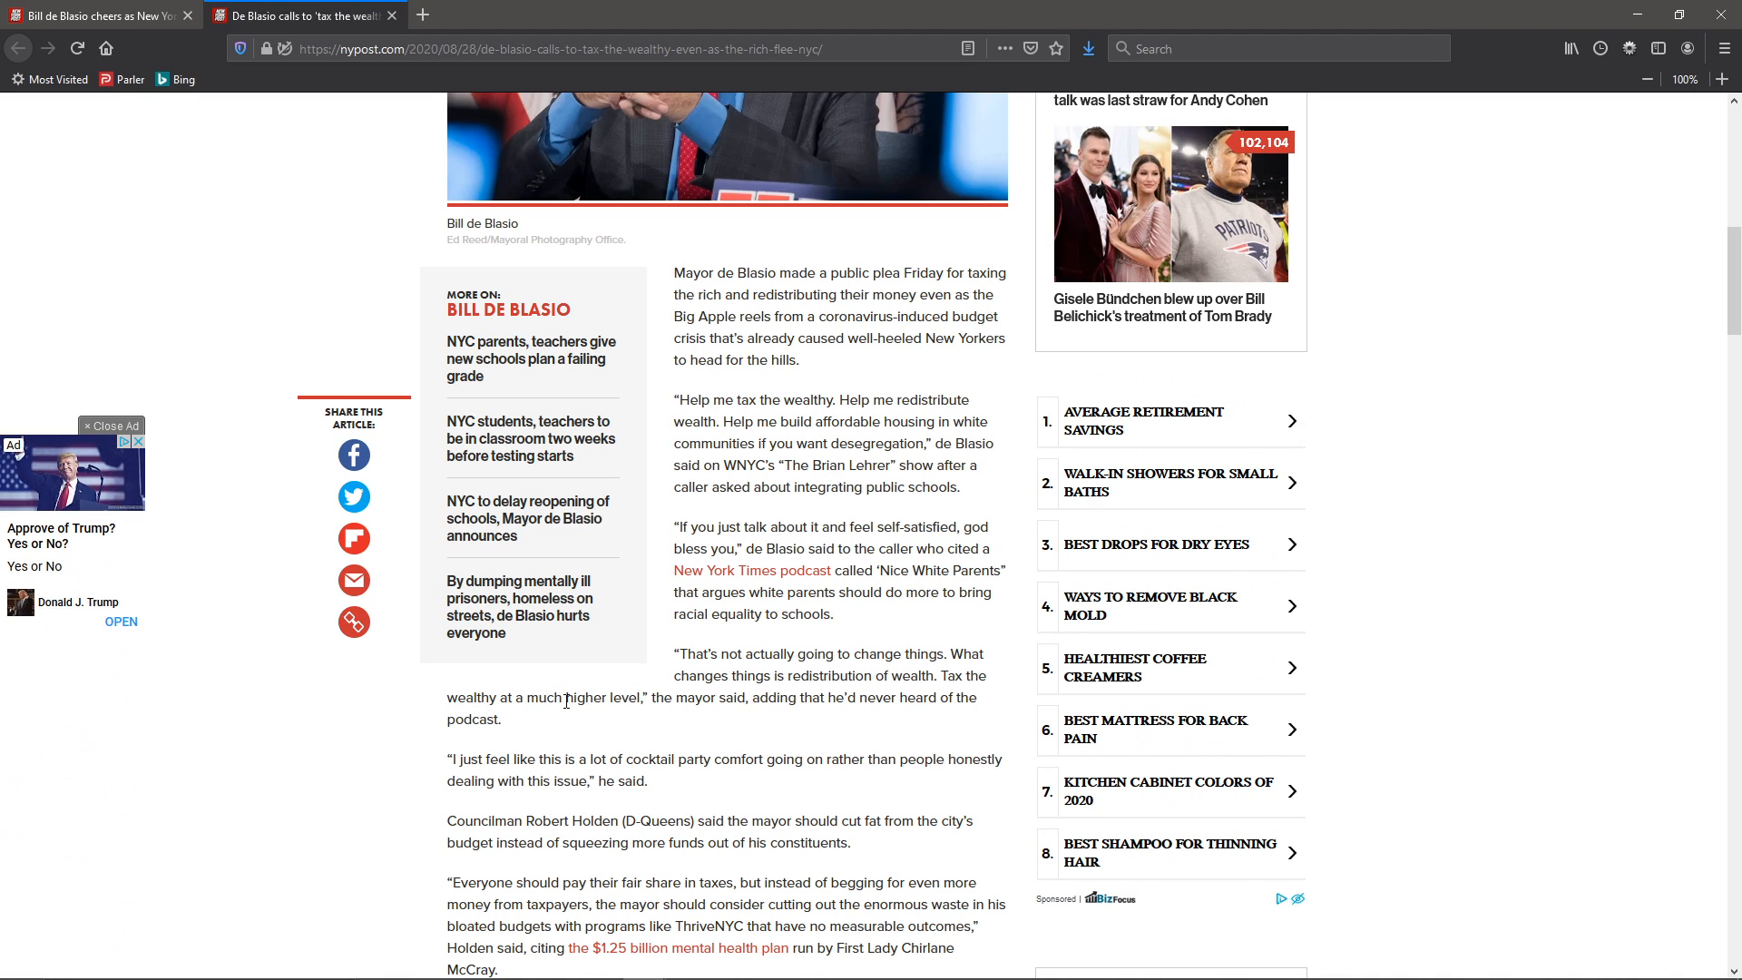
pyautogui.moveTo(637, 700)
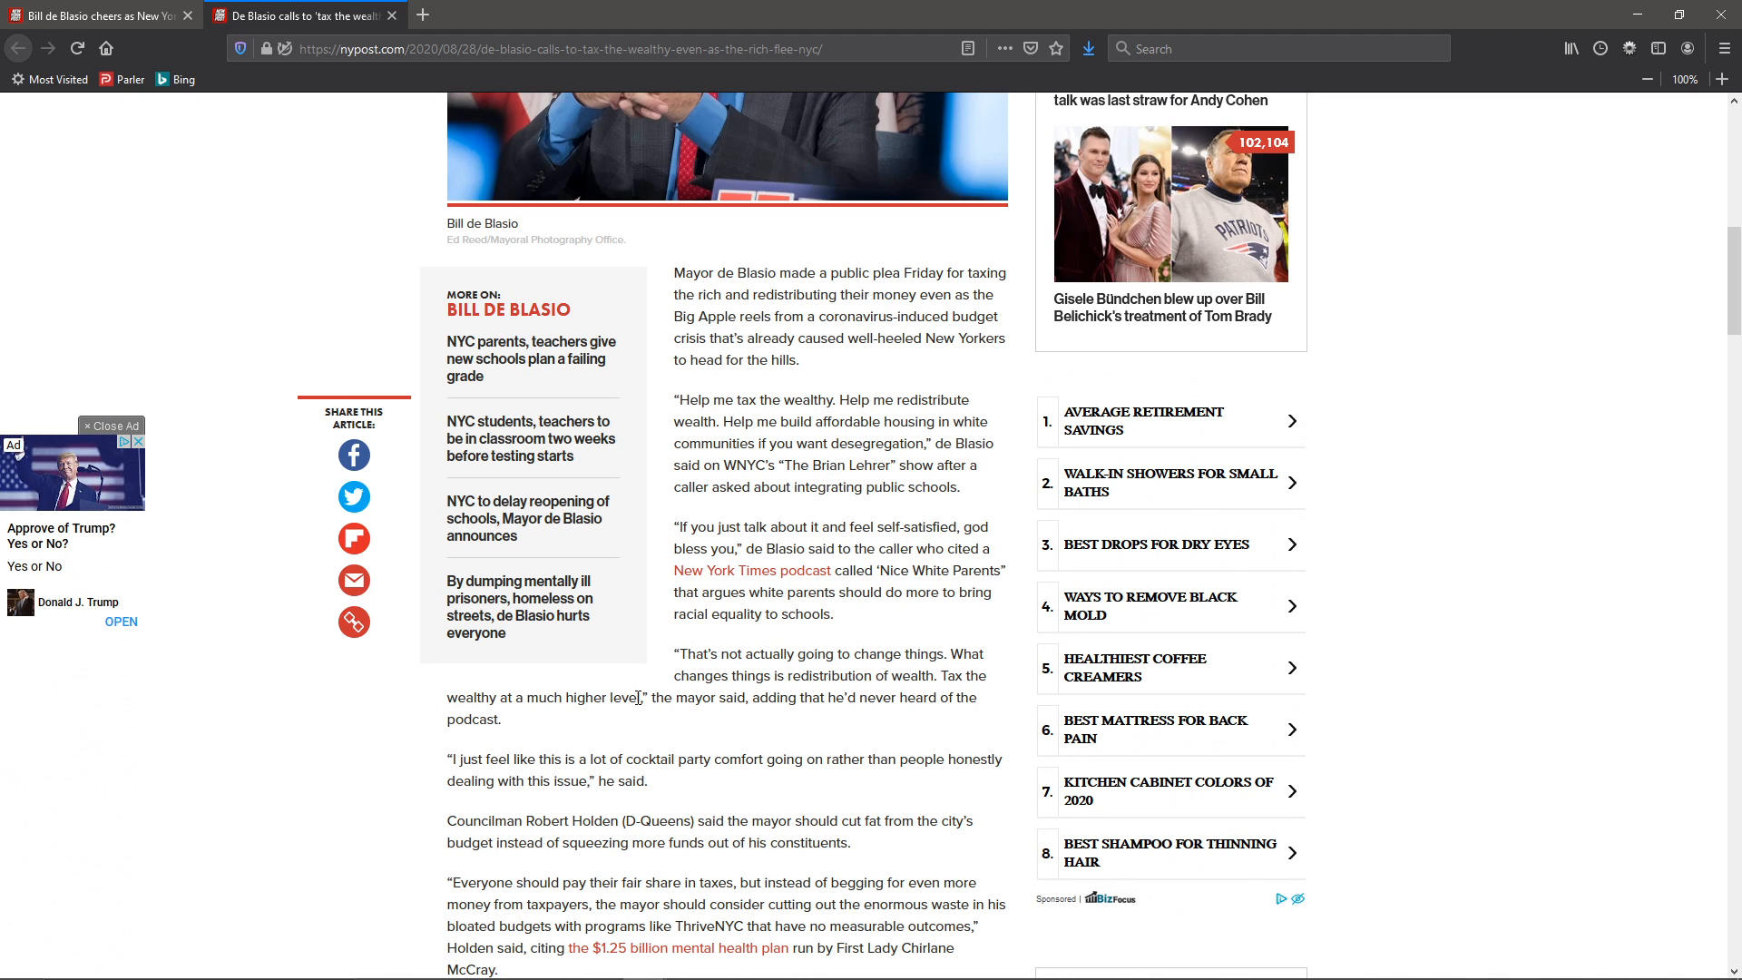
pyautogui.moveTo(448, 766)
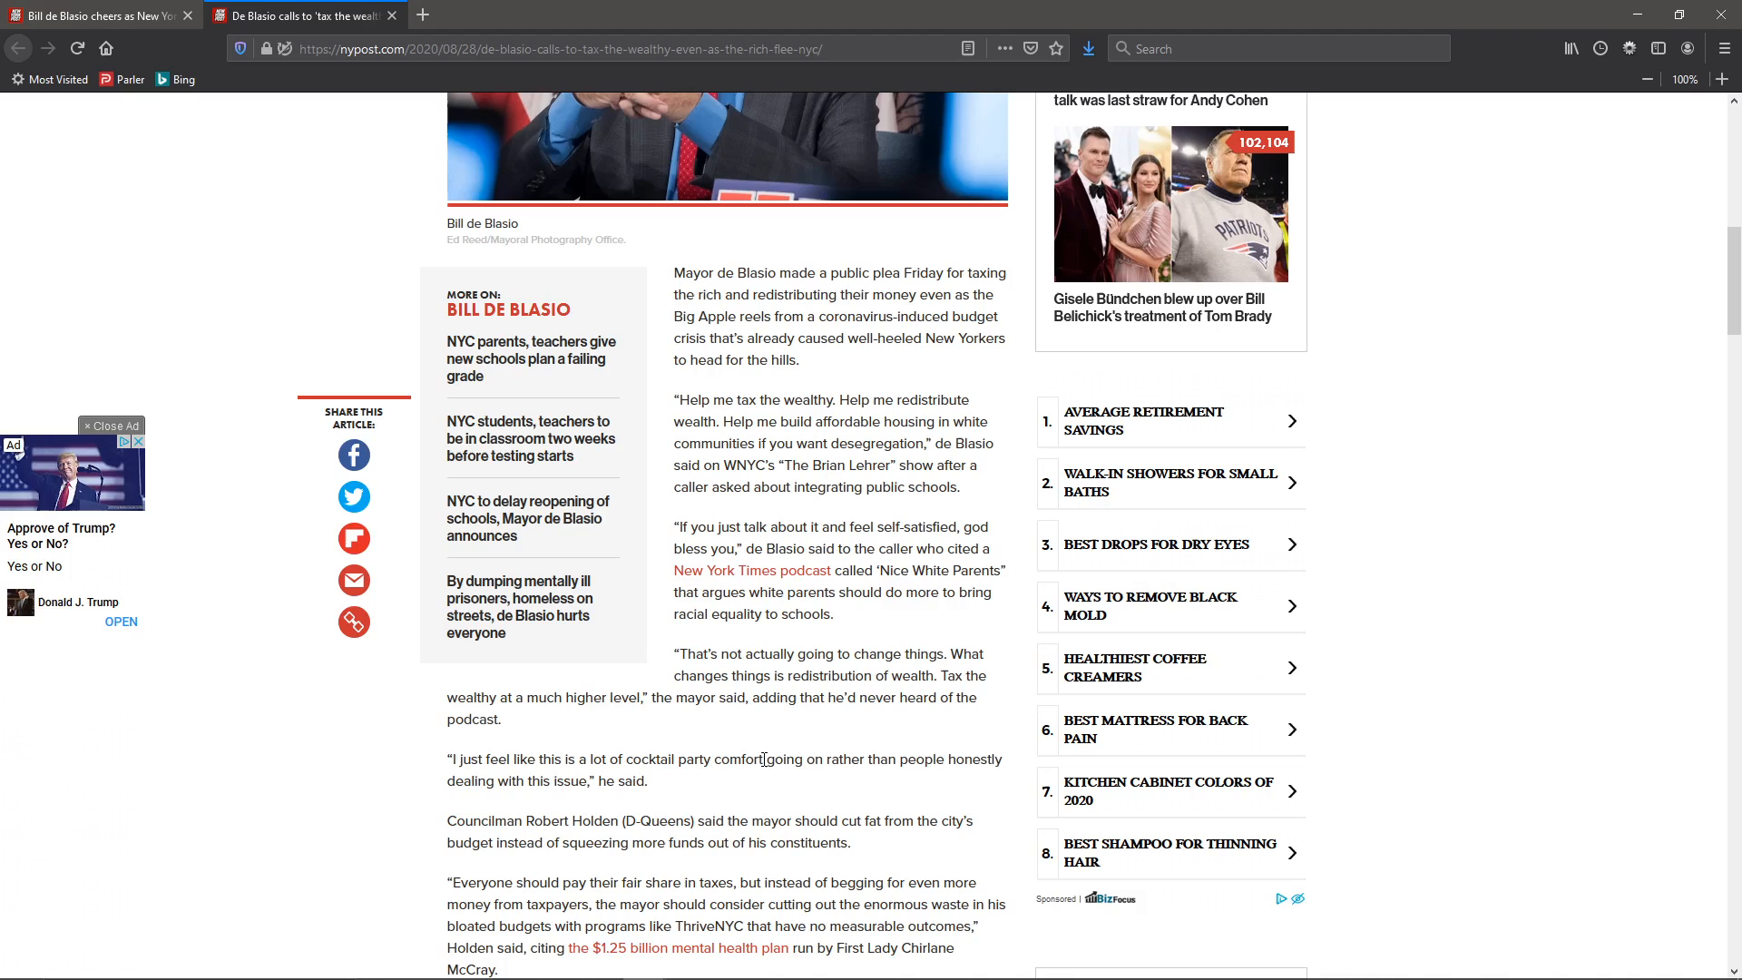
pyautogui.moveTo(615, 775)
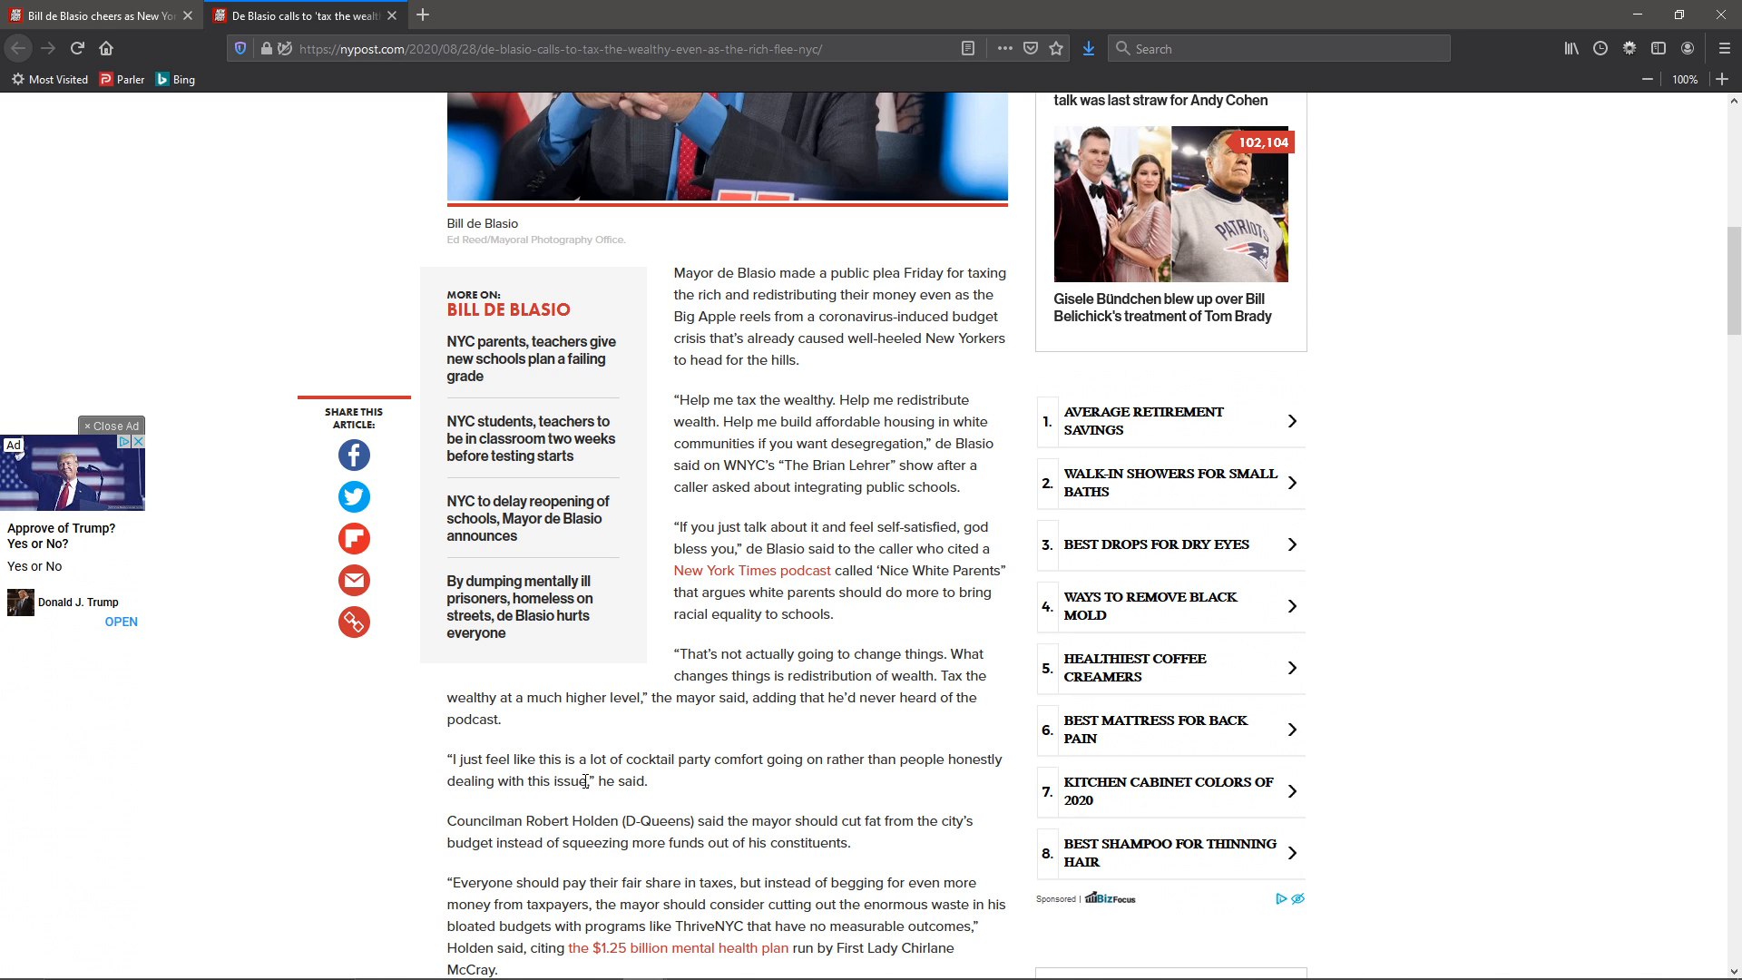
pyautogui.moveTo(425, 786)
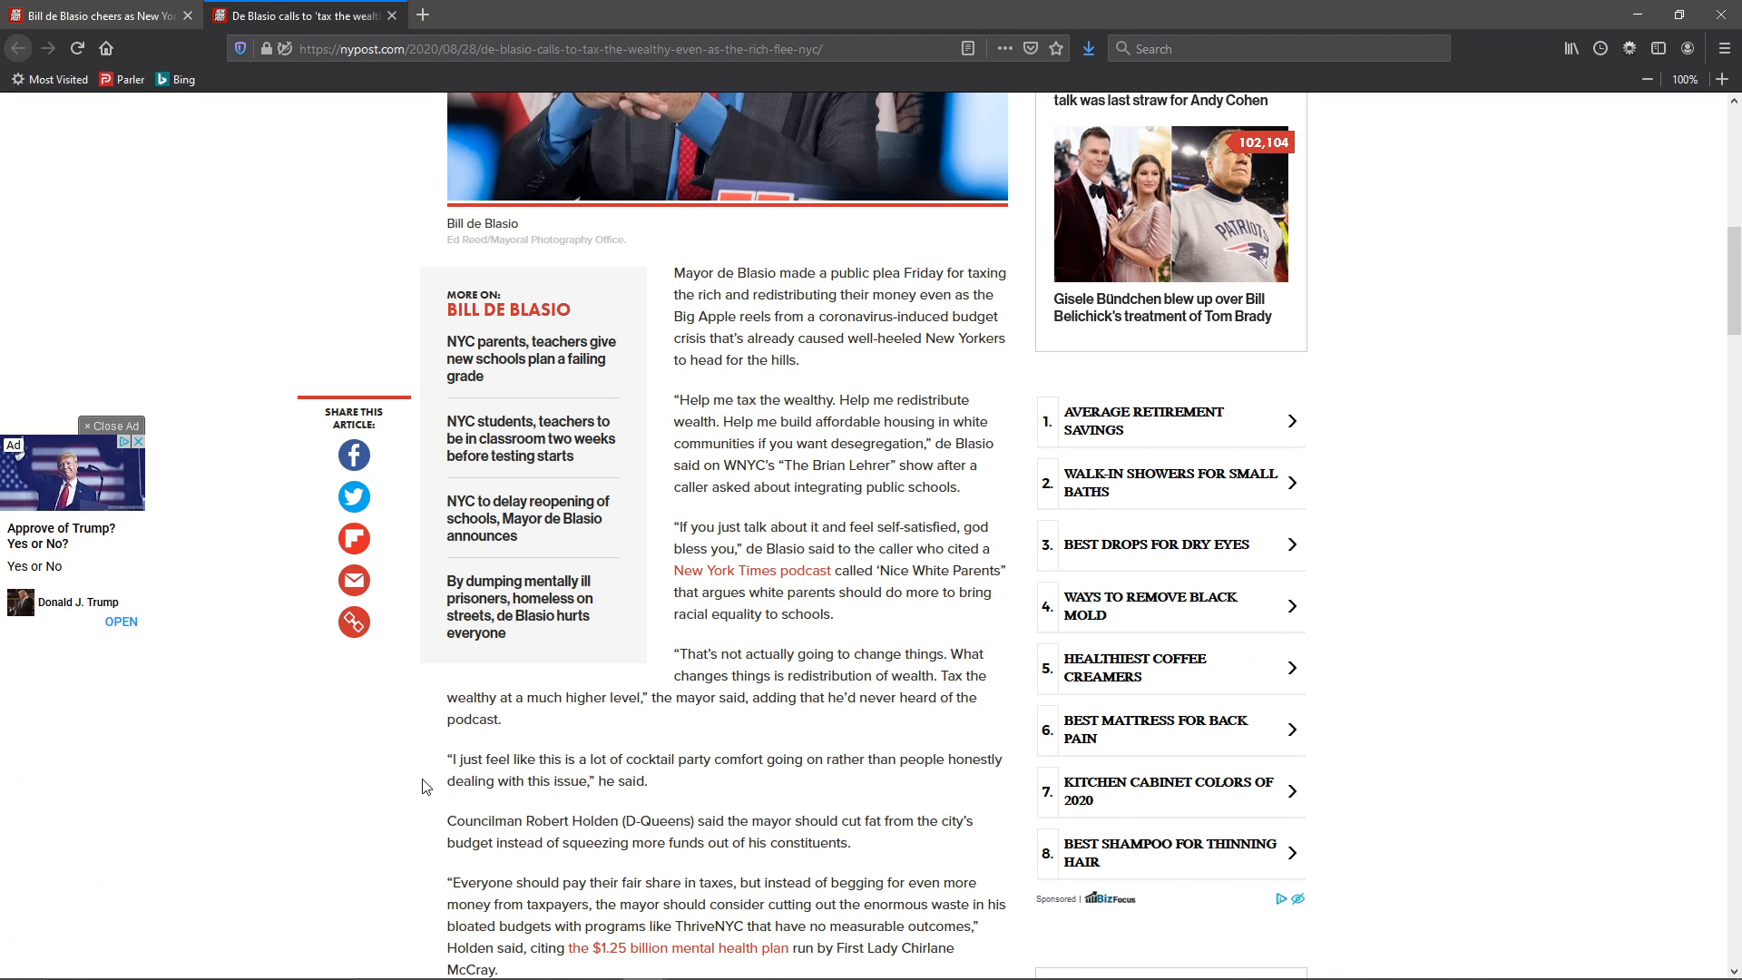
# Scroll through Jay Martin's criticism to the paragraph on begging Albany for $5 billion.
pyautogui.scroll(-3)
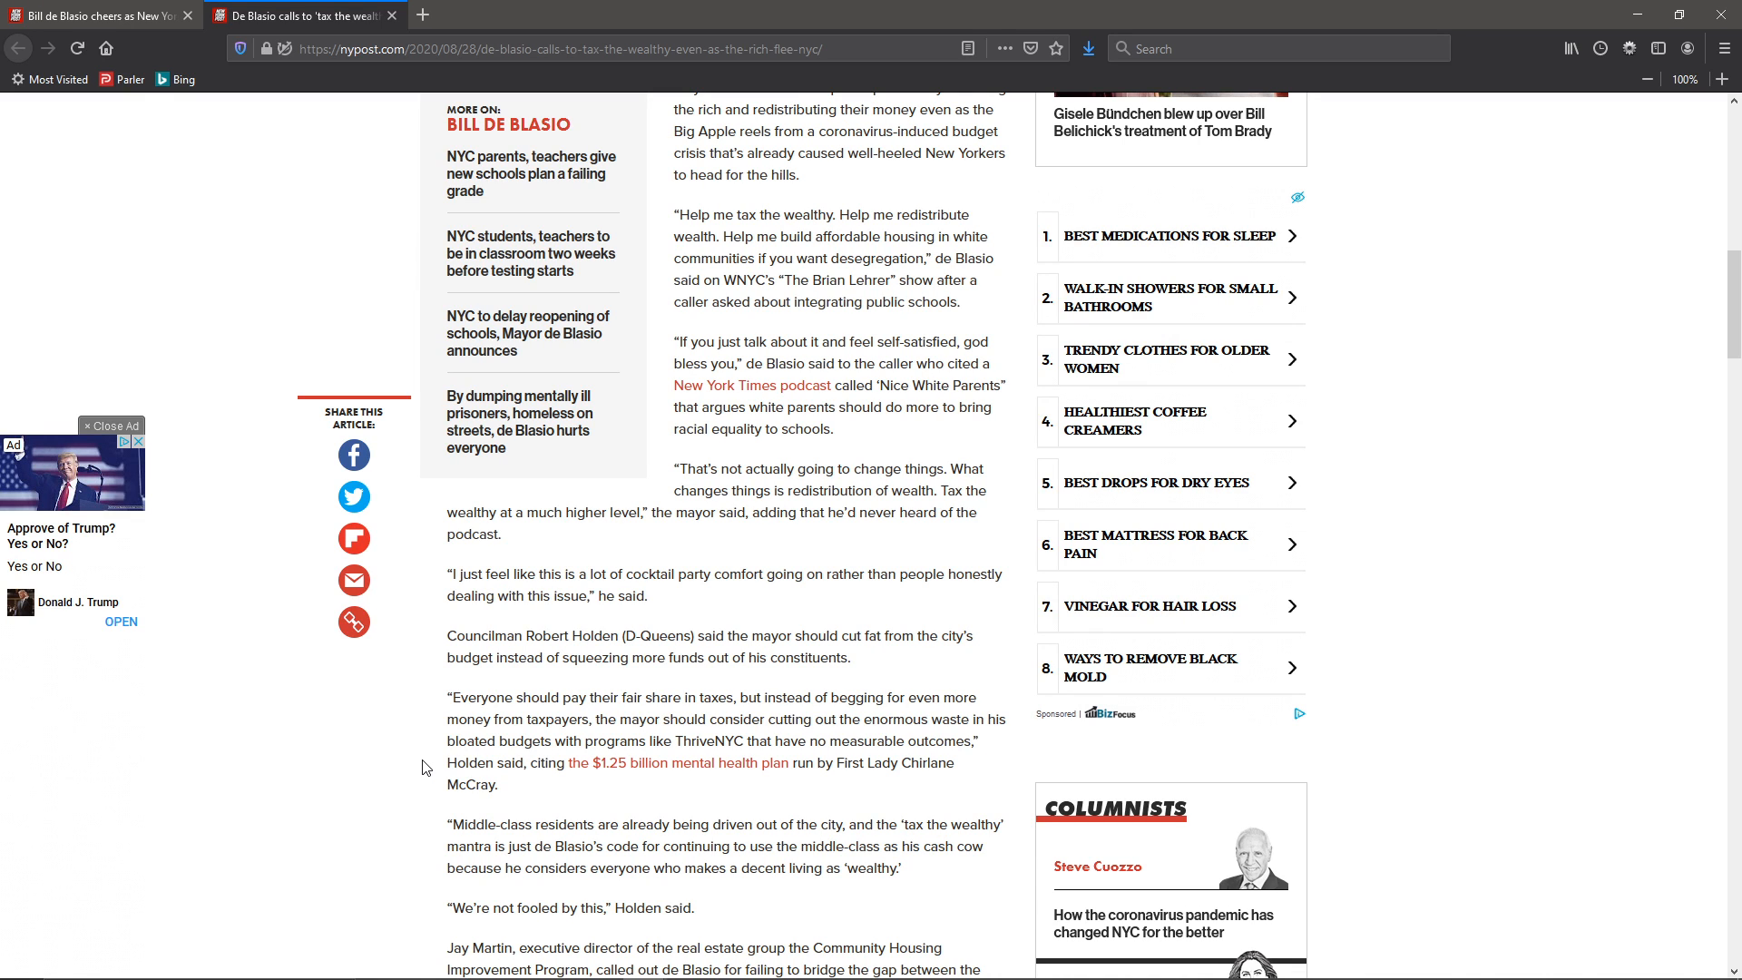
pyautogui.moveTo(438, 751)
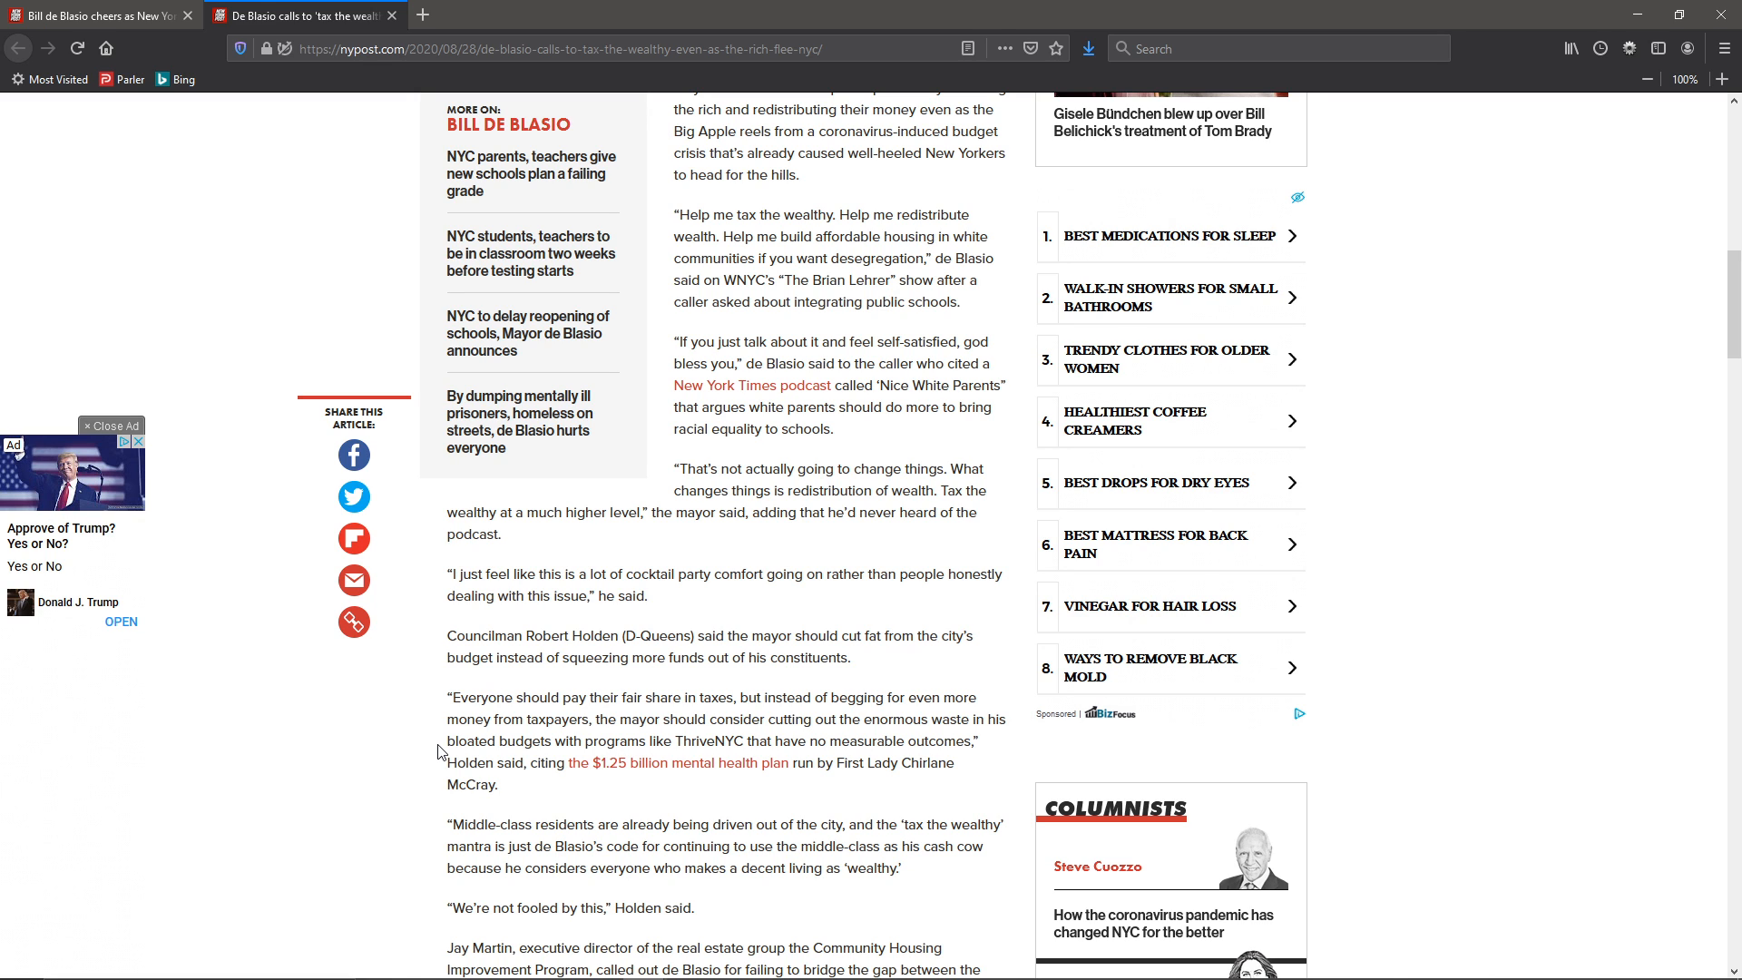
pyautogui.scroll(-3)
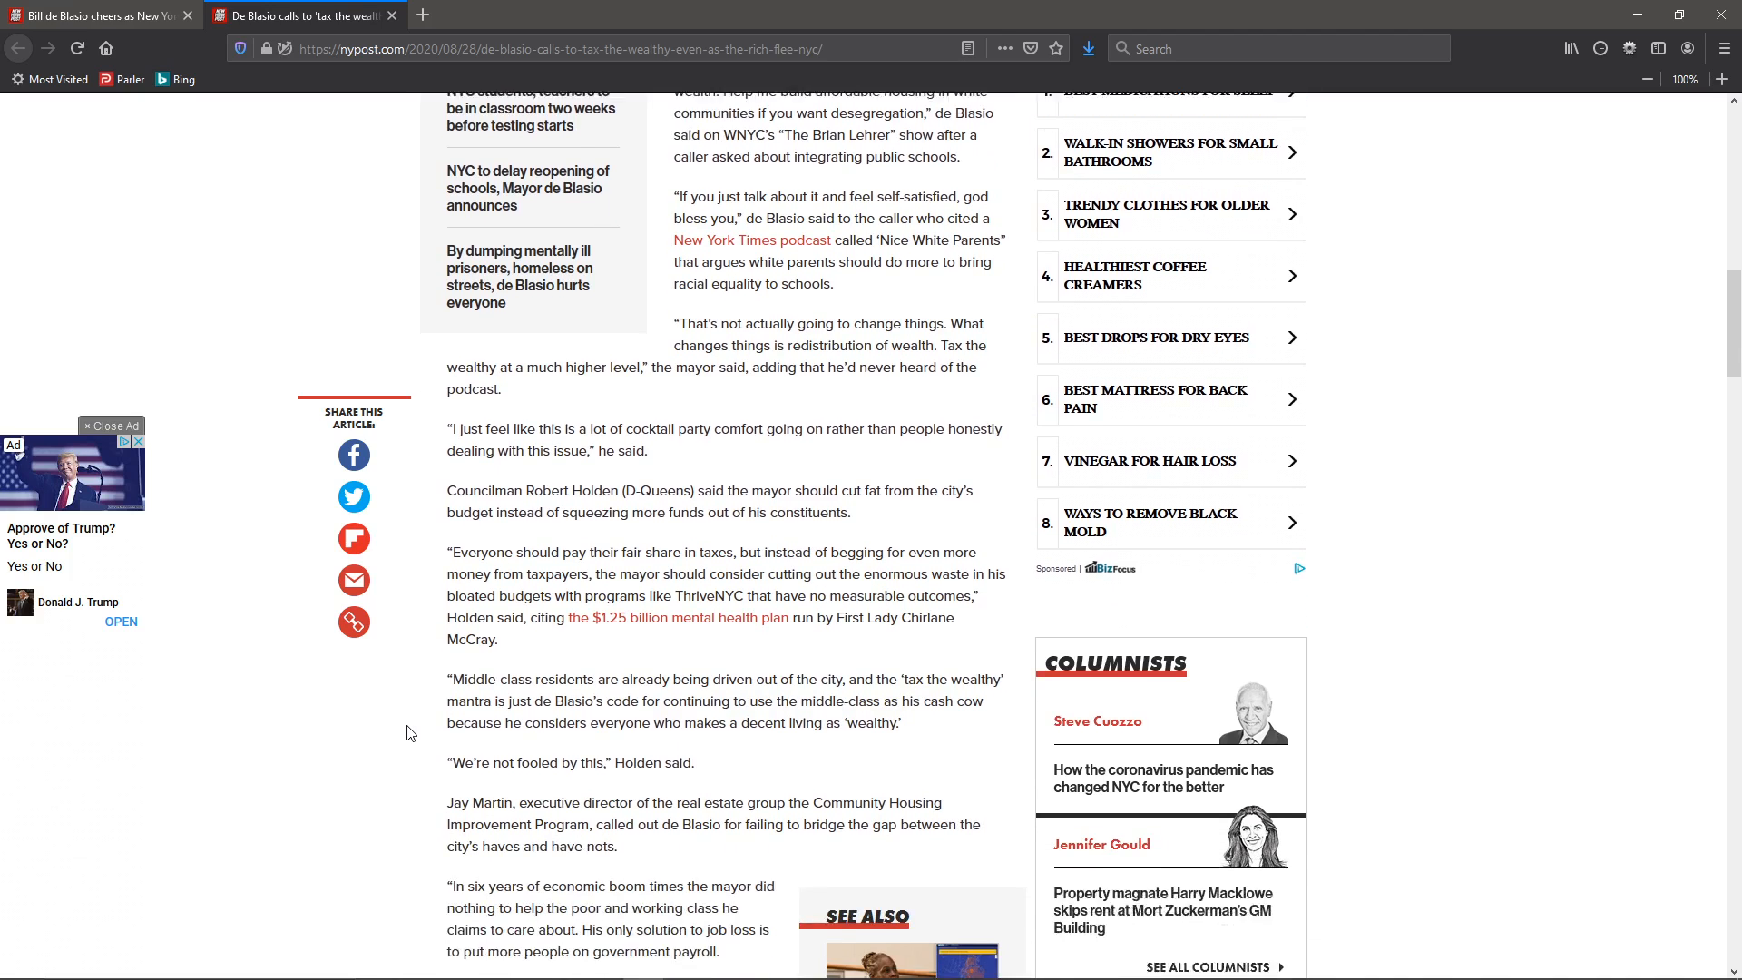
pyautogui.scroll(-3)
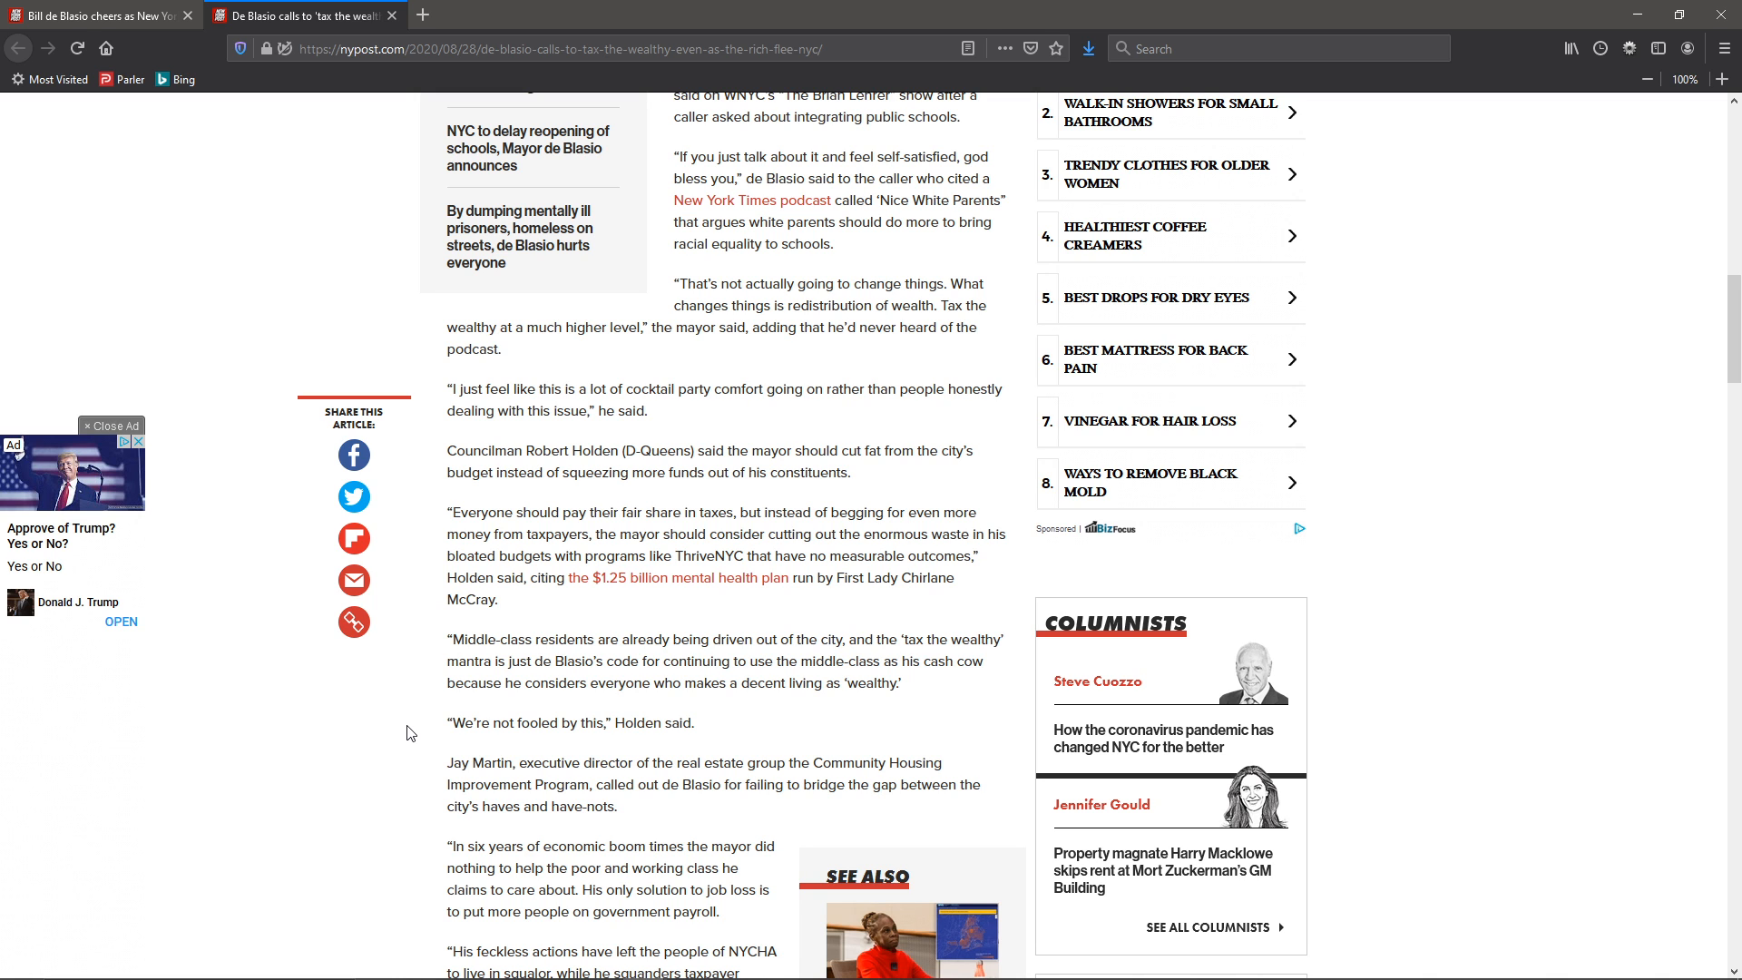
pyautogui.scroll(-3)
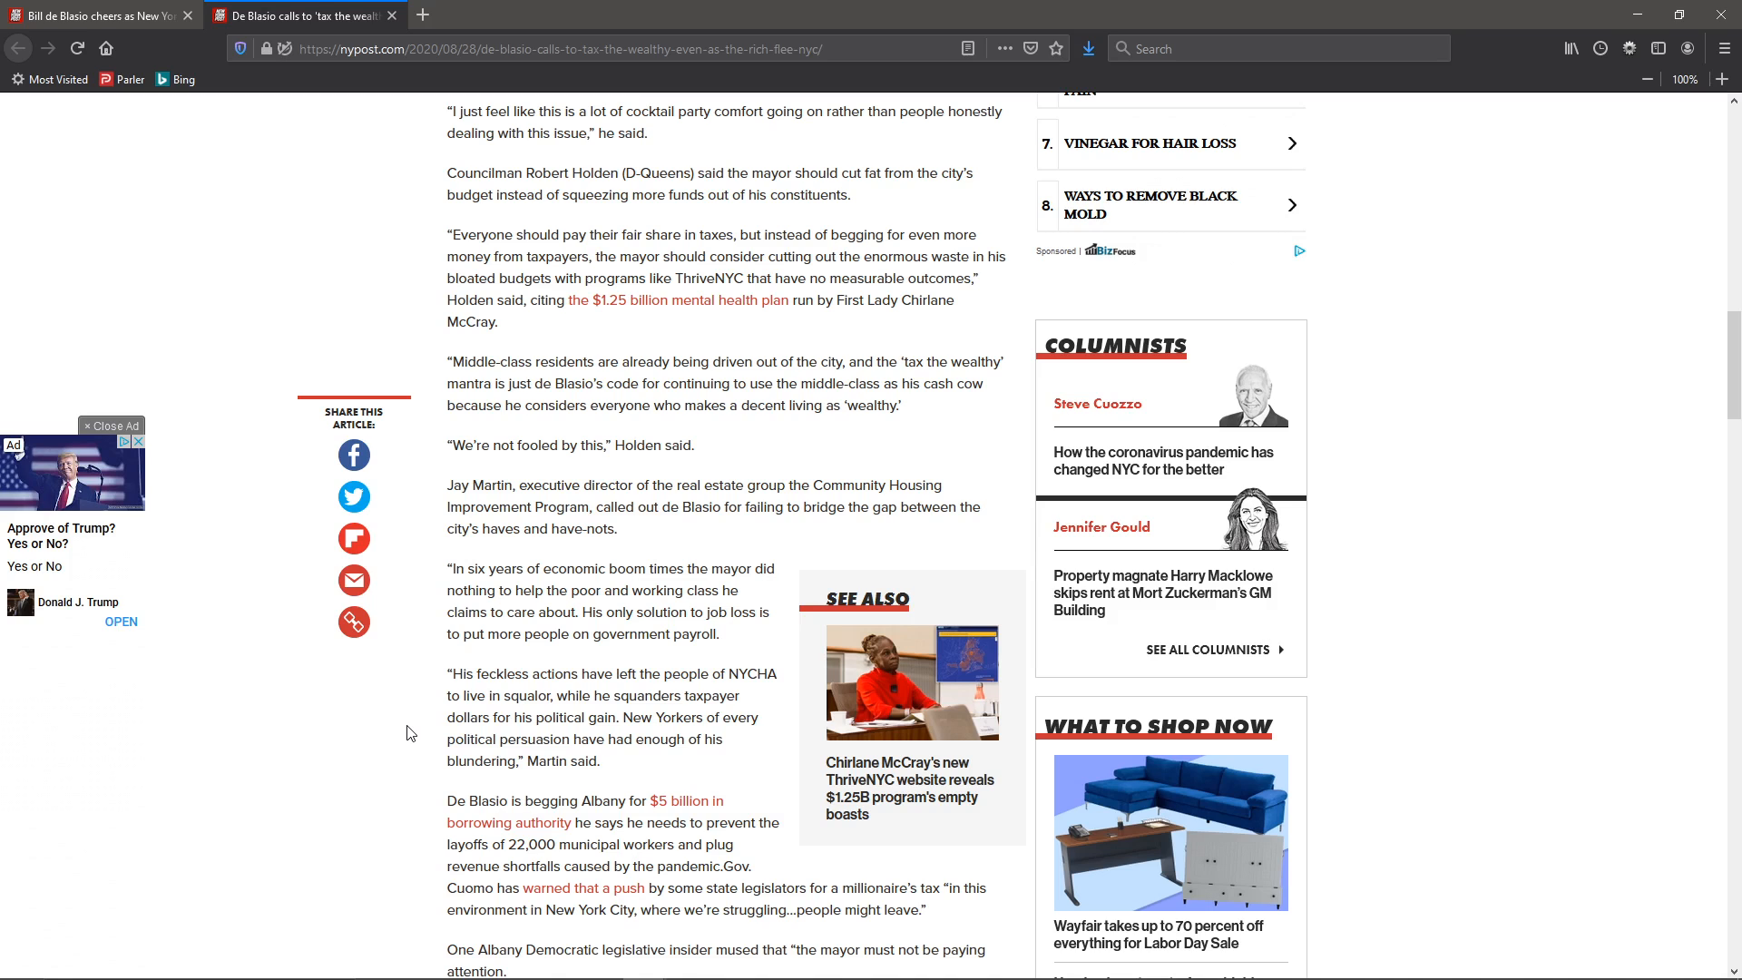
pyautogui.scroll(-3)
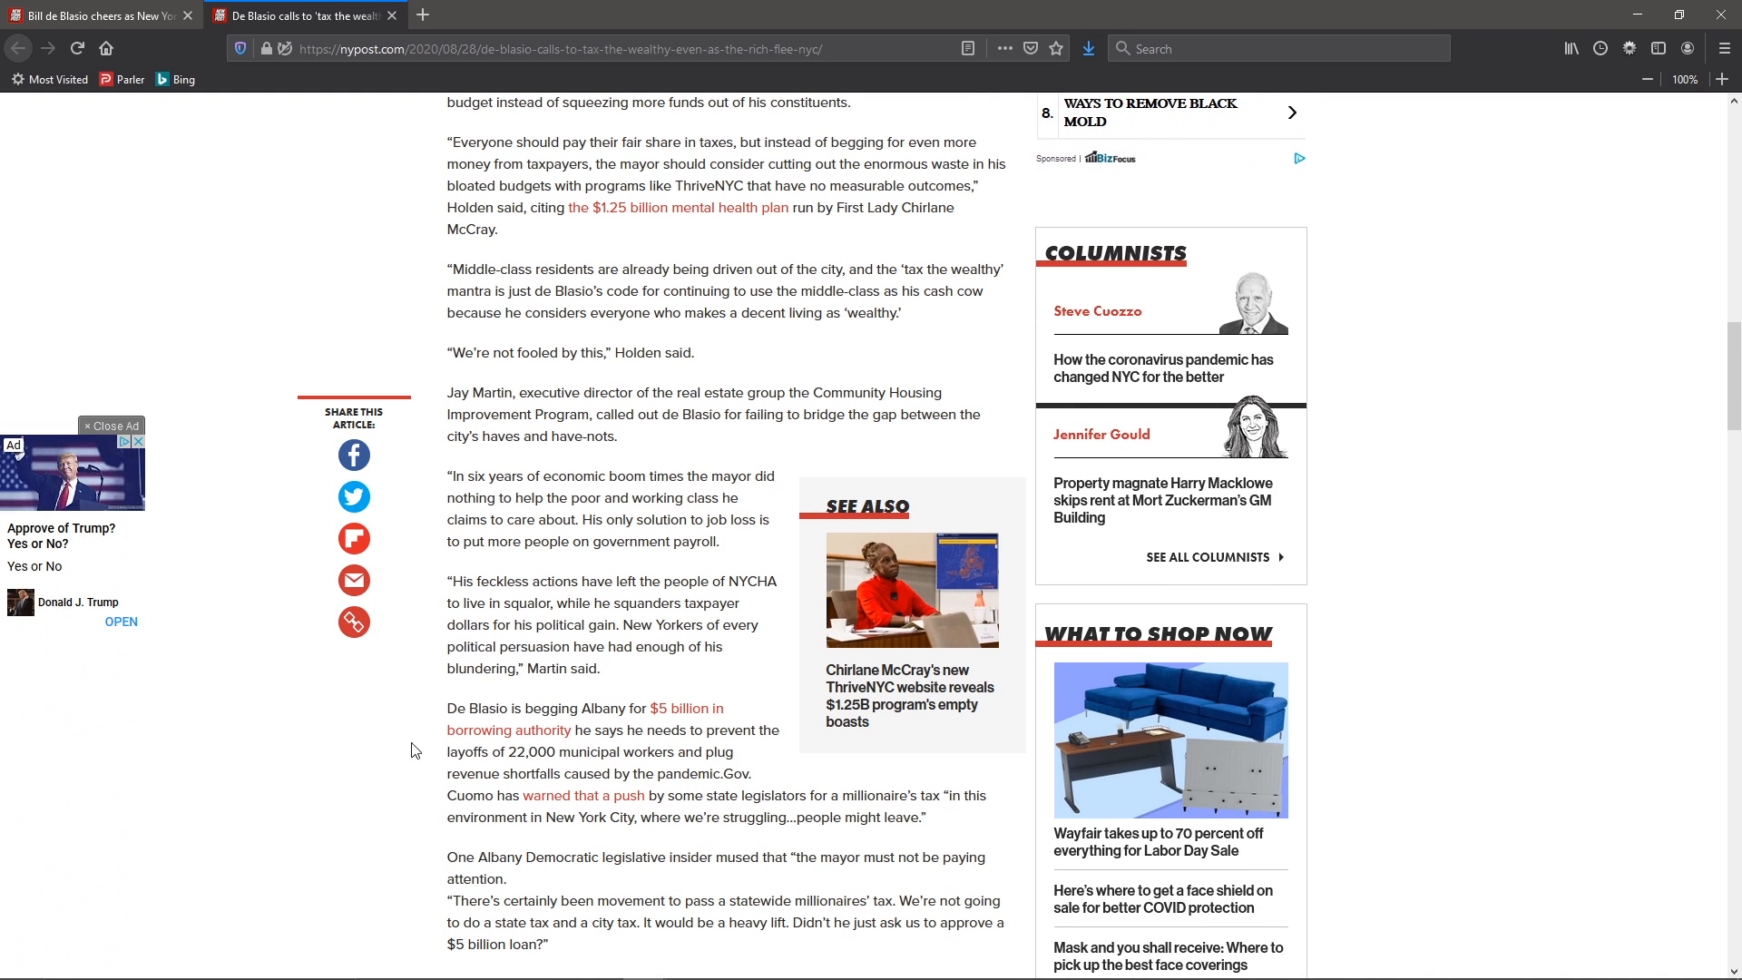
pyautogui.moveTo(442, 711)
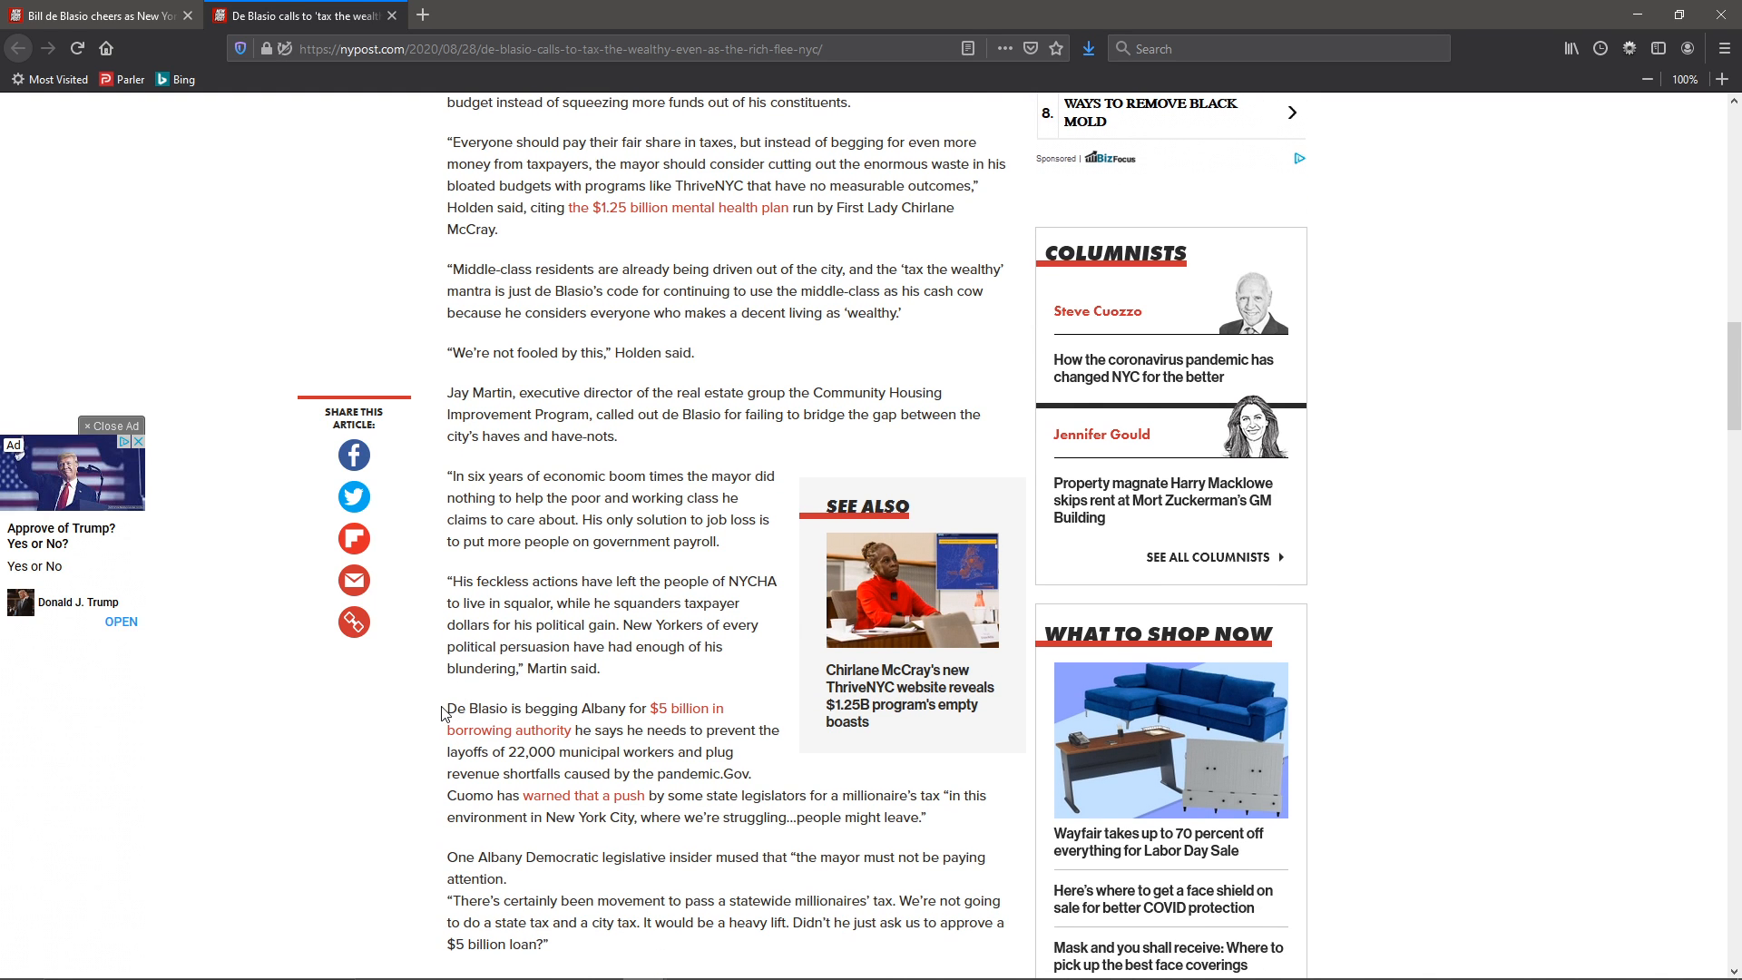
# Briefly select and deselect 'De Blasio' and 'of' in the layoffs paragraph while reading.
pyautogui.doubleClick(477, 708)
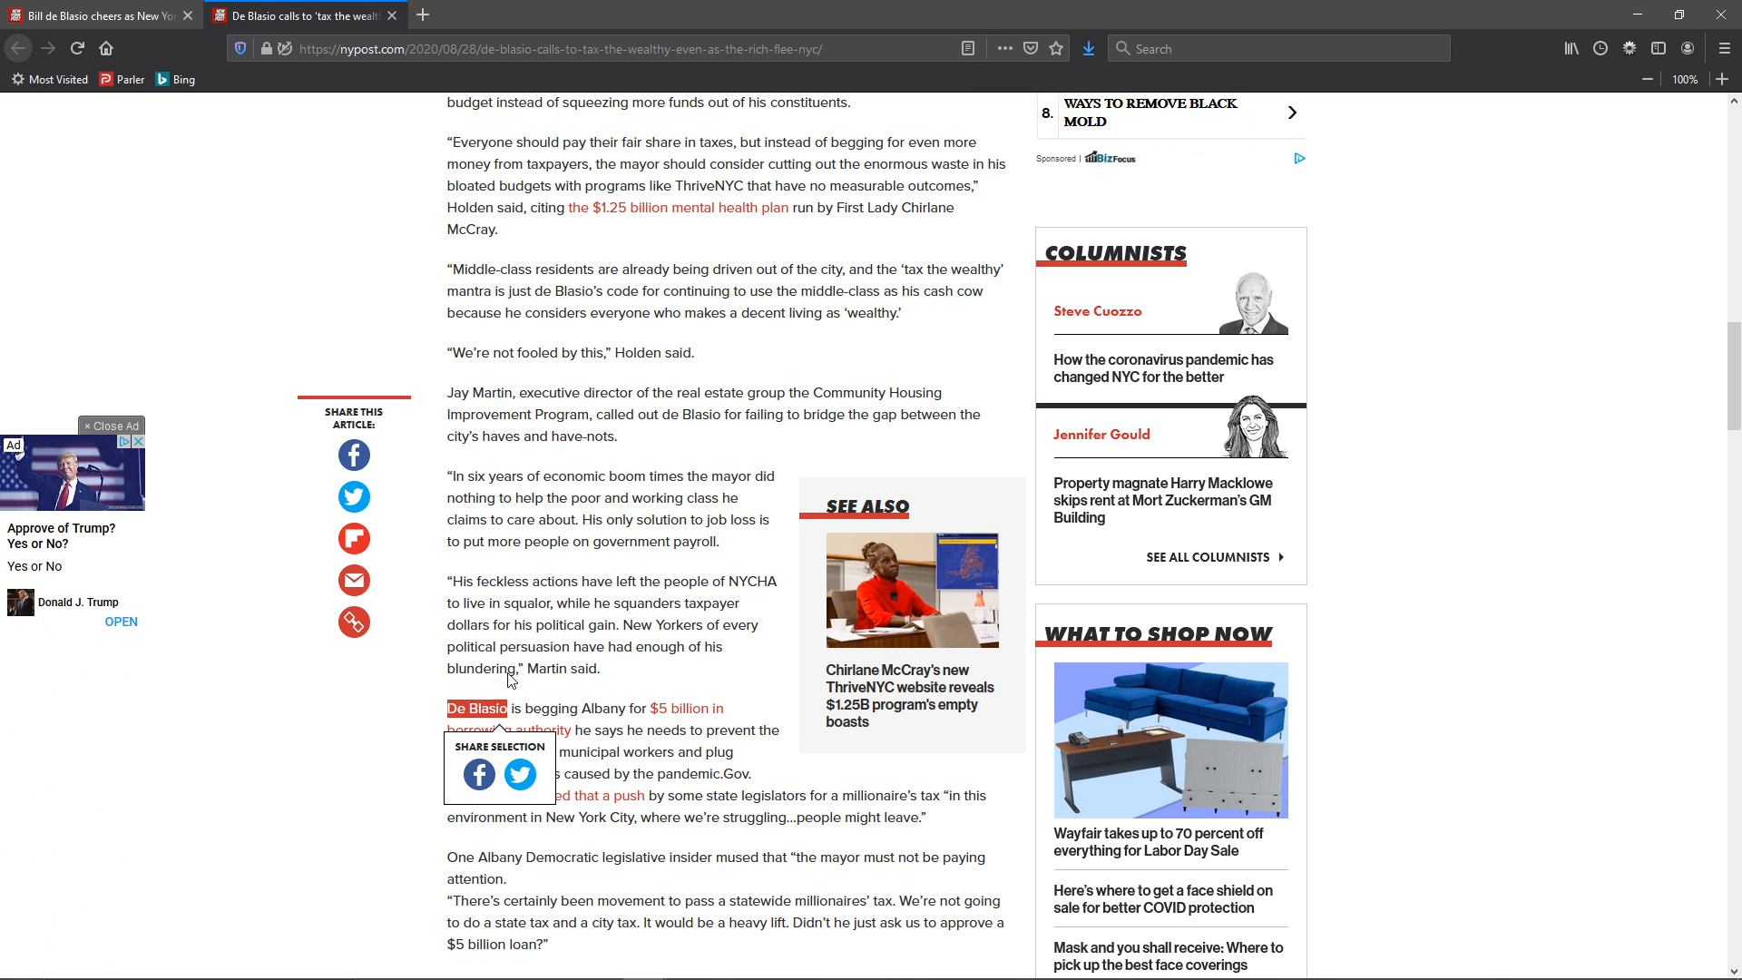
pyautogui.click(606, 713)
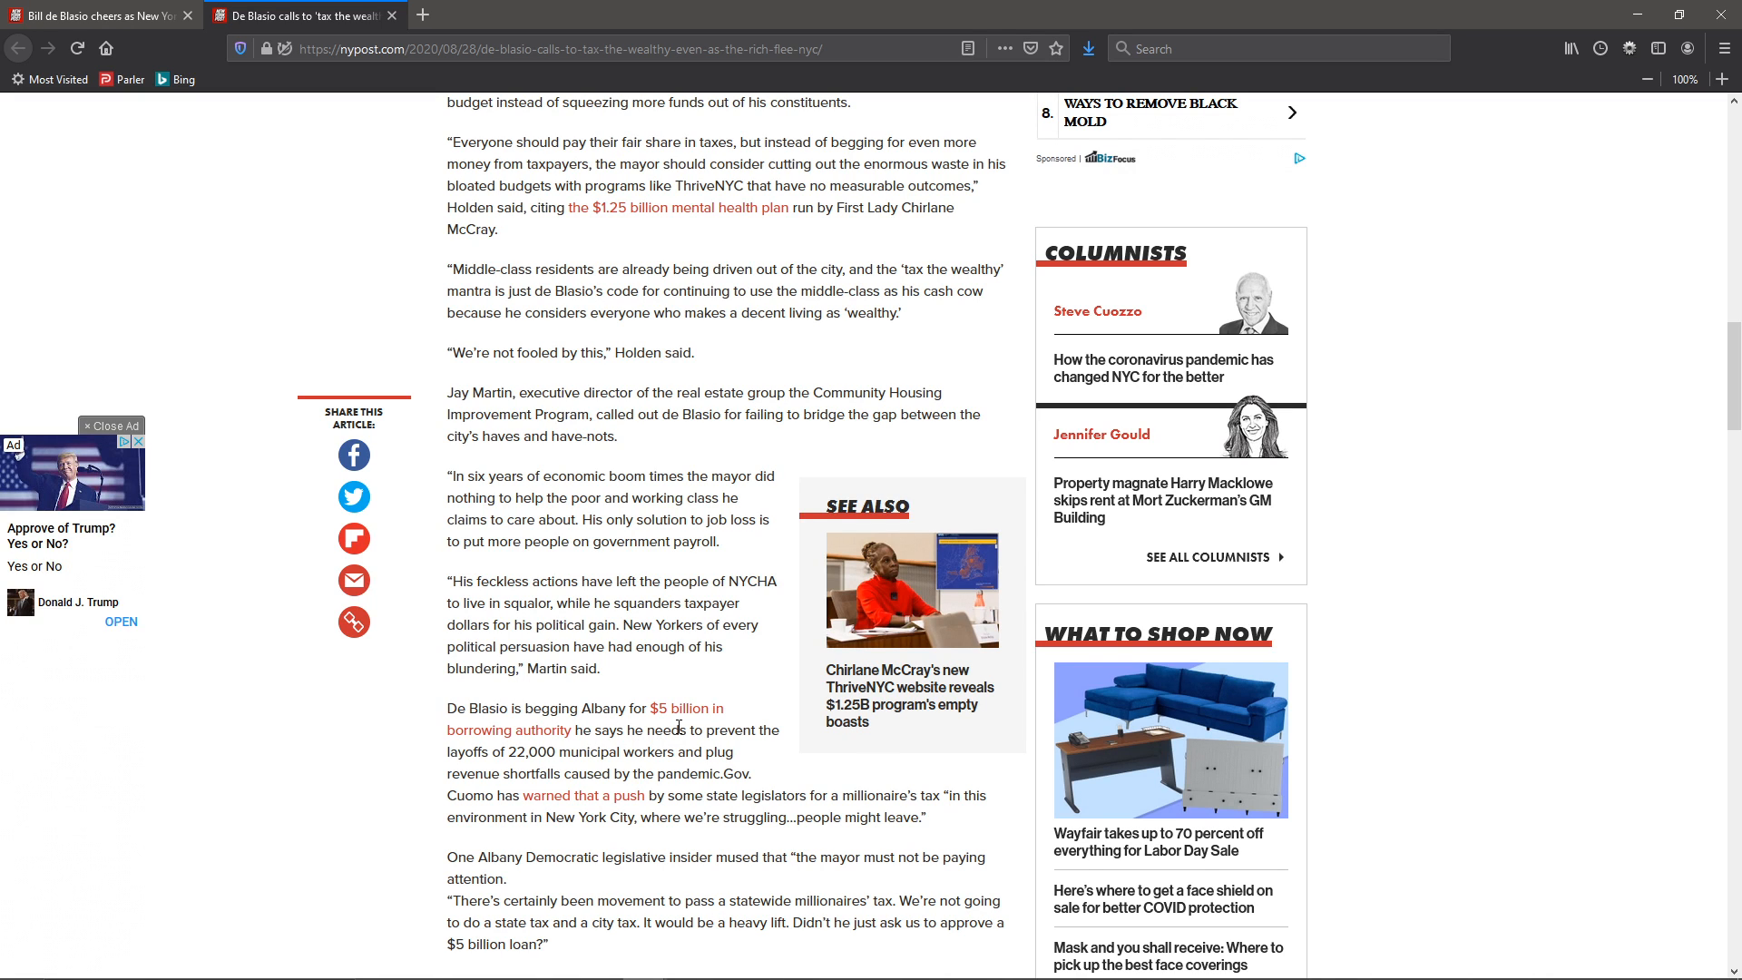
pyautogui.moveTo(517, 760)
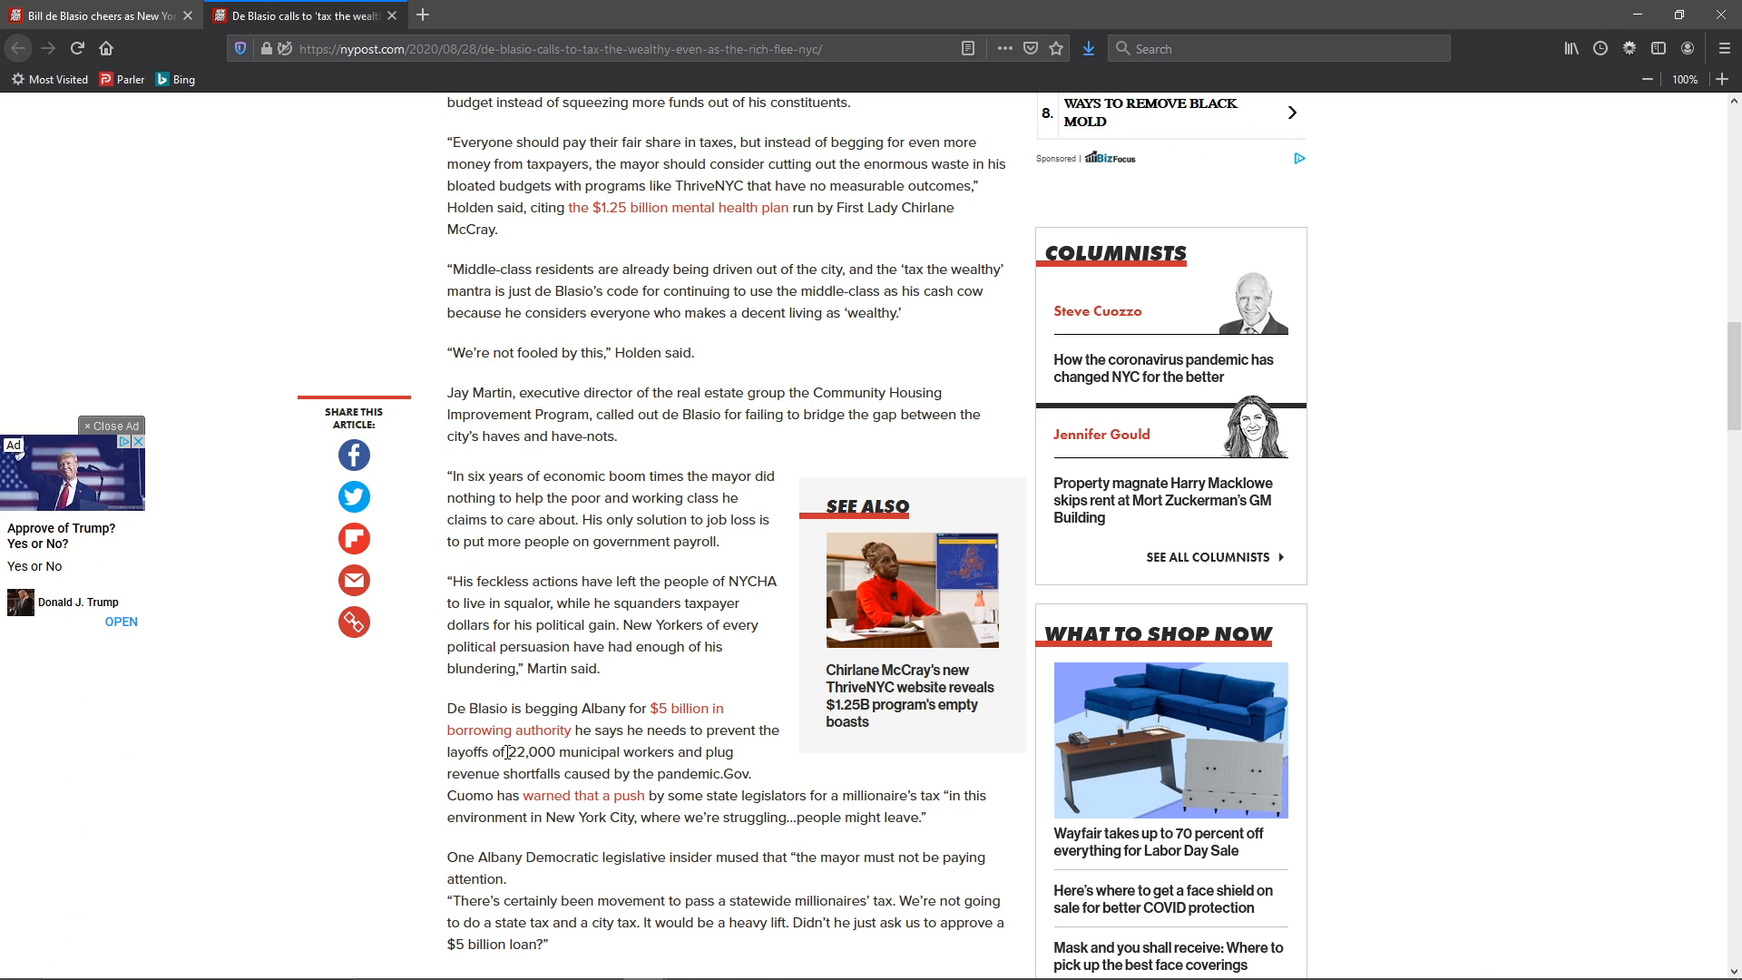
pyautogui.doubleClick(495, 752)
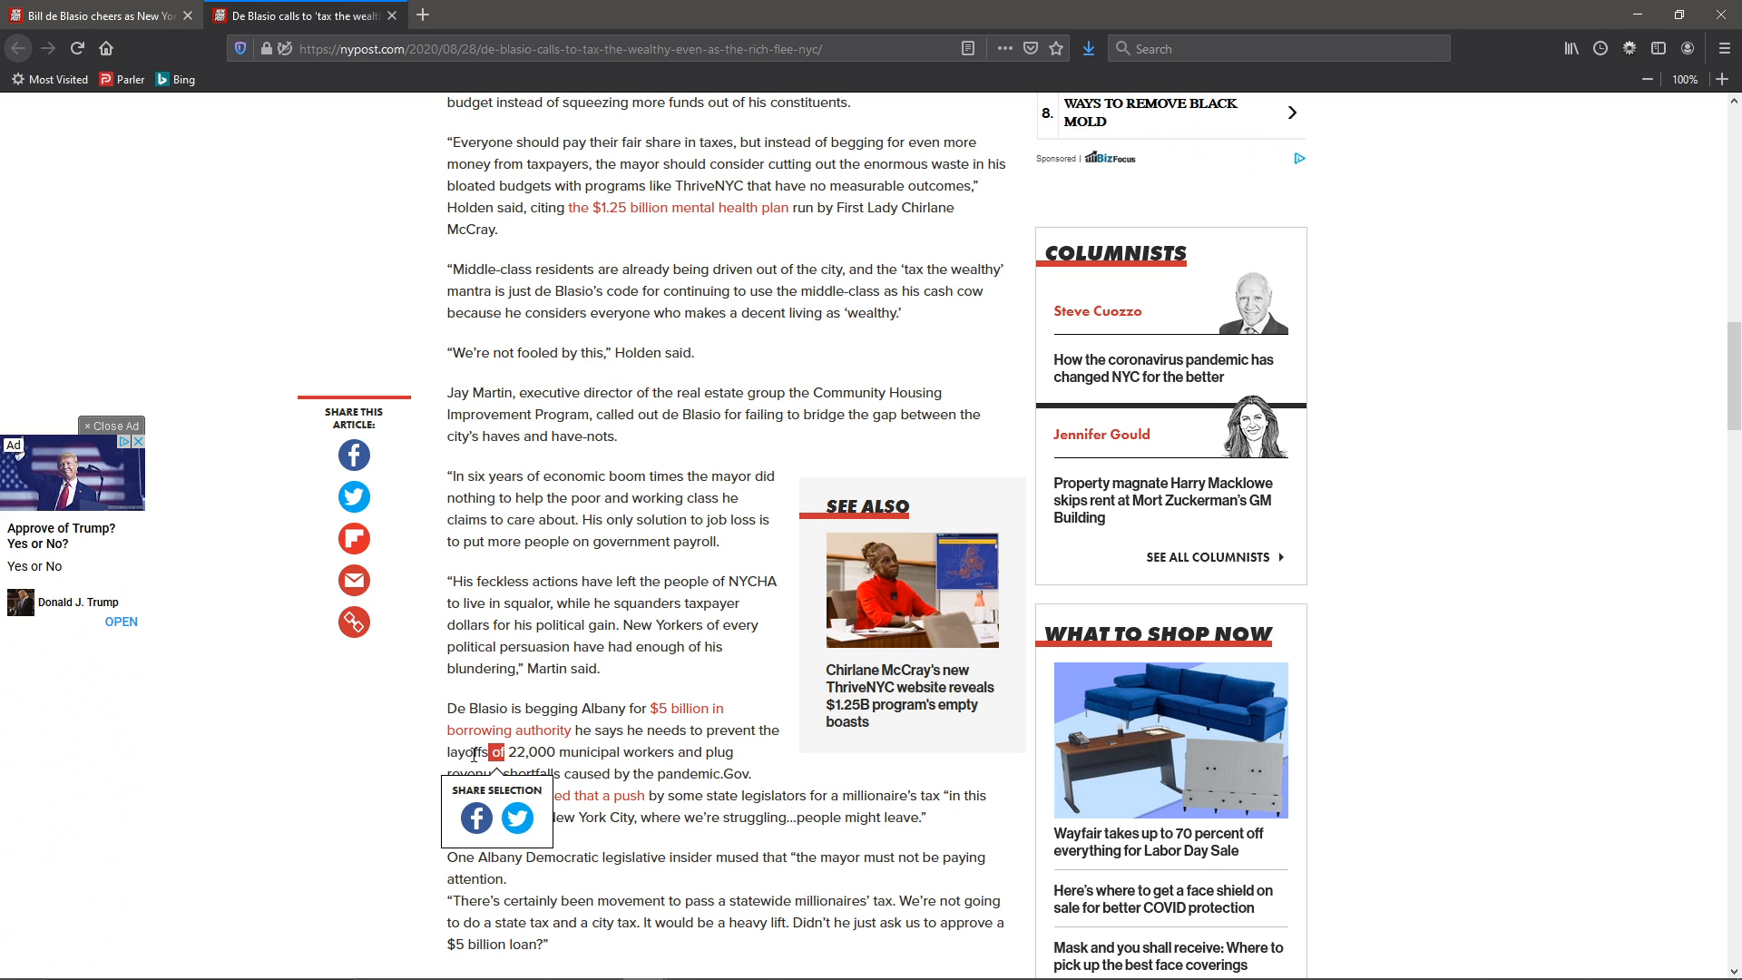
pyautogui.click(423, 755)
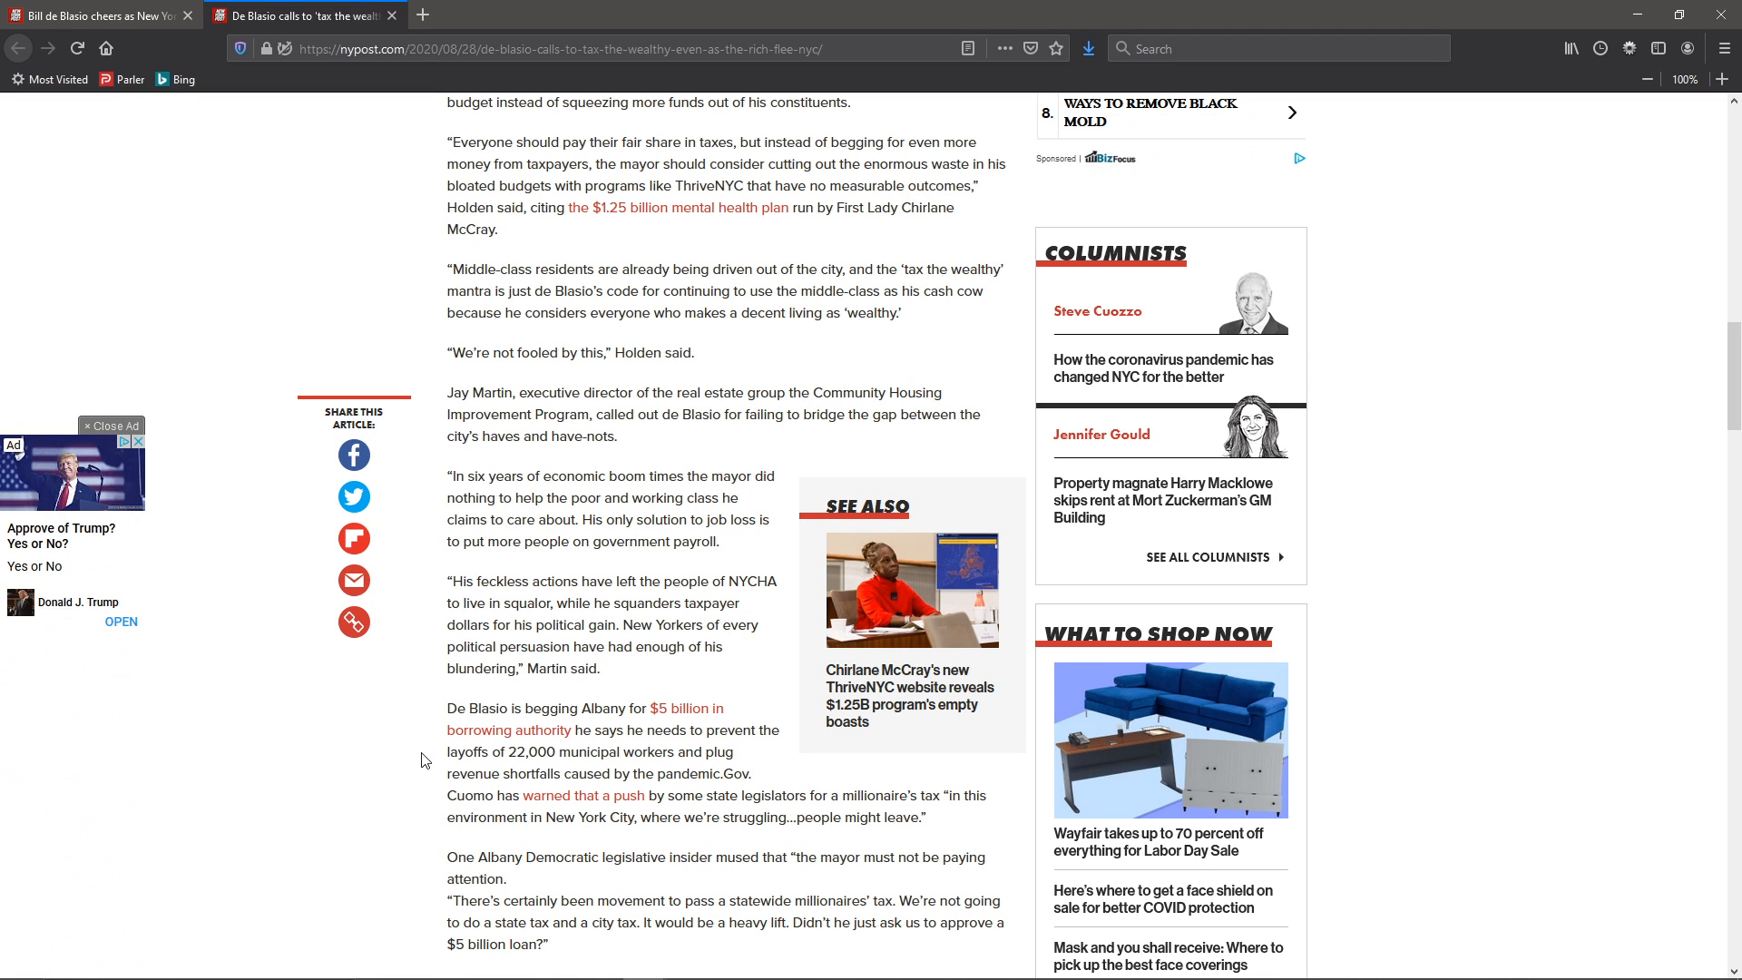
# Scroll to the closing tax-share figures and filed-under tags, then back up to Holden's criticism.
pyautogui.scroll(-3)
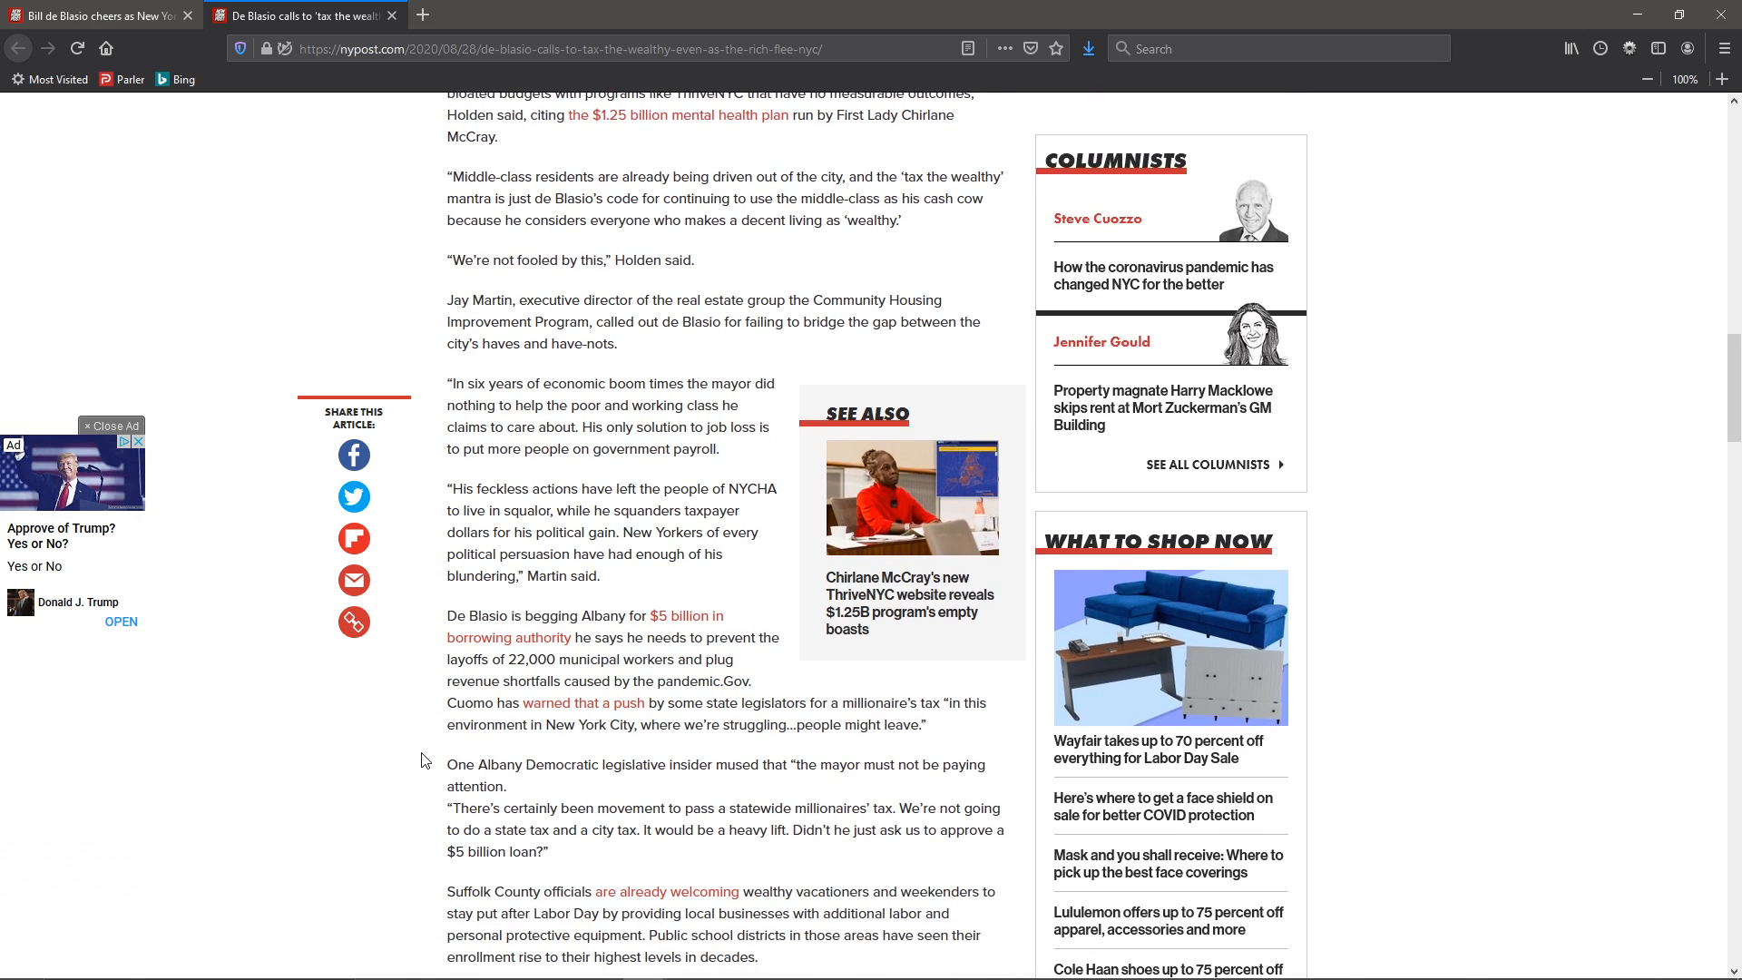
pyautogui.scroll(-3)
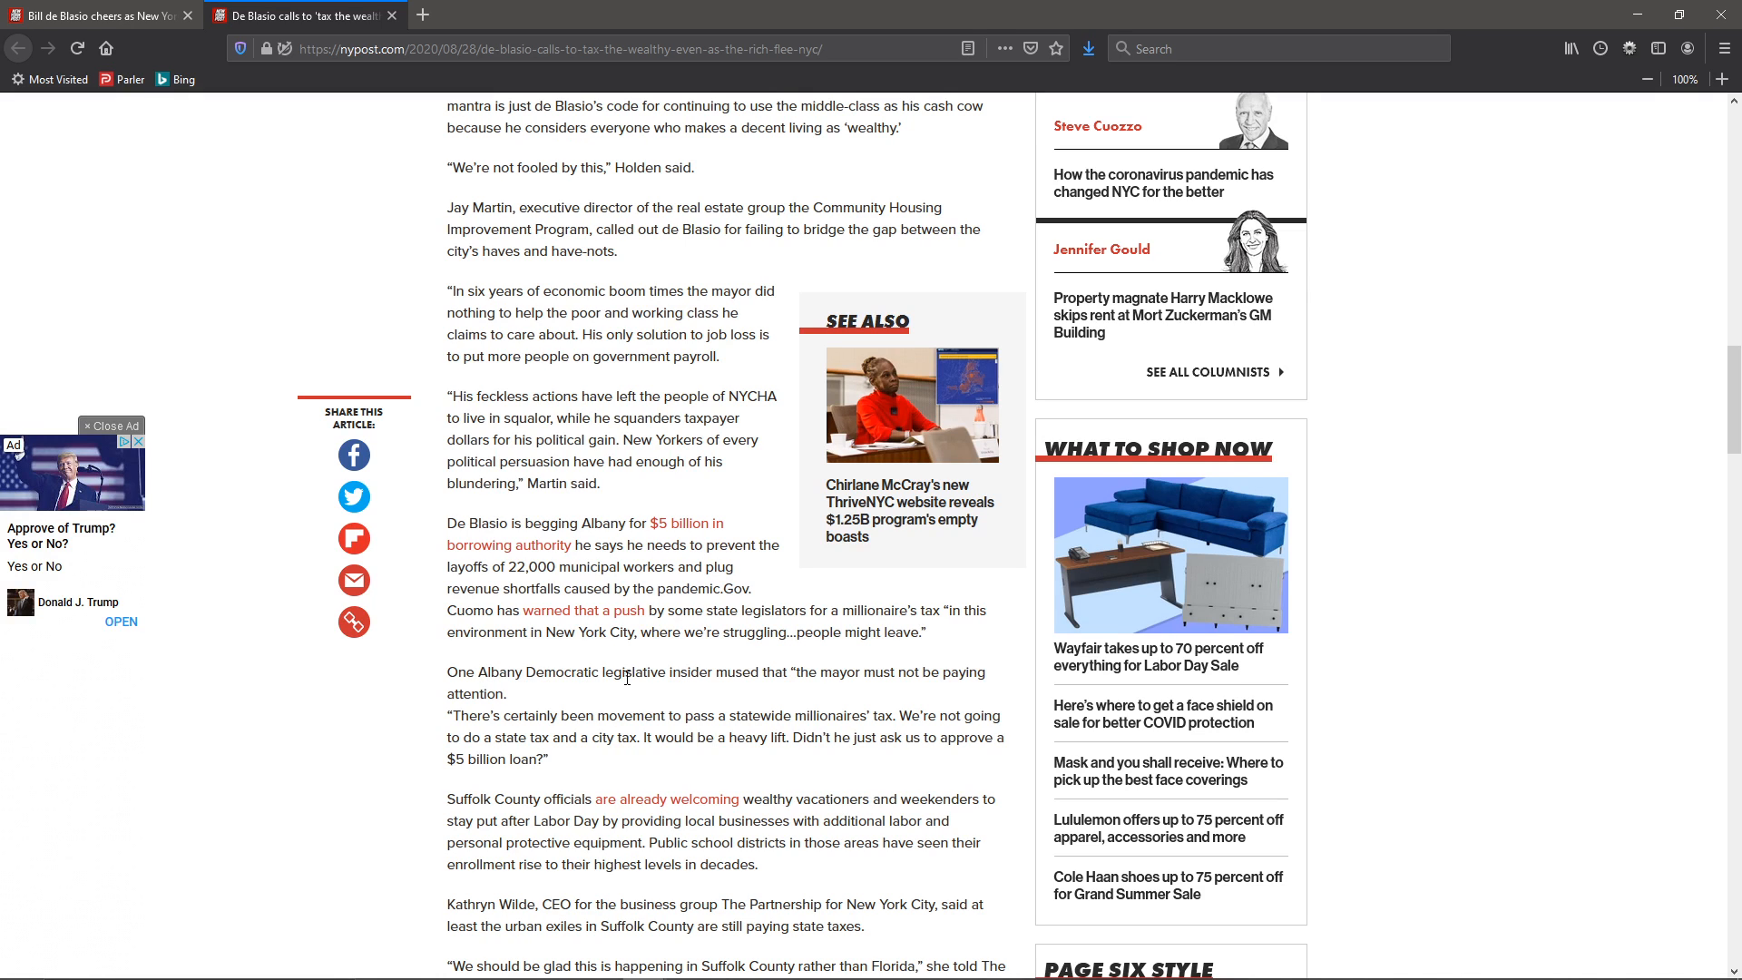
pyautogui.moveTo(691, 675)
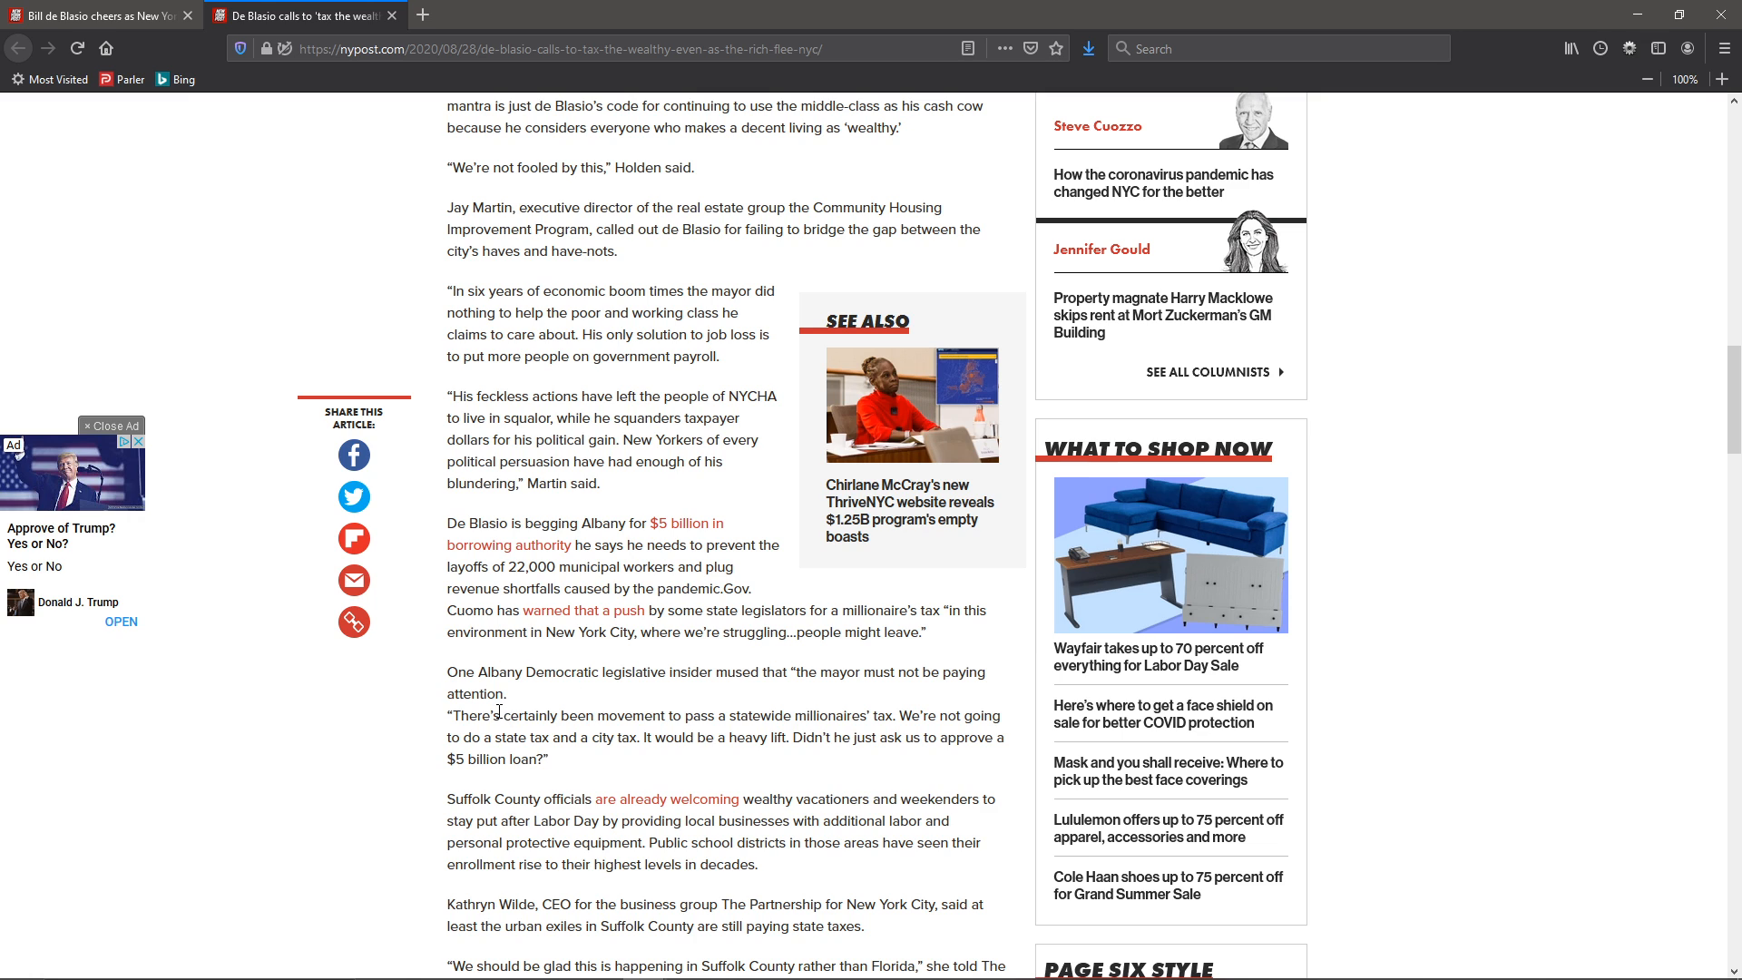
pyautogui.moveTo(606, 720)
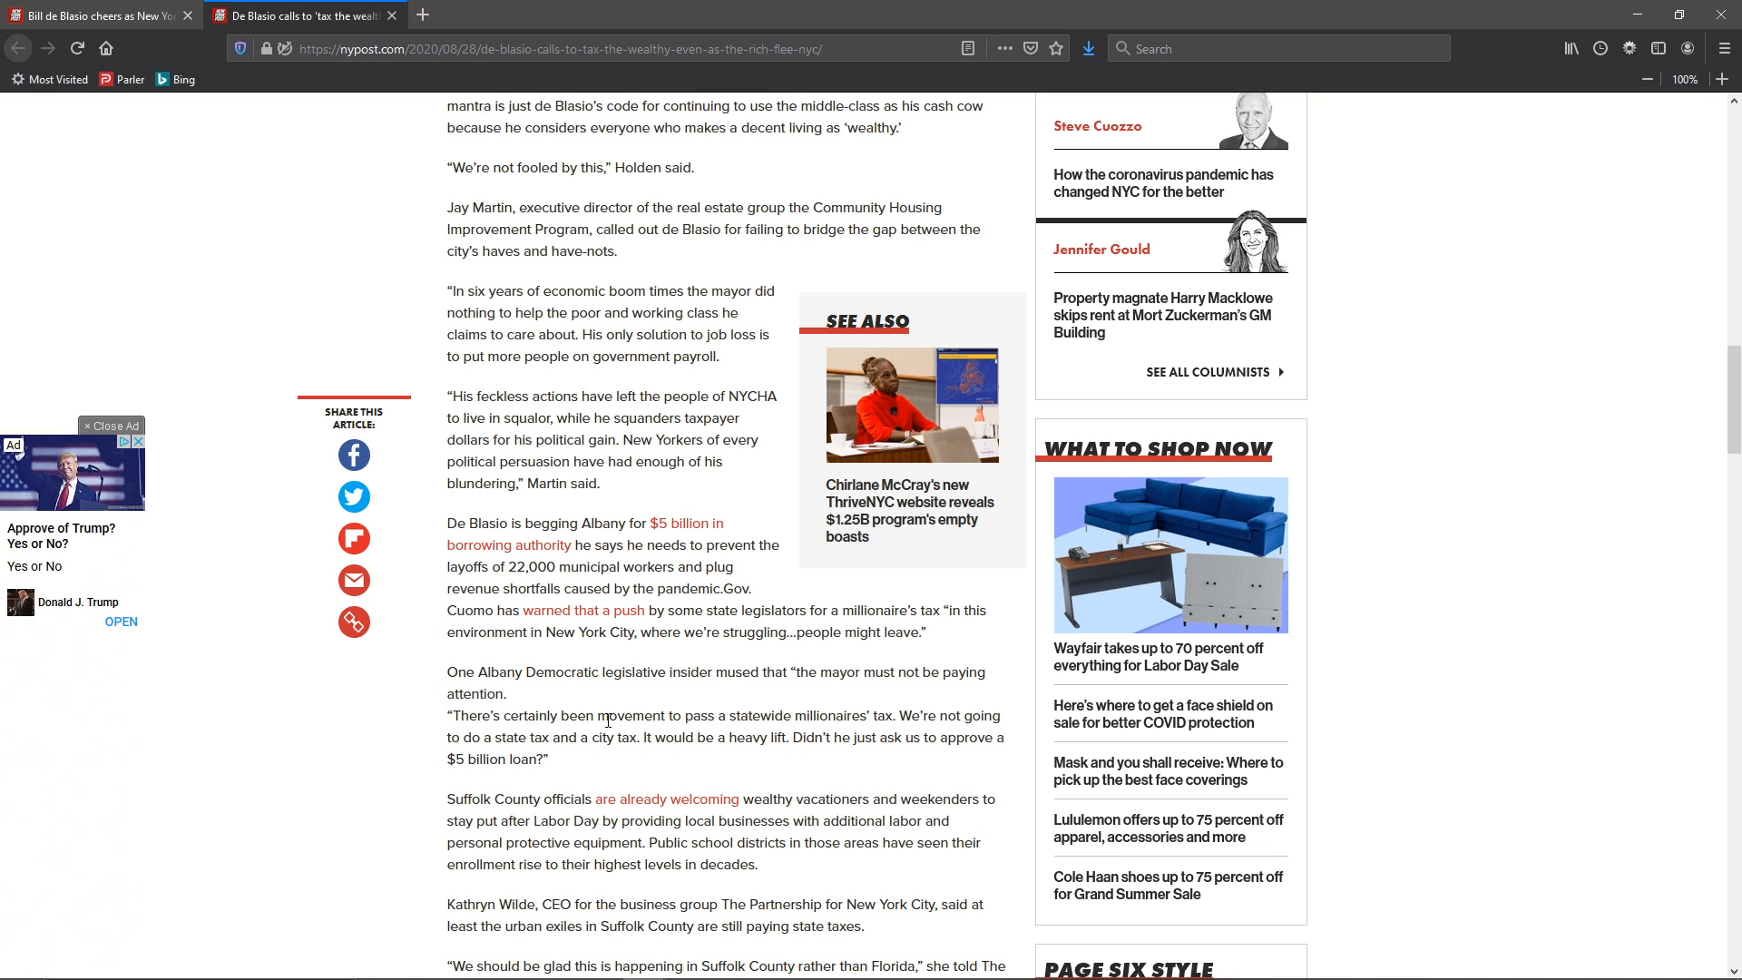
pyautogui.scroll(-3)
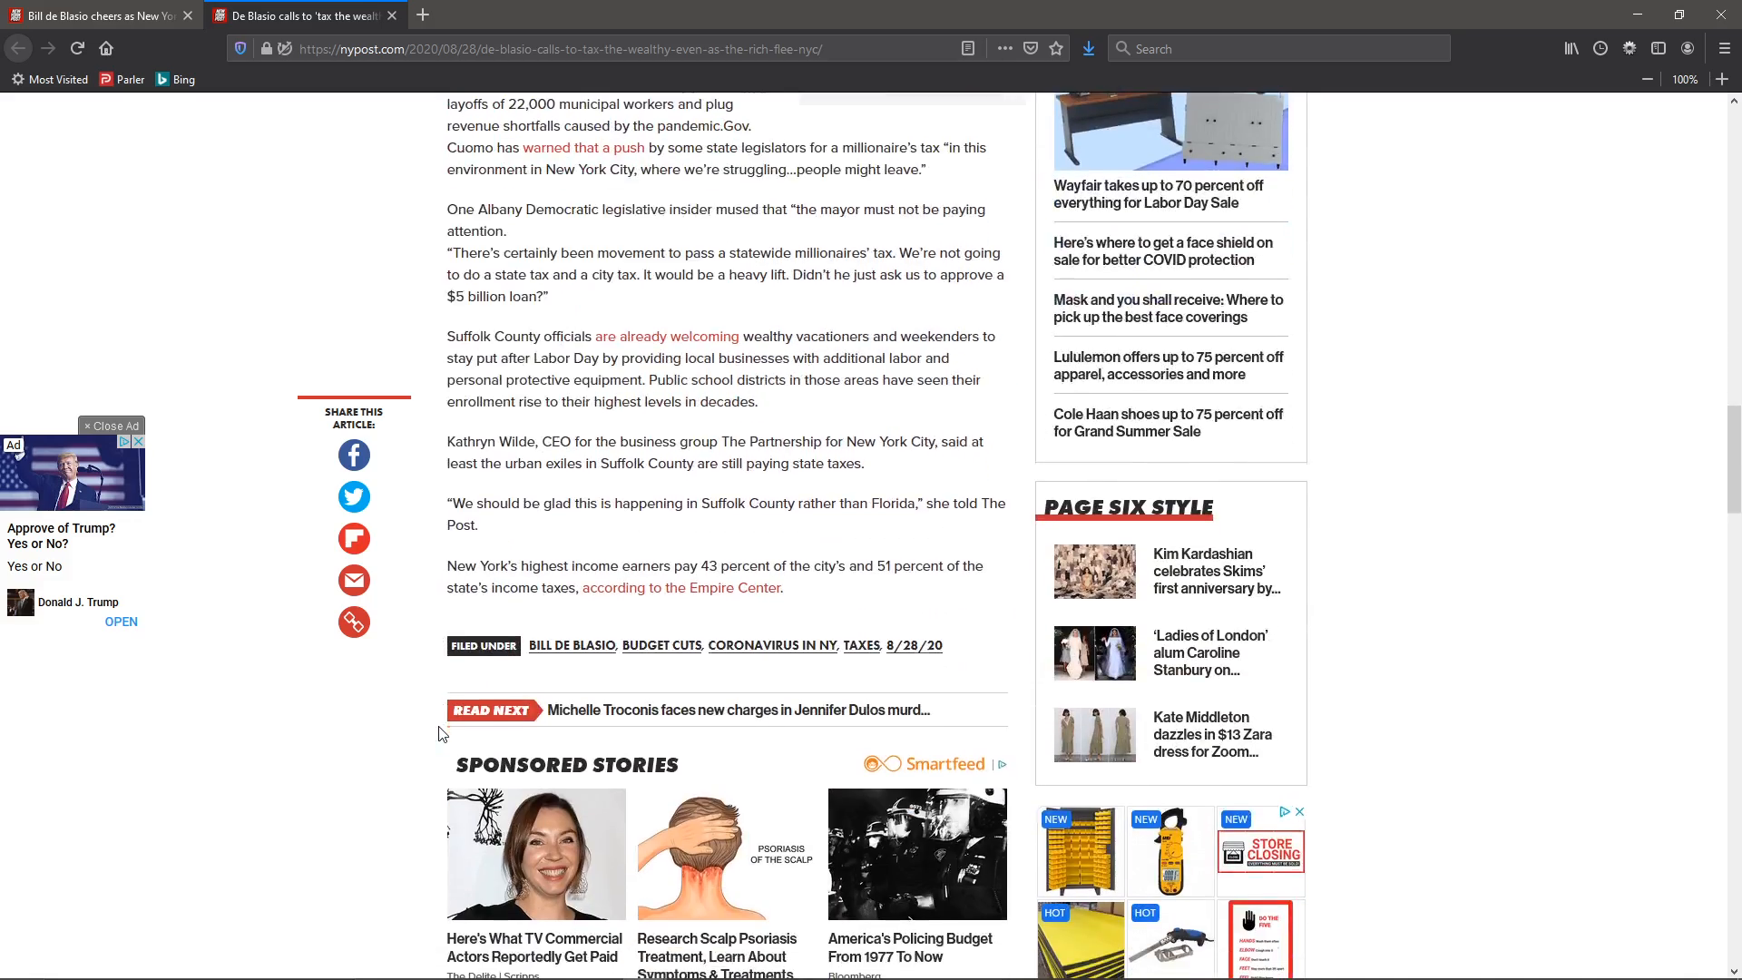
pyautogui.scroll(3)
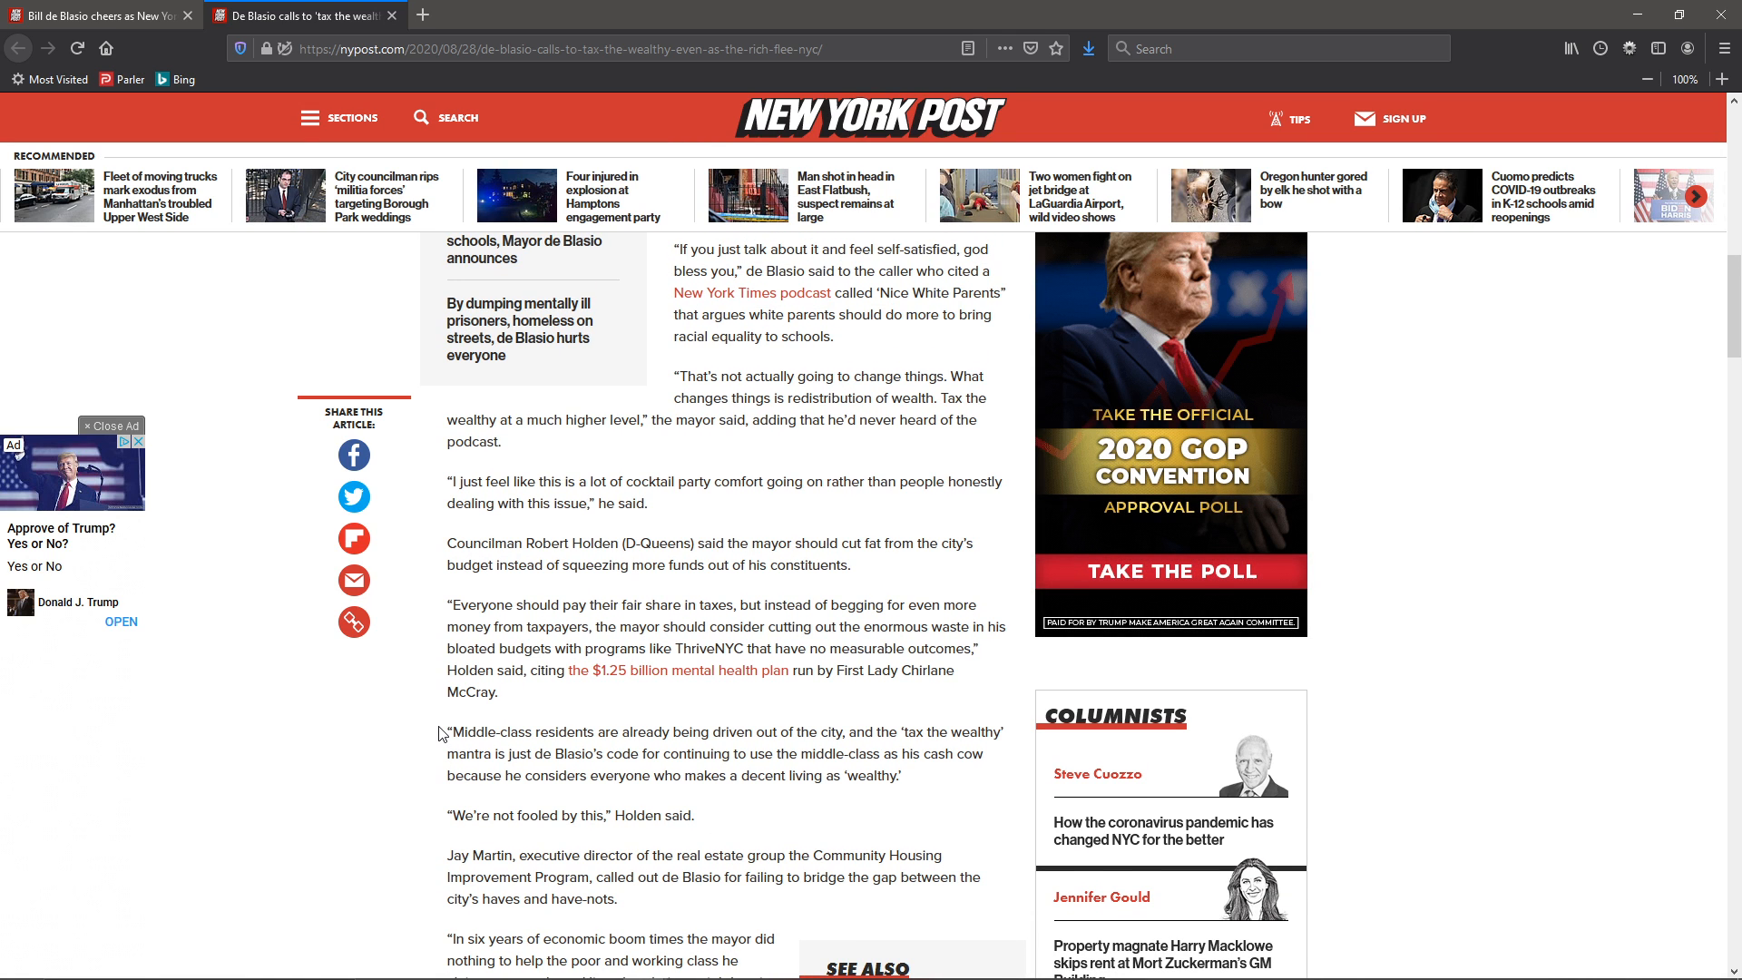
pyautogui.moveTo(711, 623)
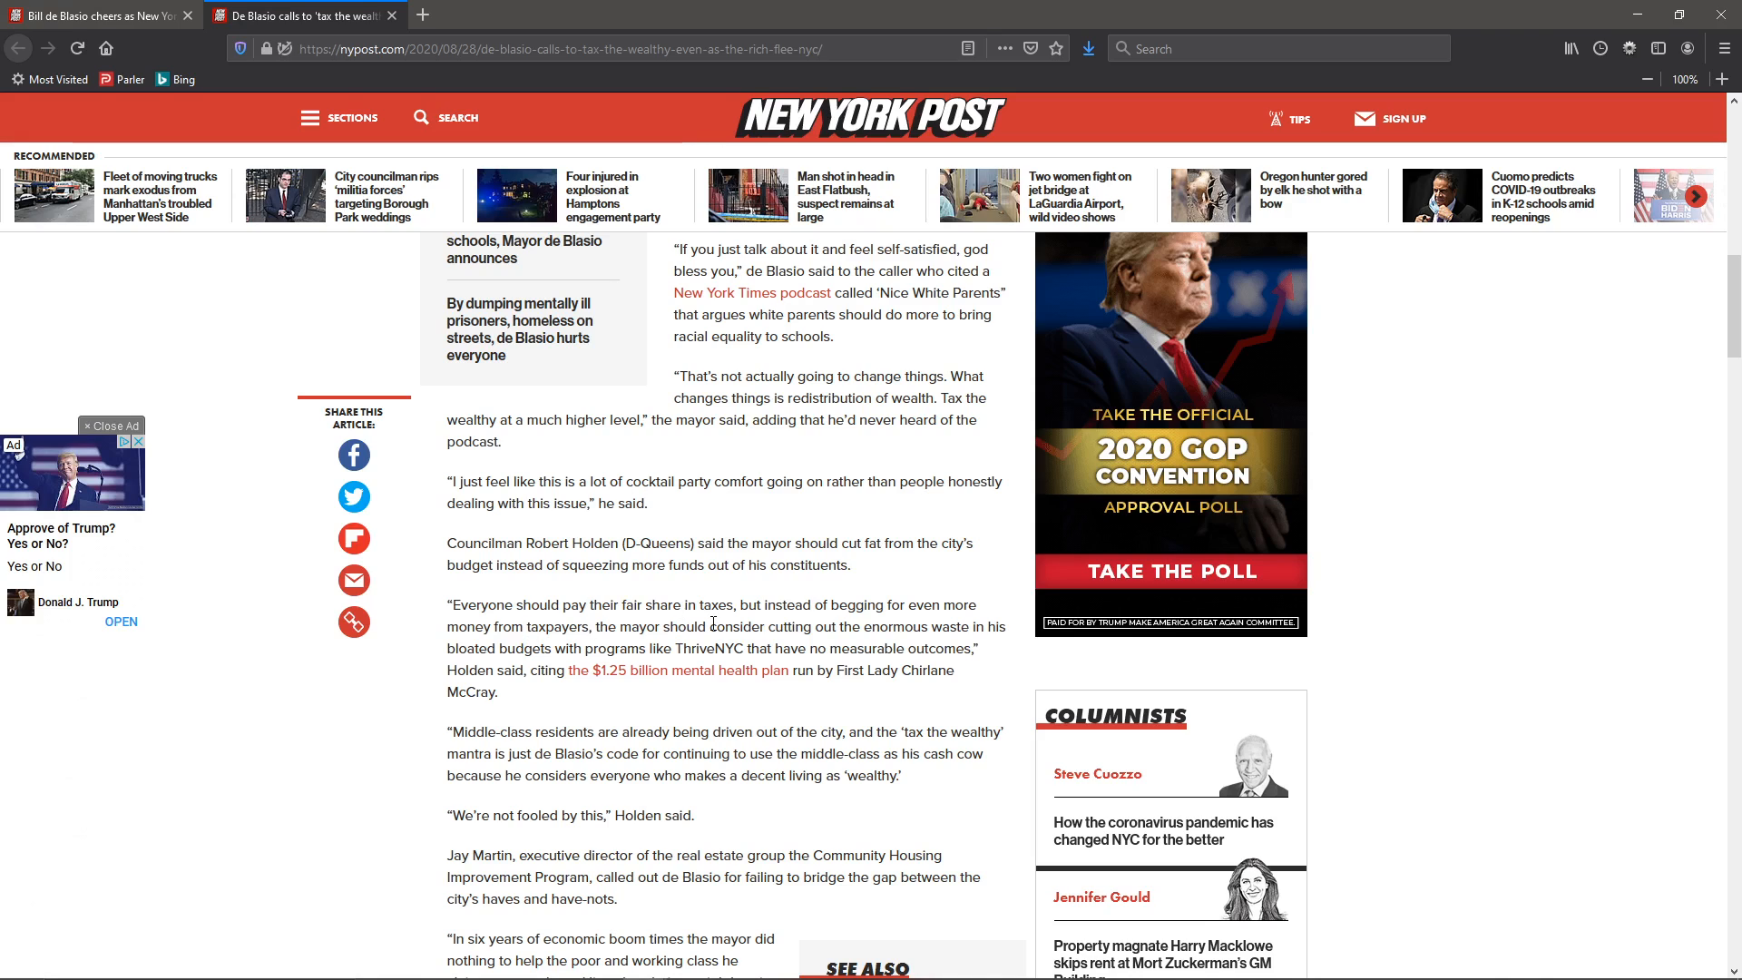
pyautogui.moveTo(453, 731)
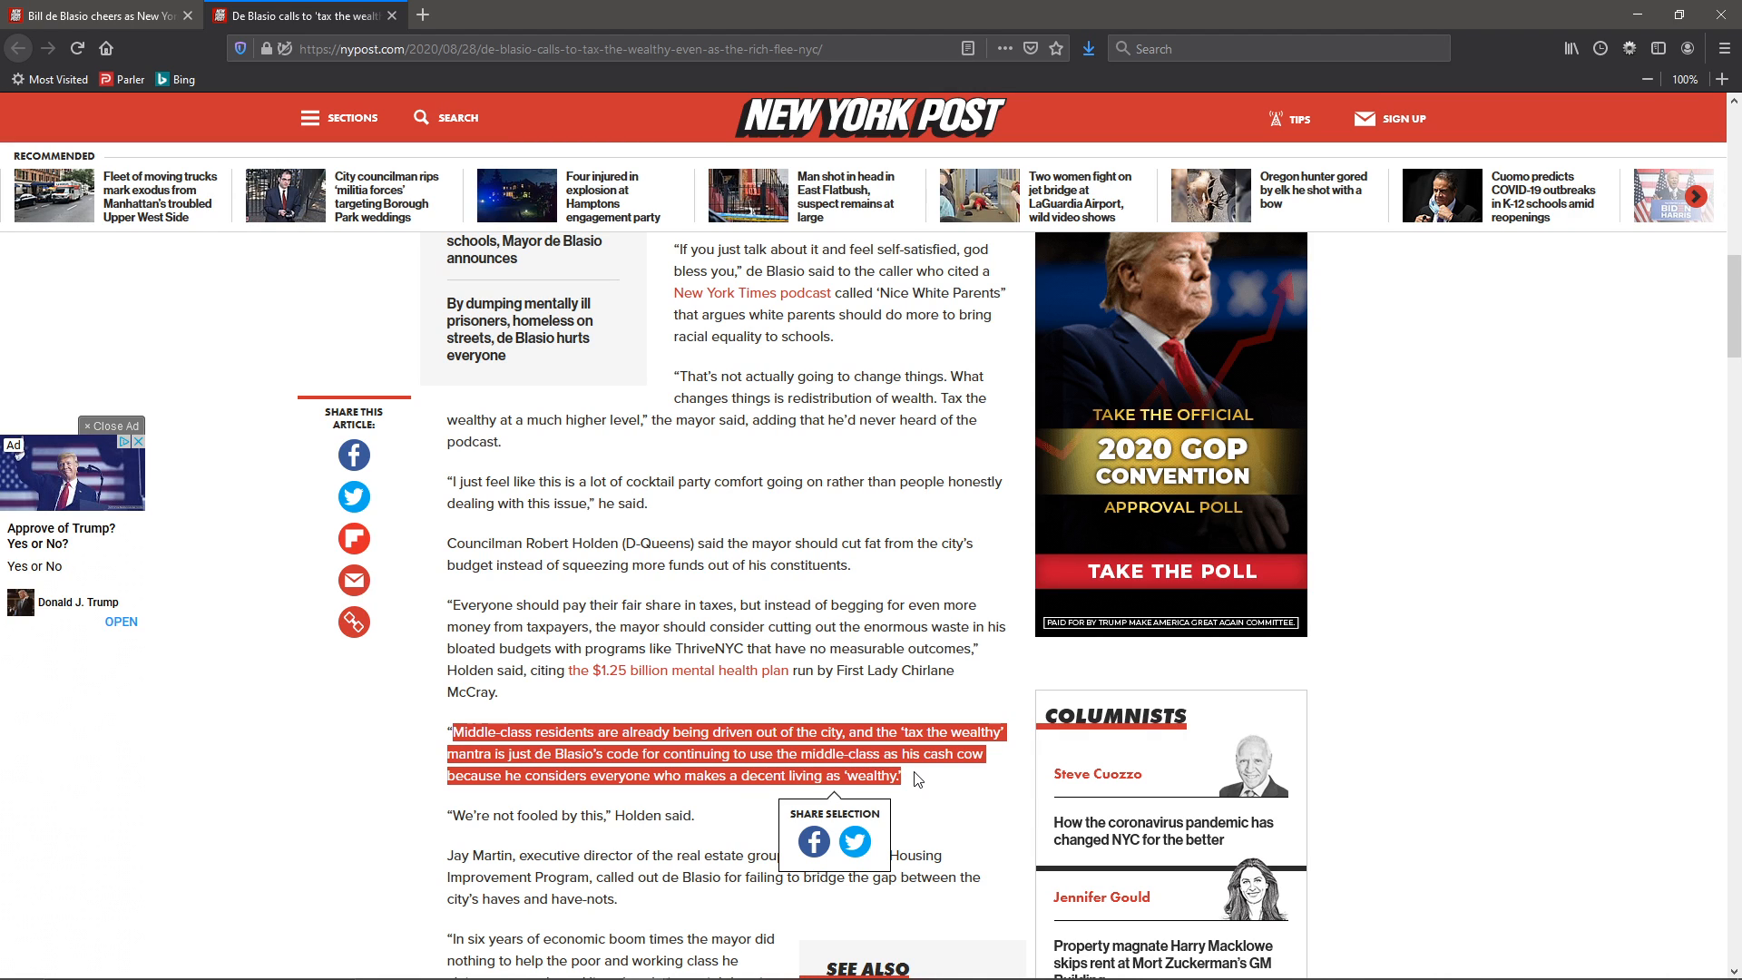
# Deselect the Middle-class residents quote and scroll back up to the headline and byline.
pyautogui.click(936, 780)
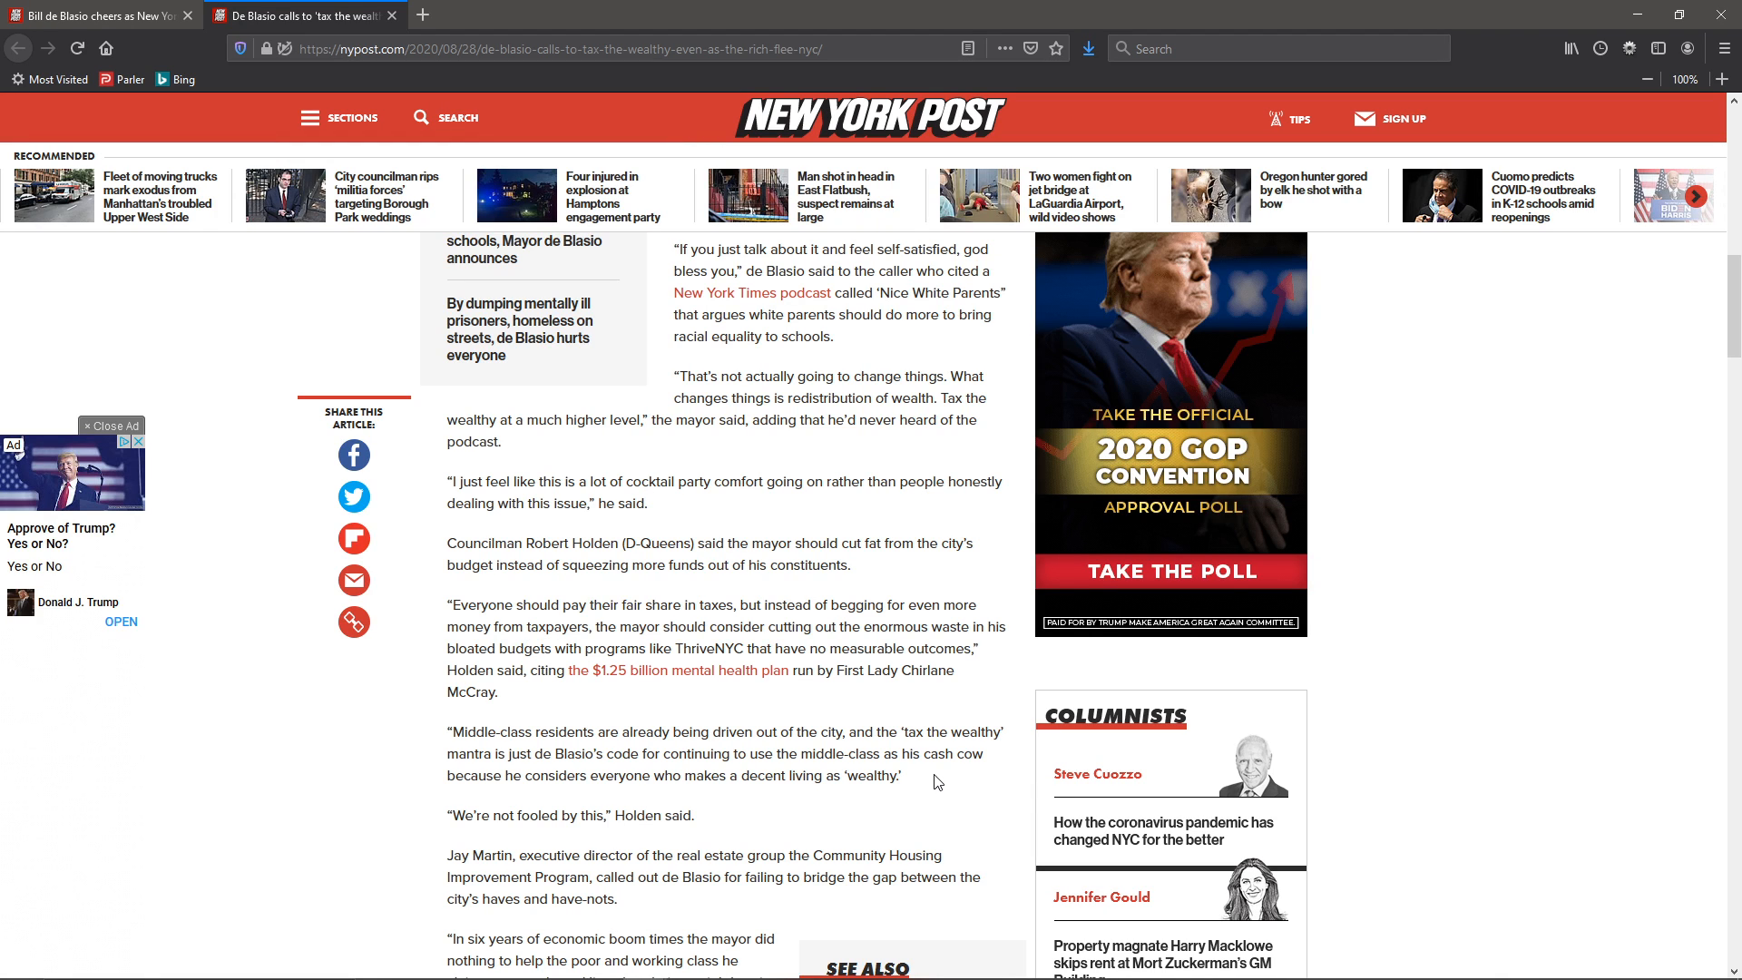
pyautogui.moveTo(754, 719)
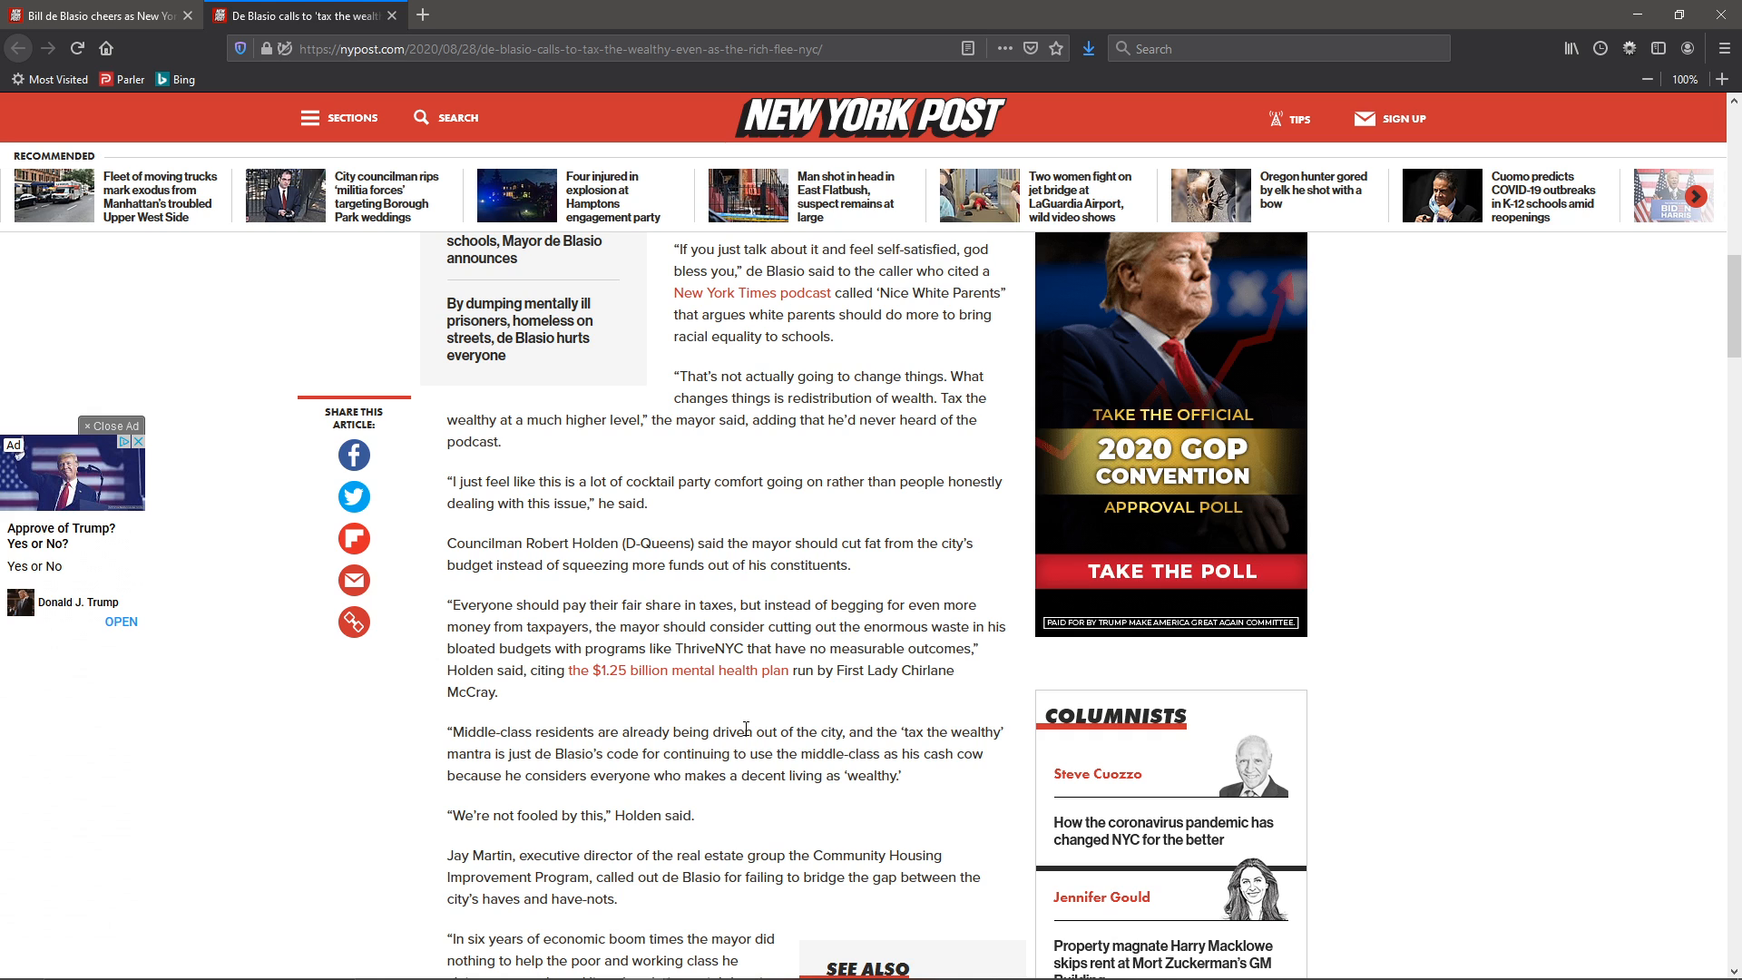
pyautogui.moveTo(717, 735)
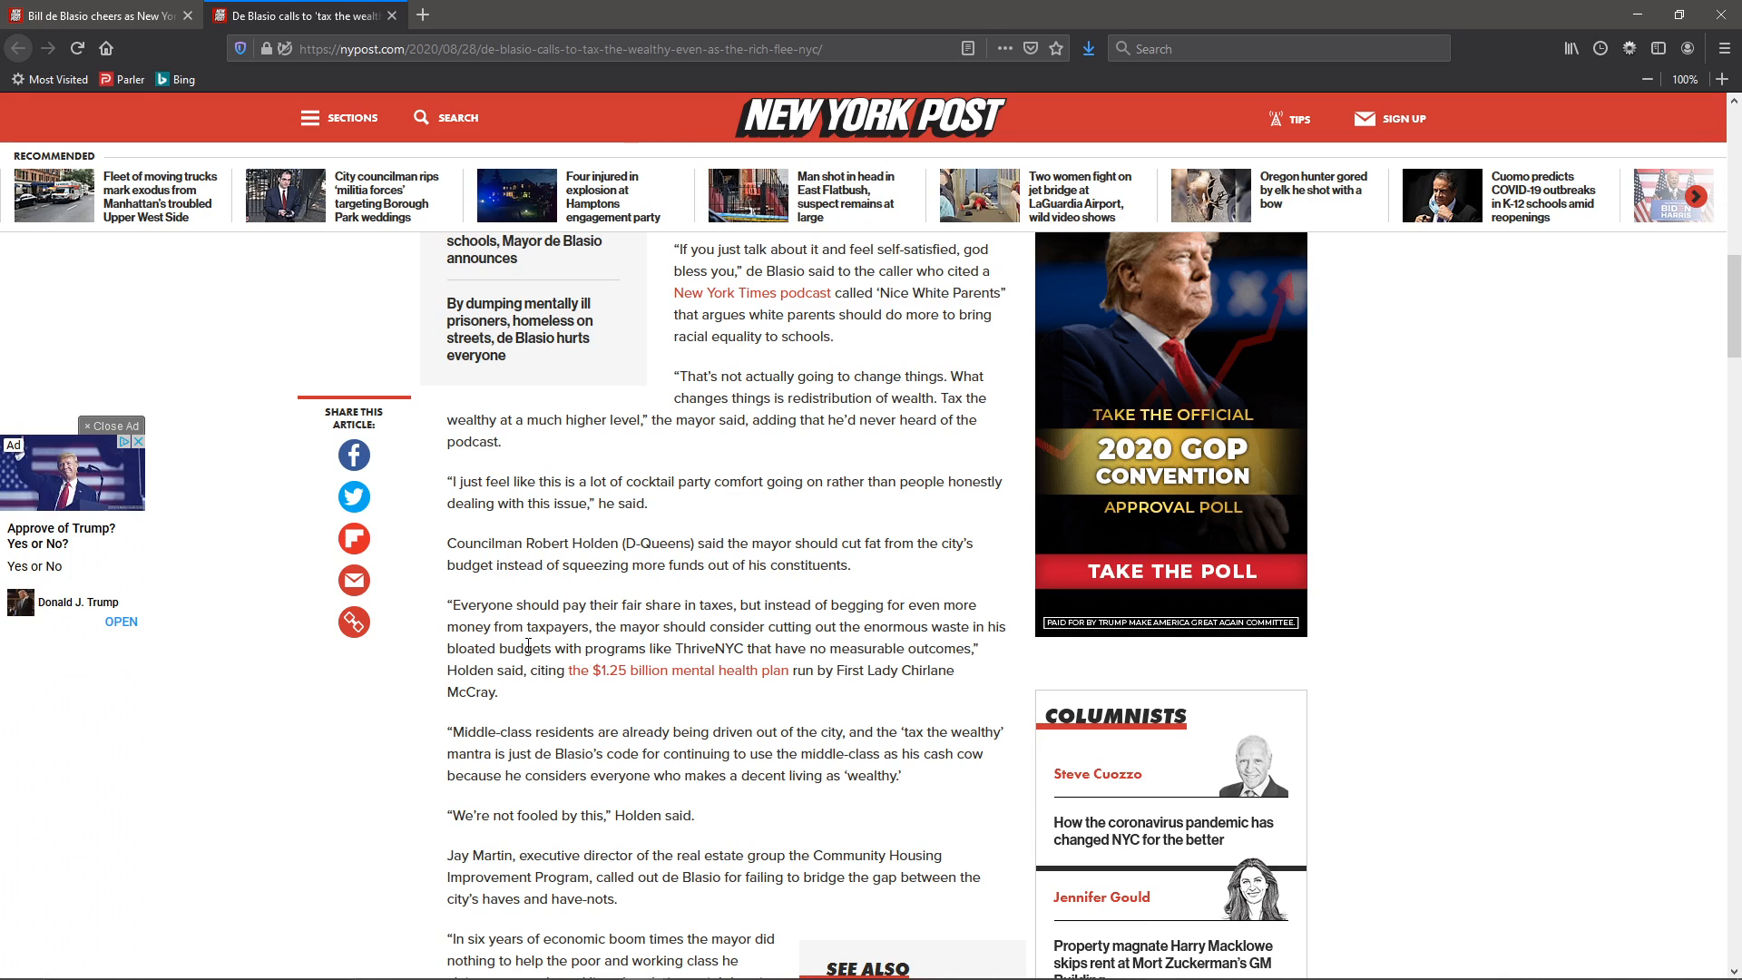
pyautogui.moveTo(423, 660)
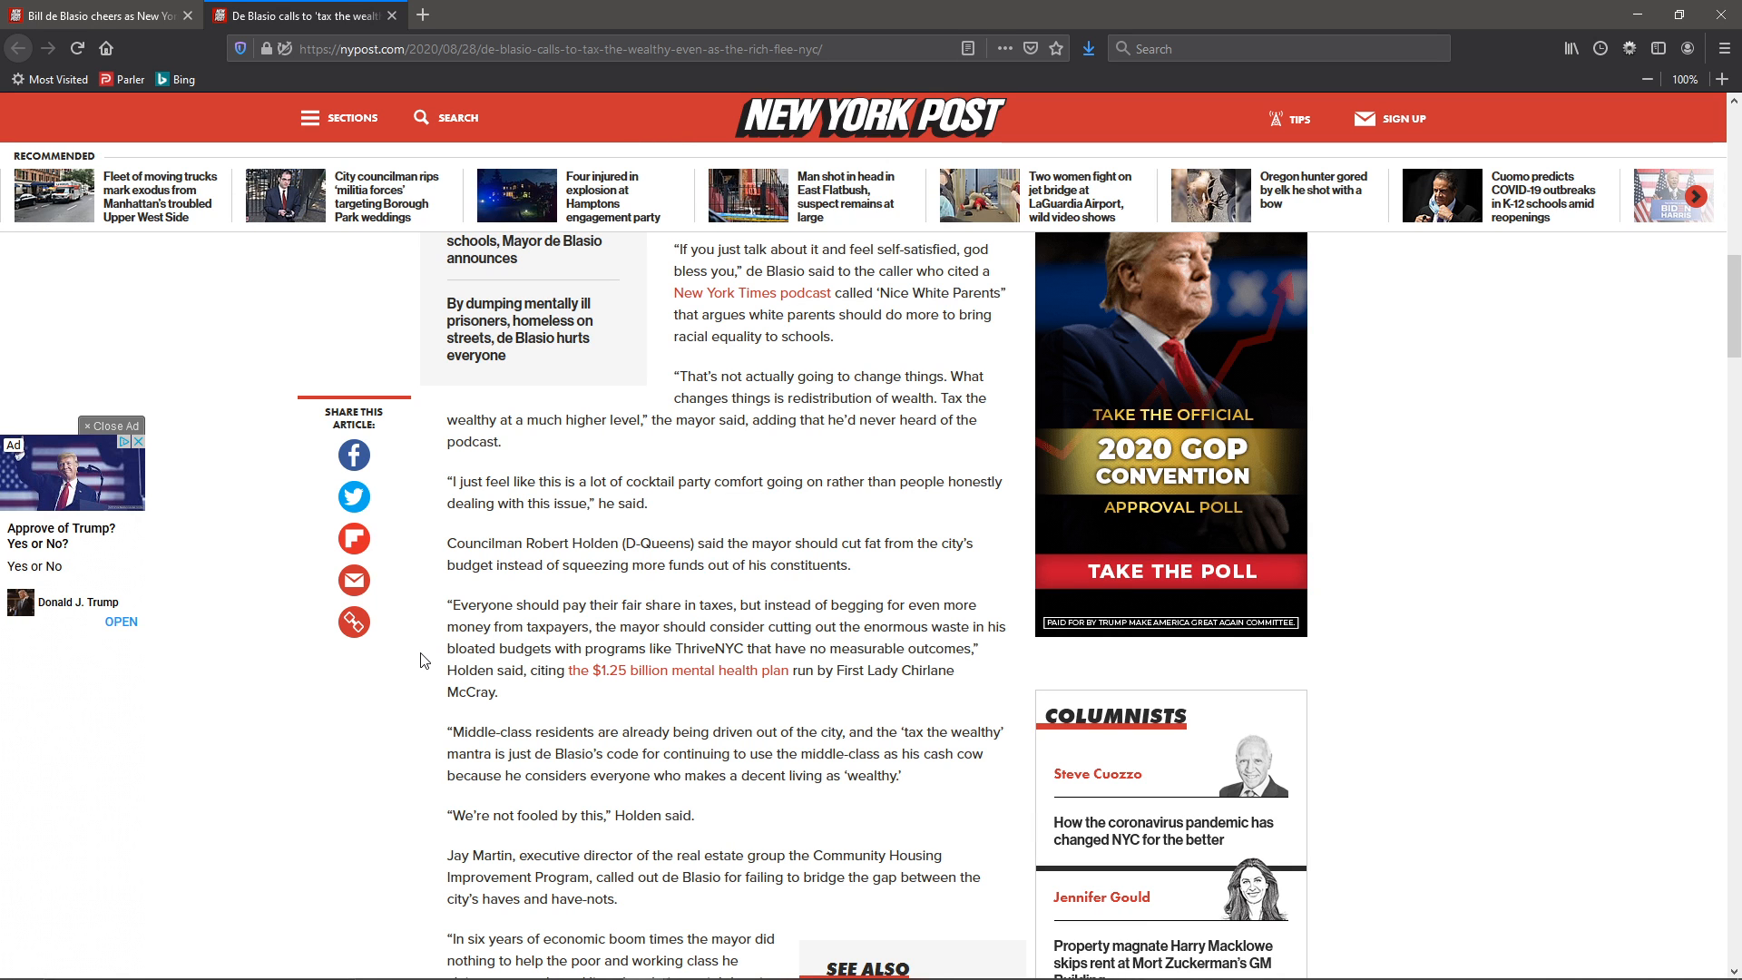
pyautogui.scroll(3)
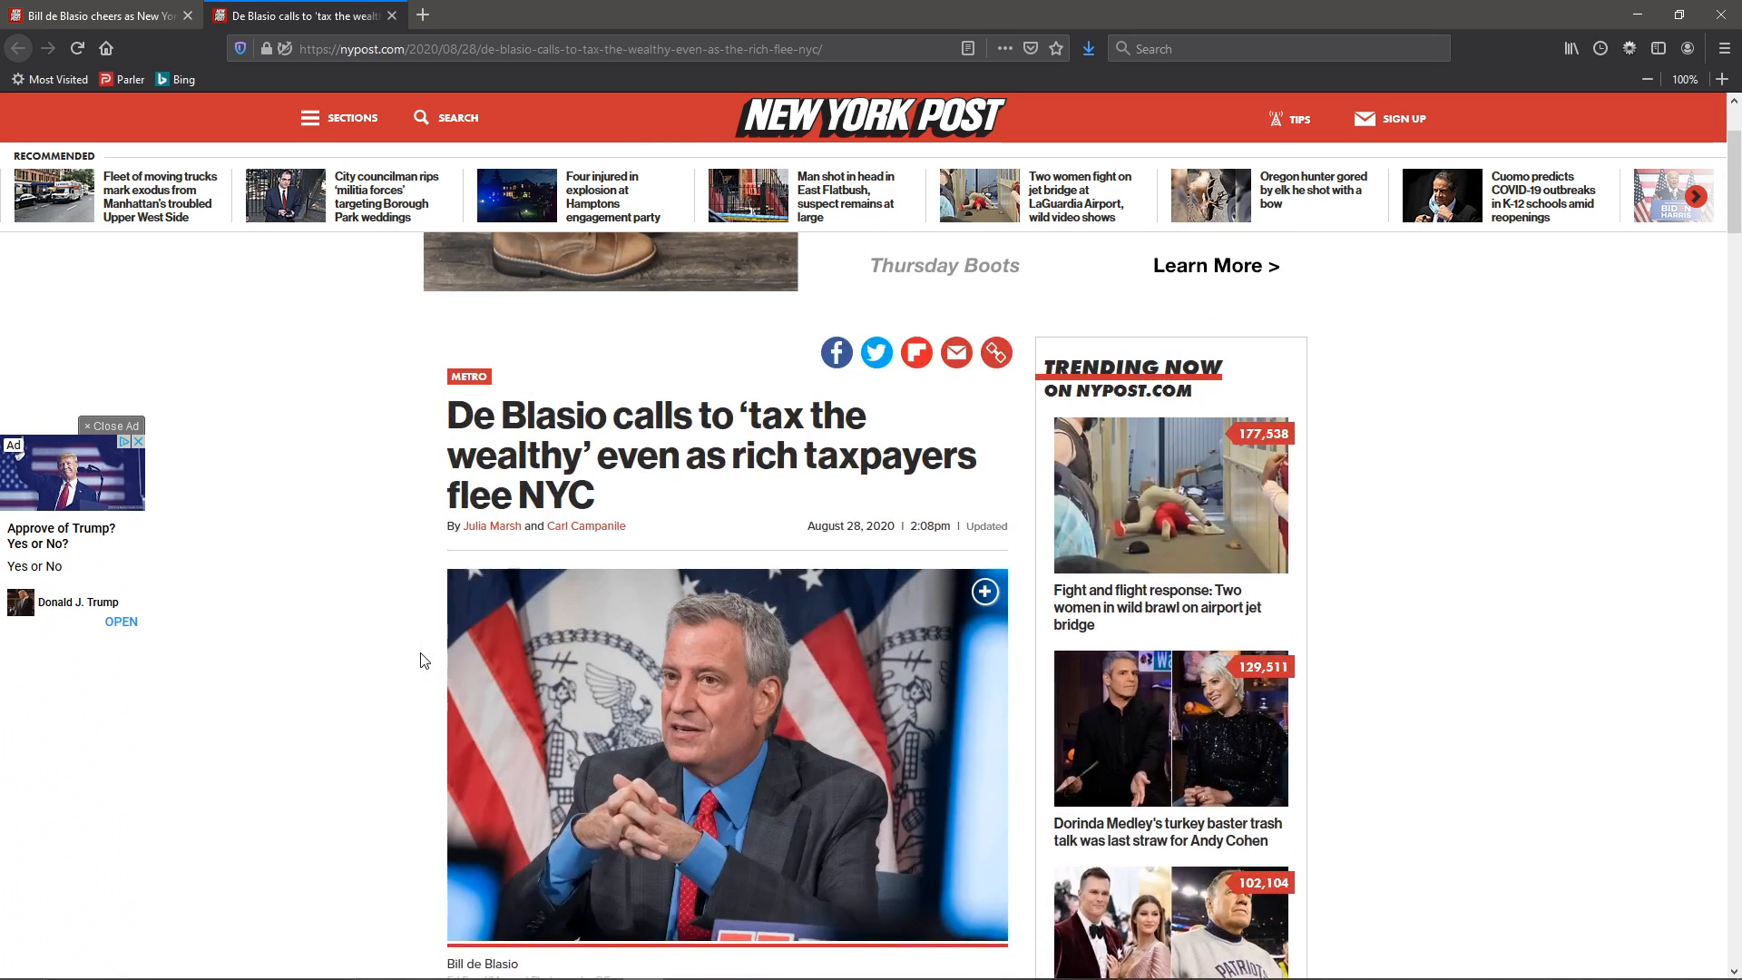